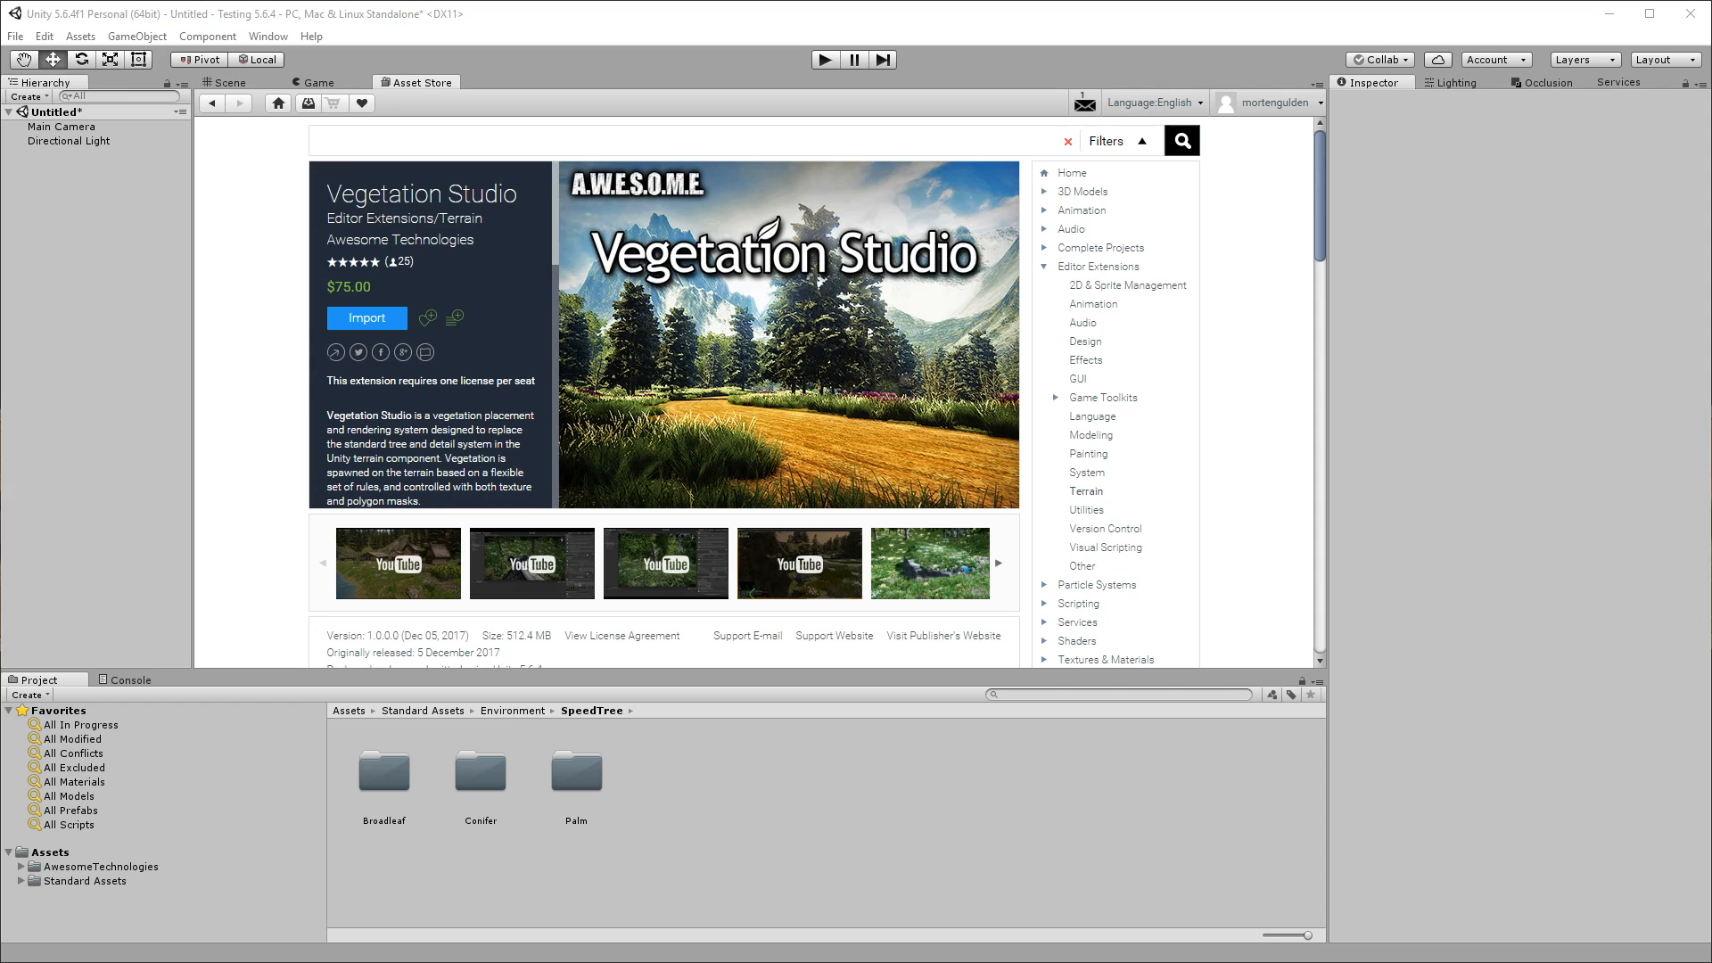
mouse_move(652, 721)
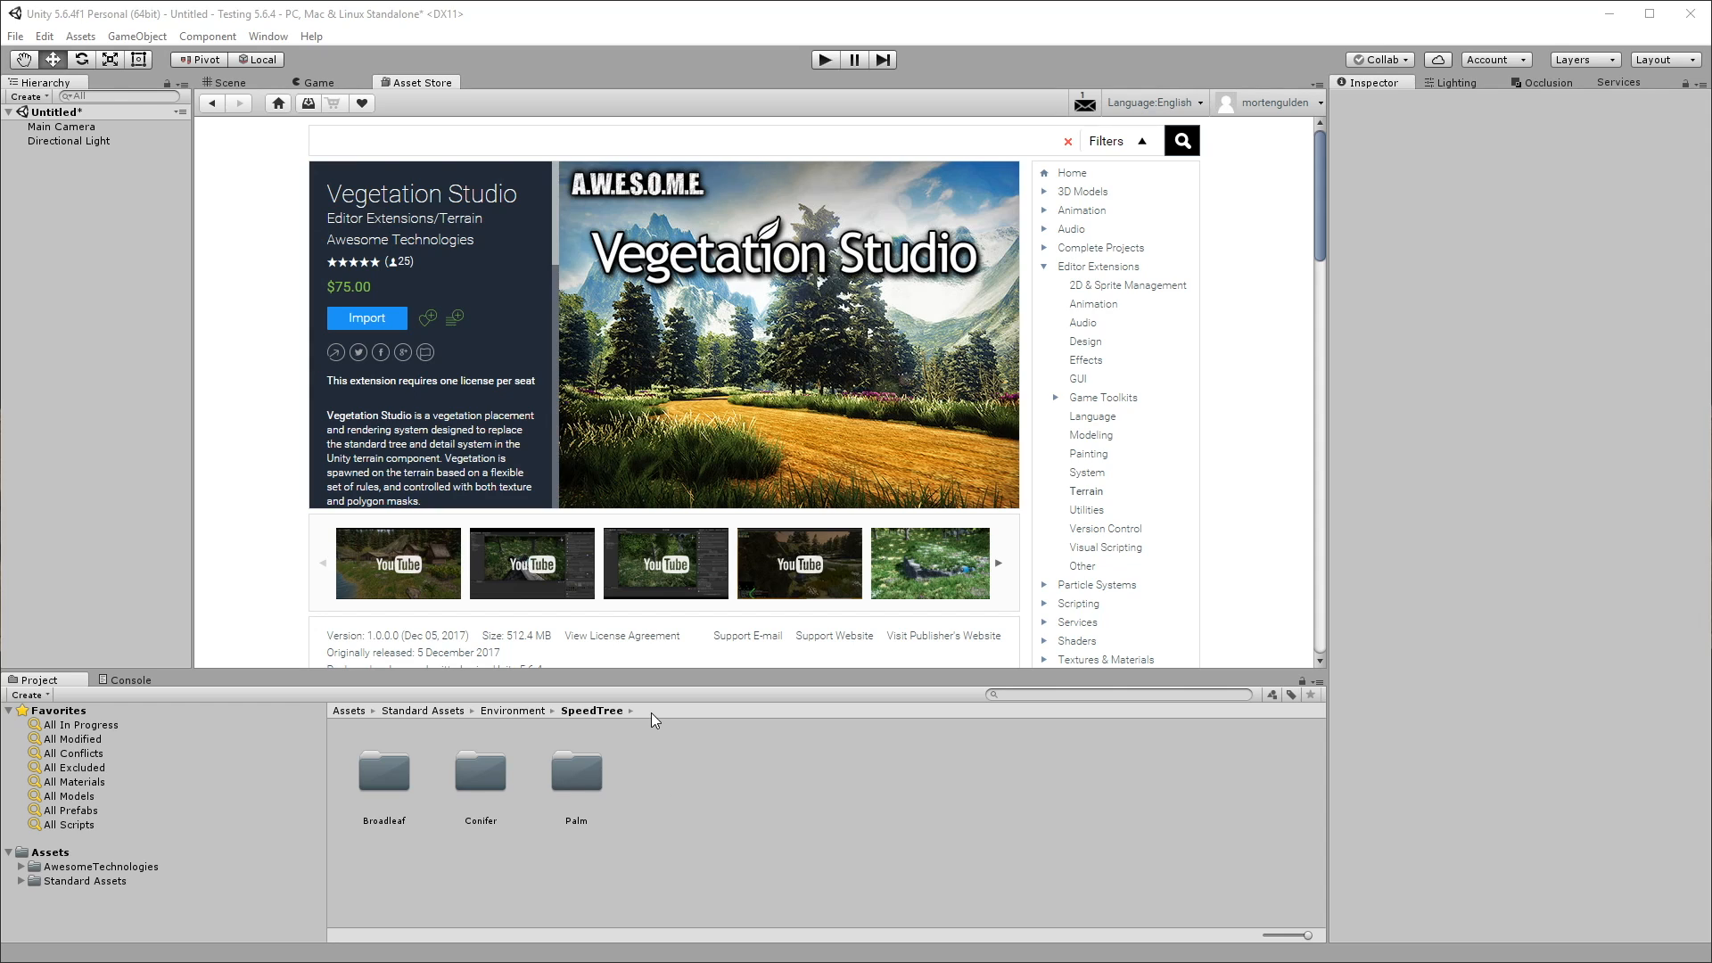
- Browse the Palm and Broadleaf SpeedTree folders, then switch to the empty Scene view
click(575, 770)
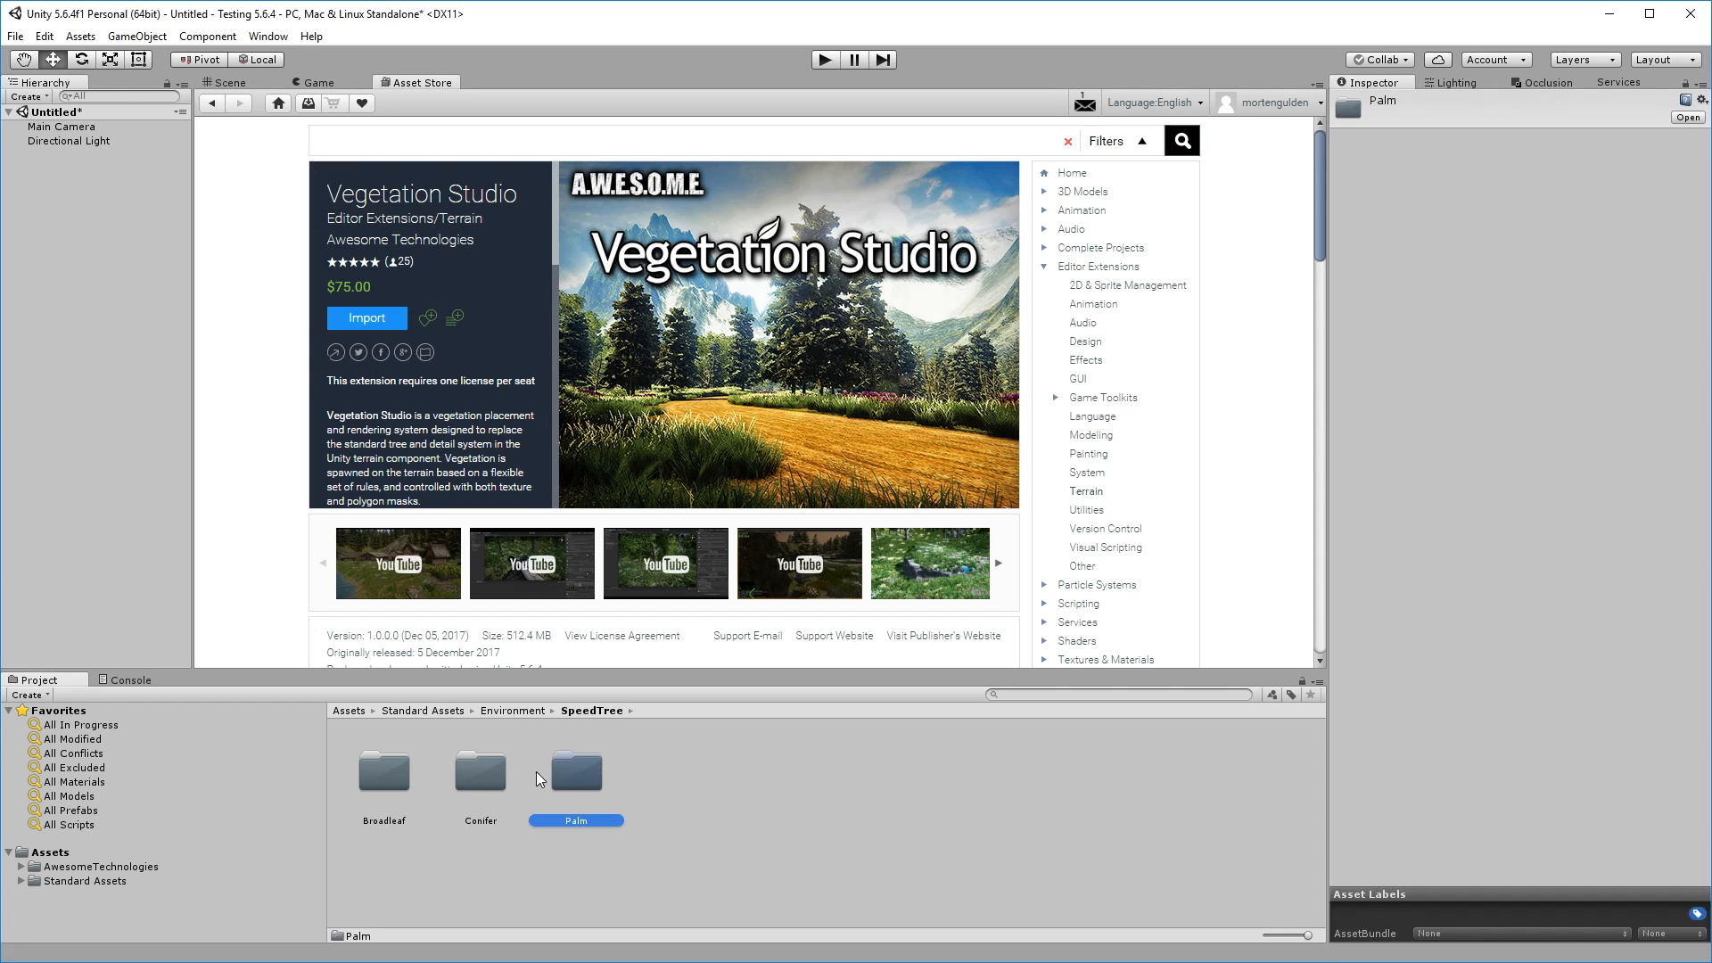
click(383, 769)
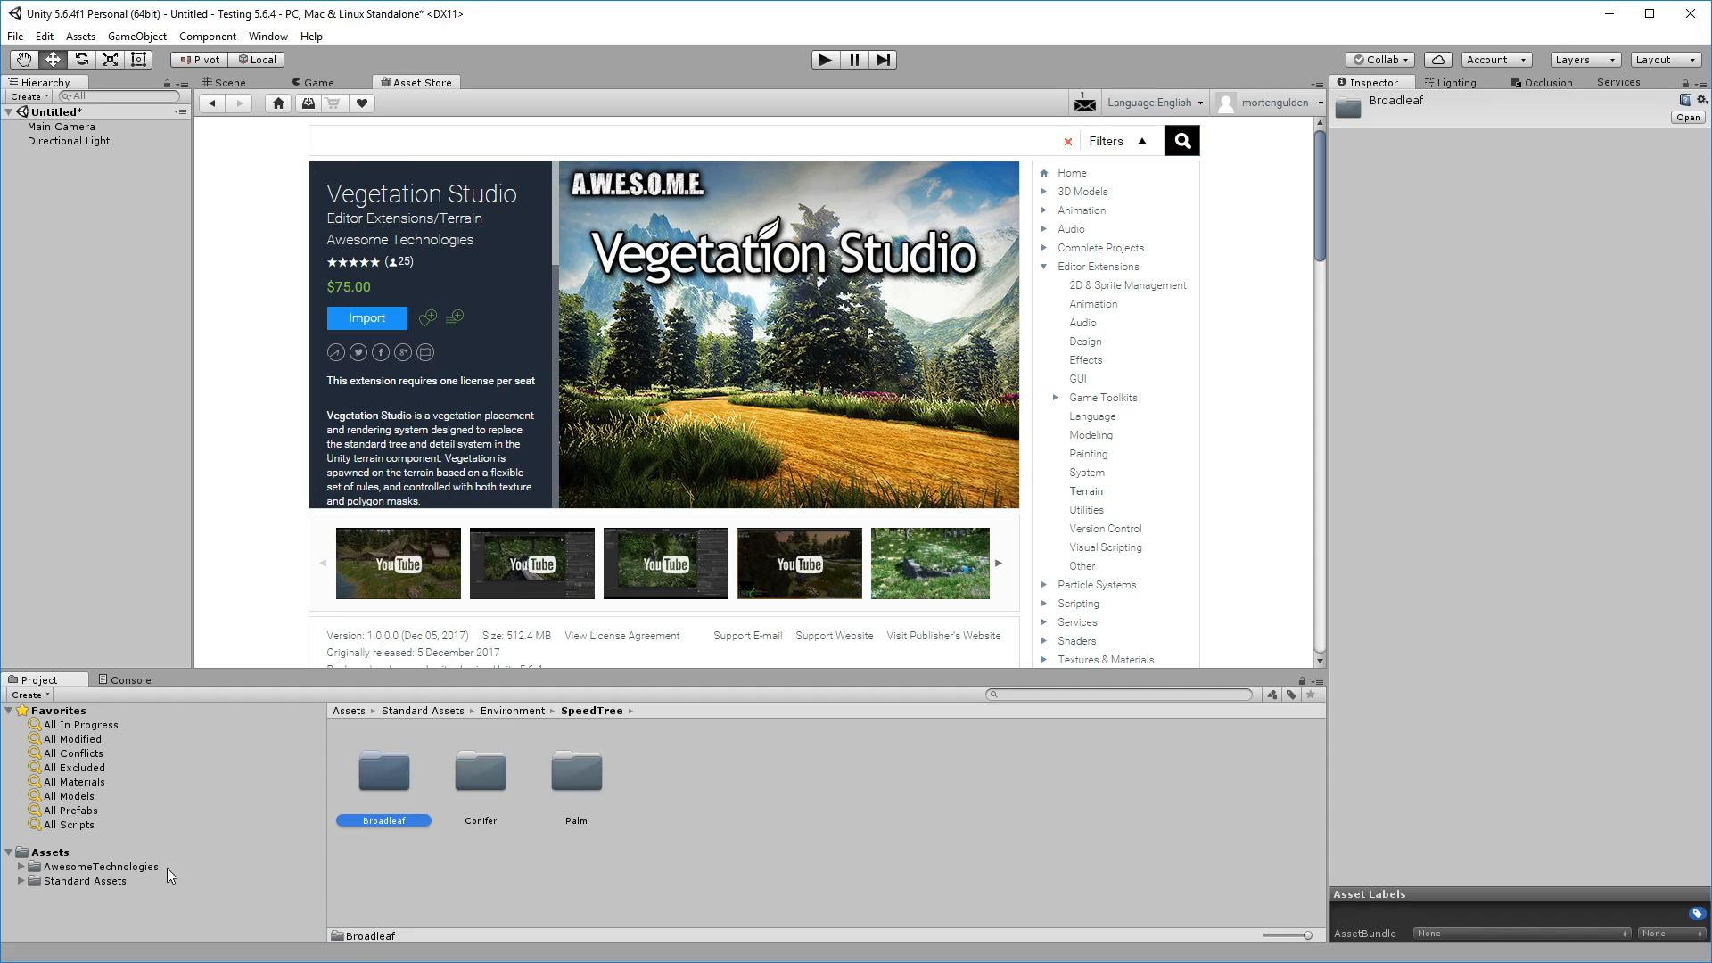
click(33, 895)
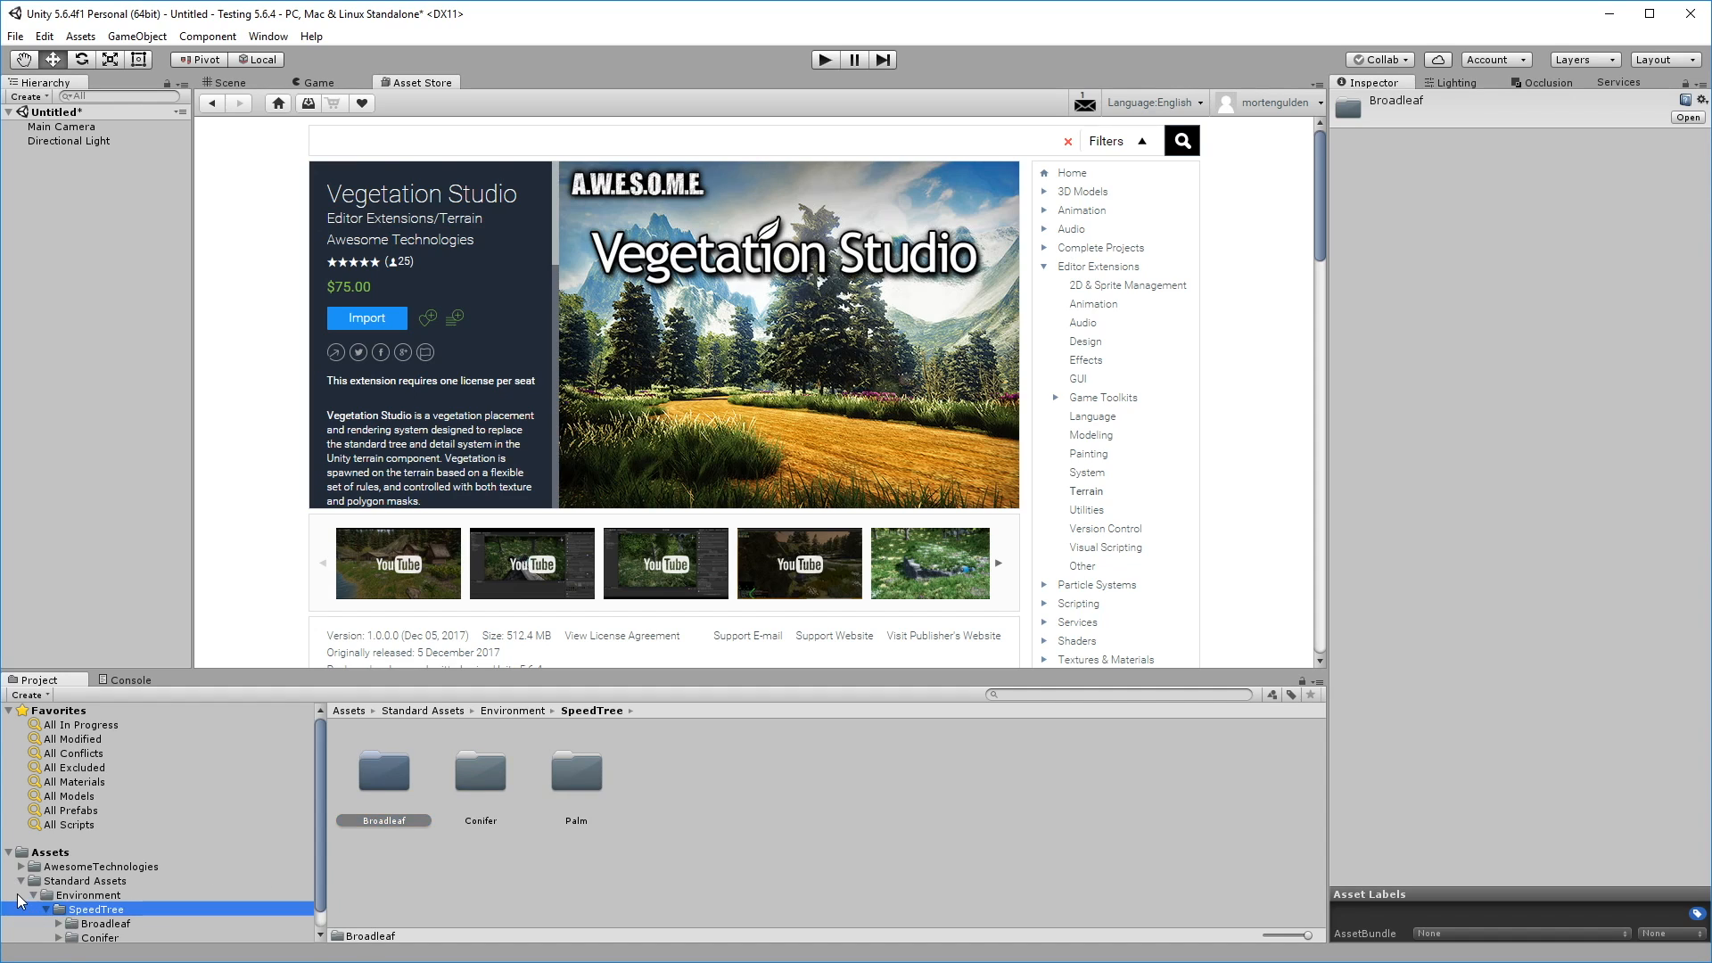
click(33, 894)
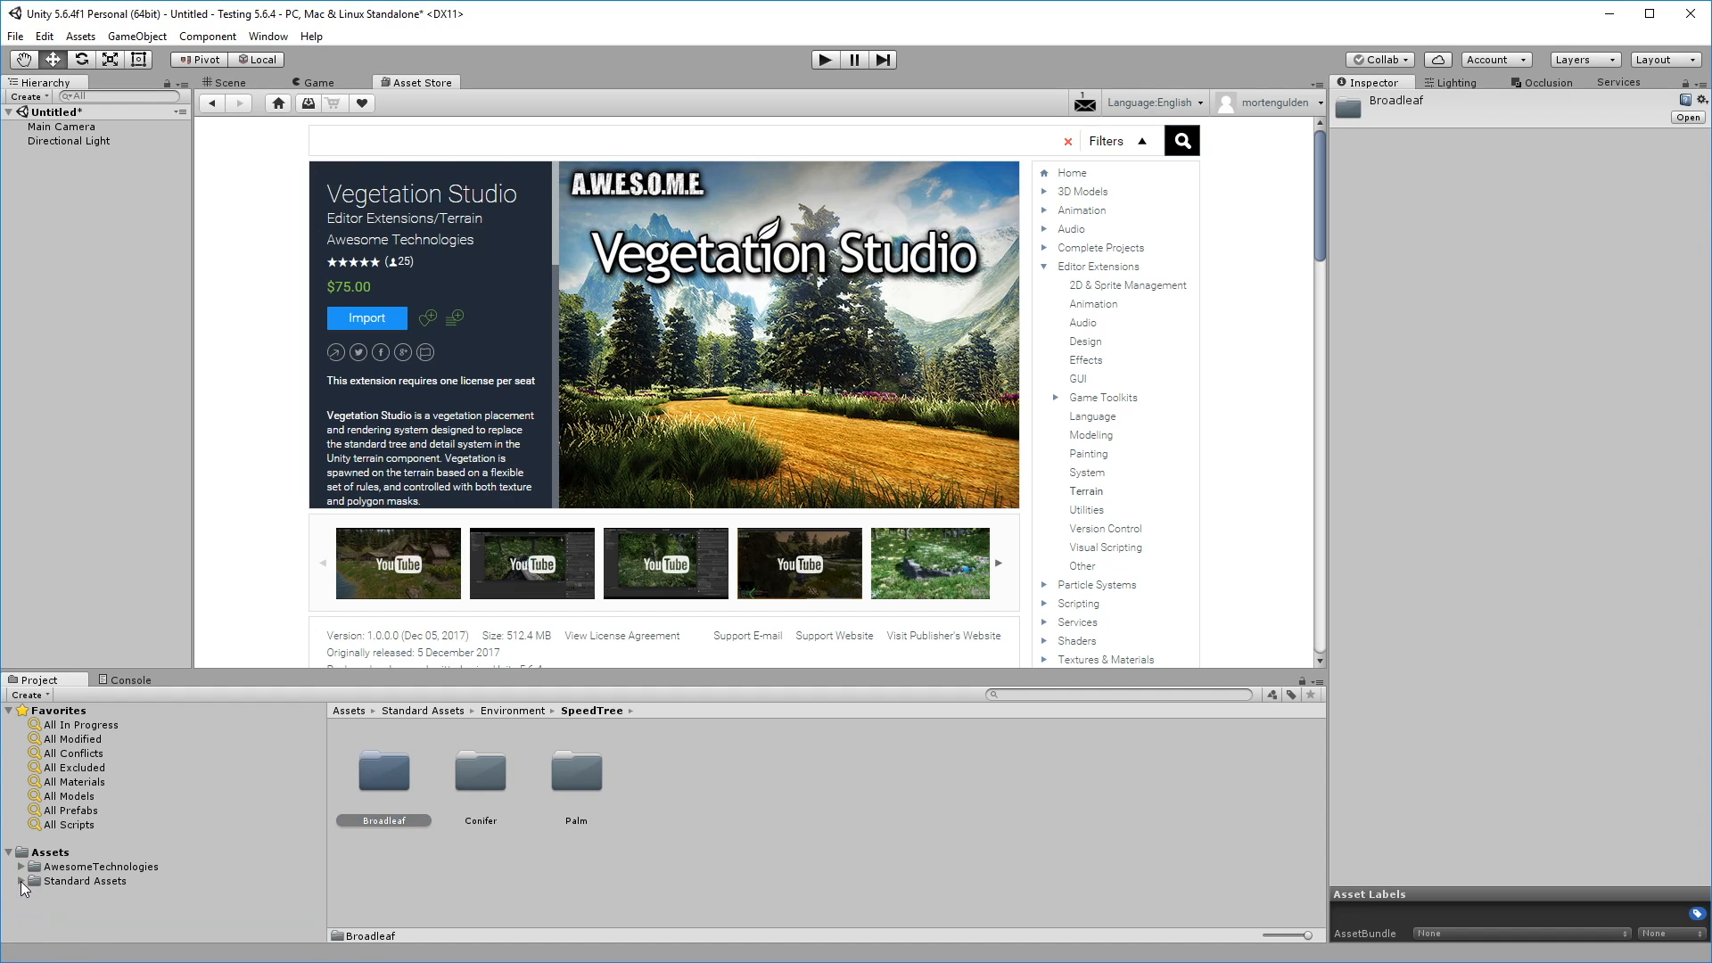
click(229, 82)
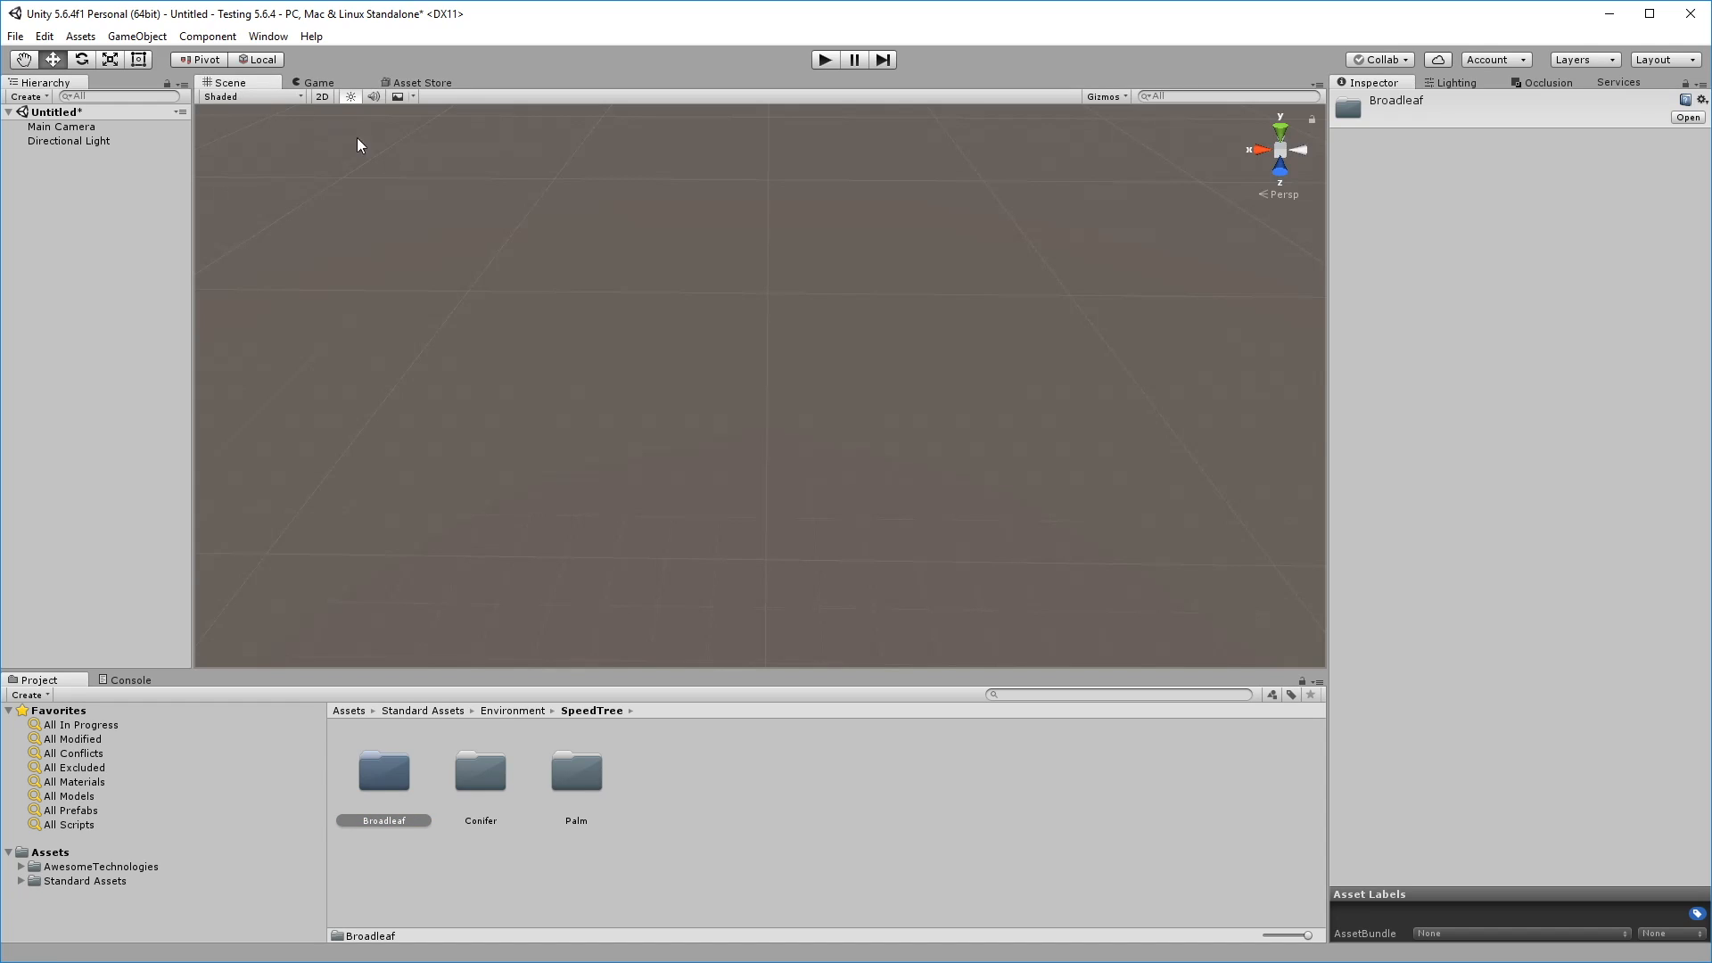
- Place DemoTerrain from the VegetationStudioDemo Terrain folder and move the view close to its slopes
click(19, 866)
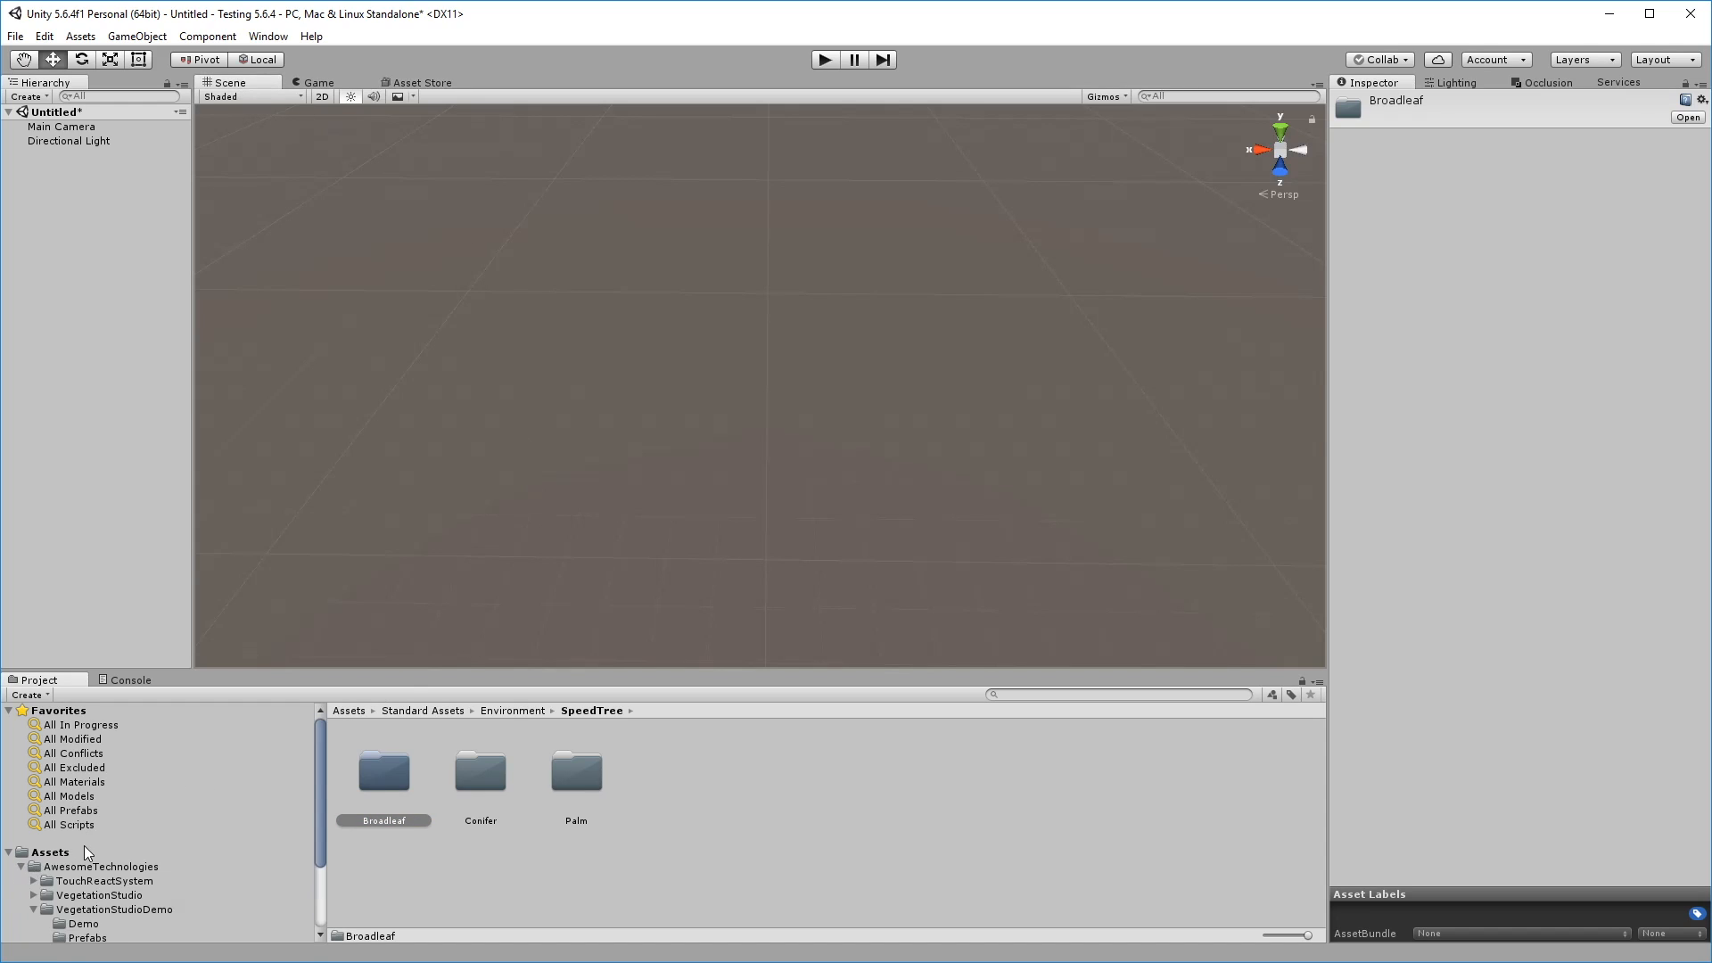
click(87, 860)
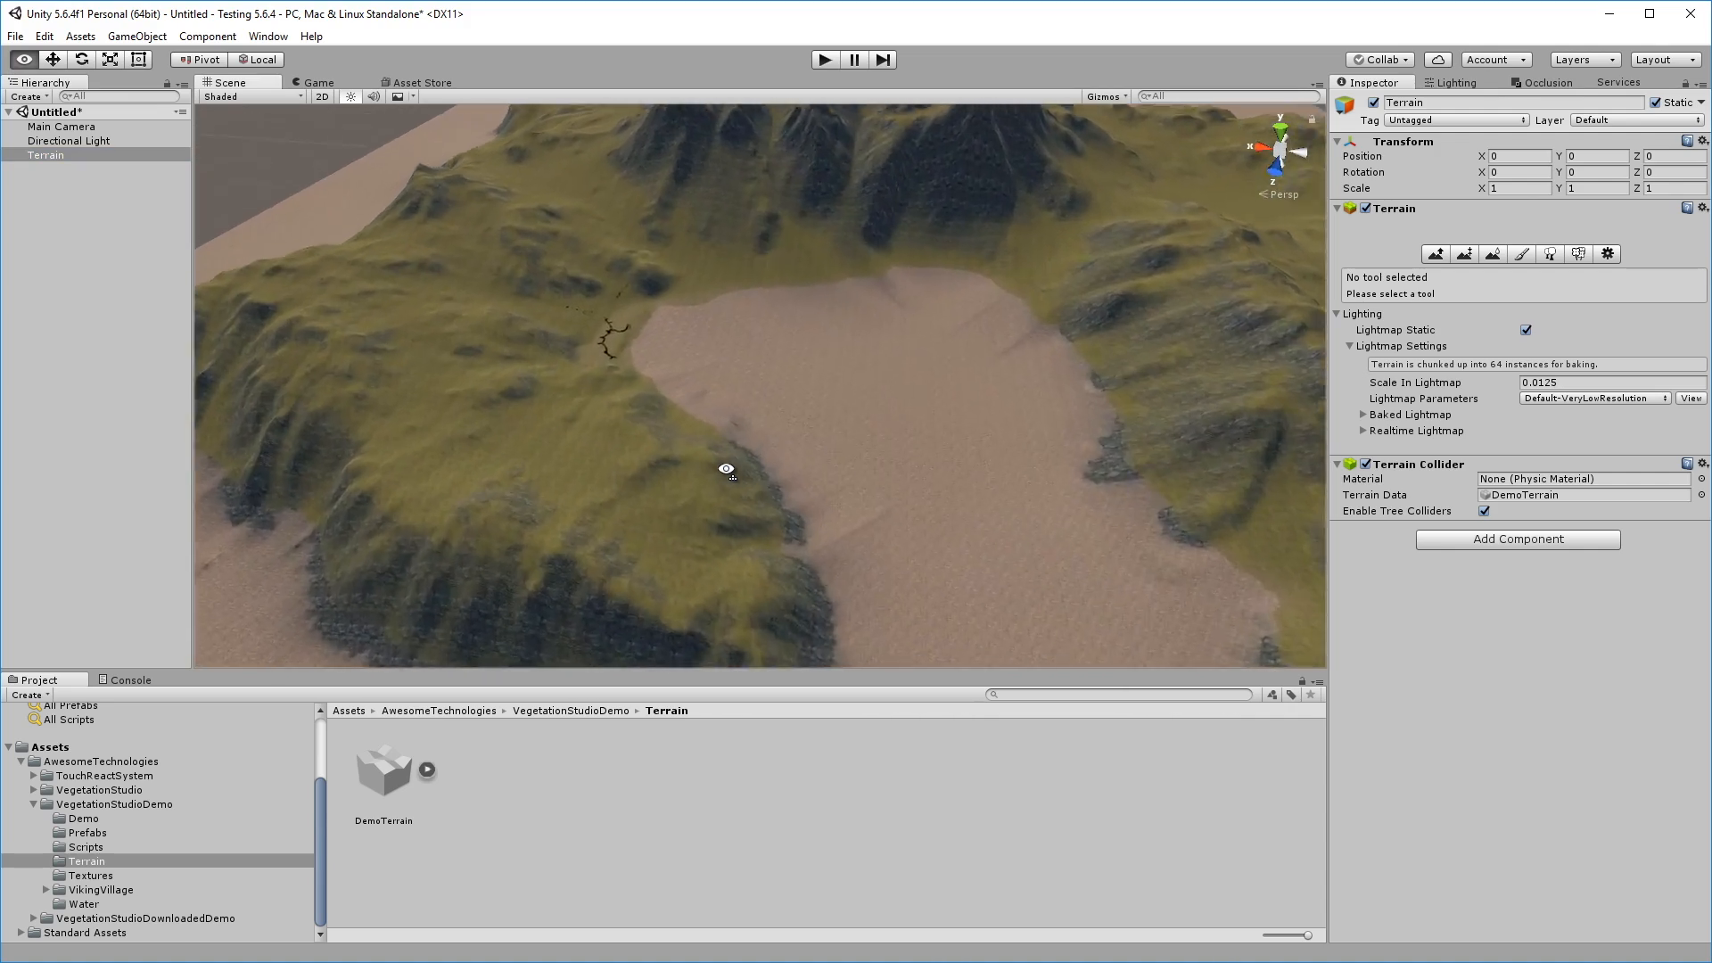
drag(726, 470, 860, 313)
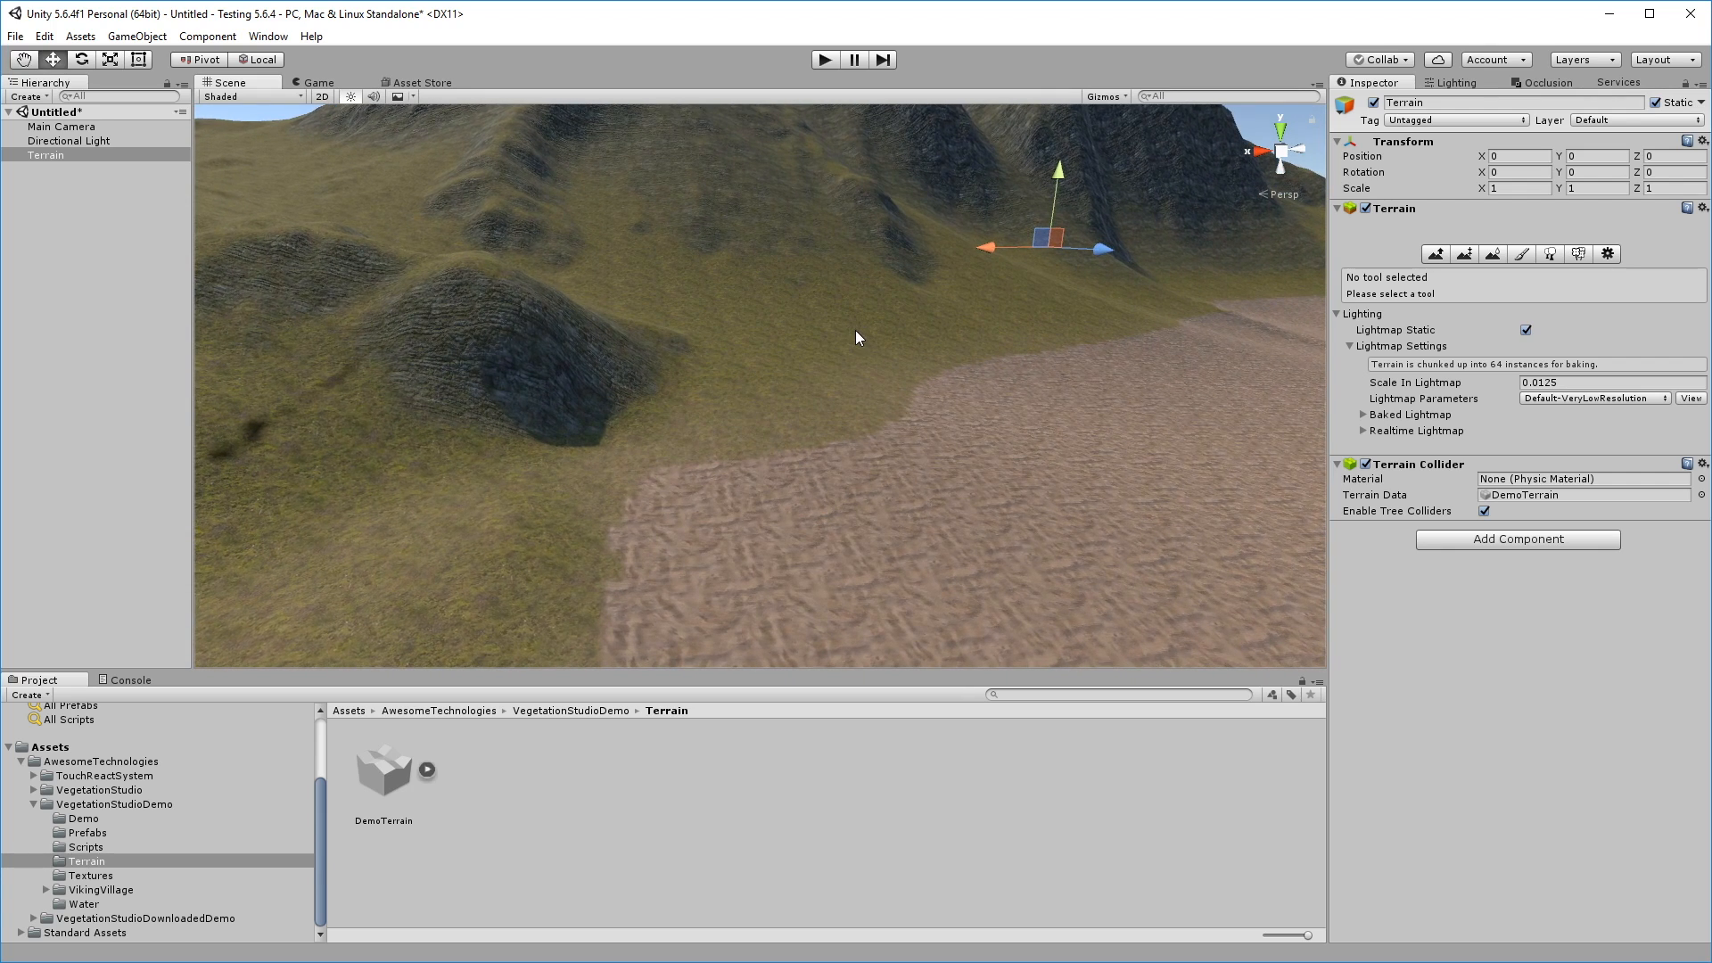
mouse_move(873, 356)
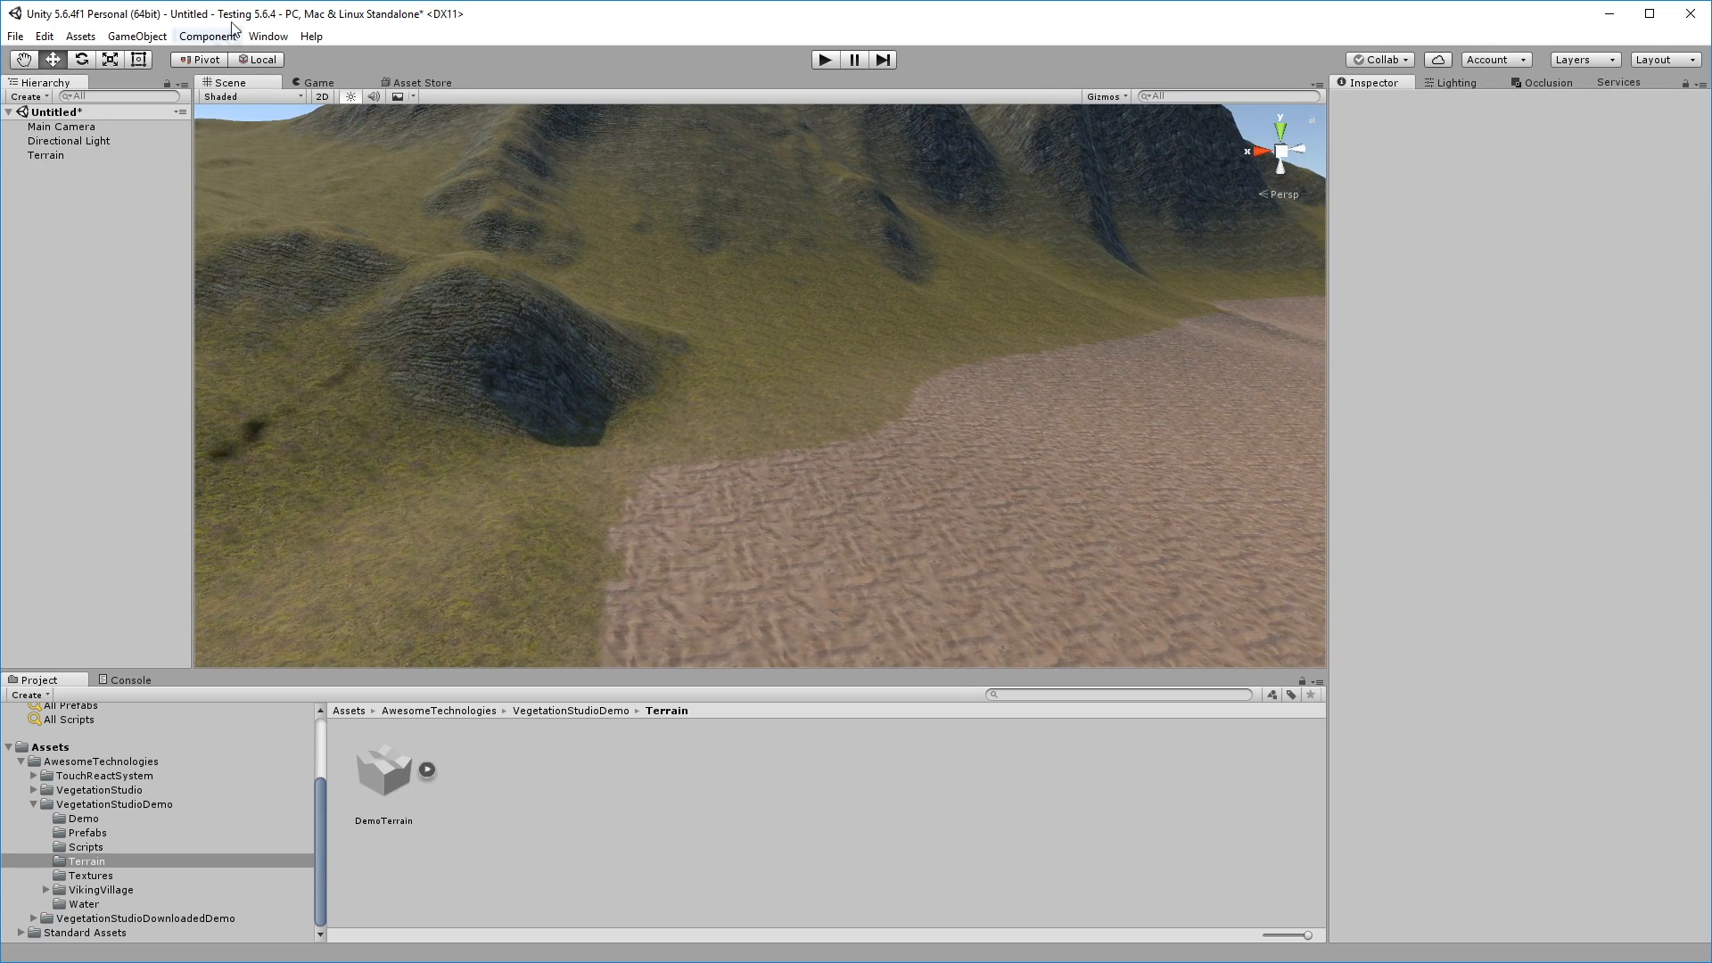
- Add Vegetation Studio to the scene and start all vegetation systems
click(267, 36)
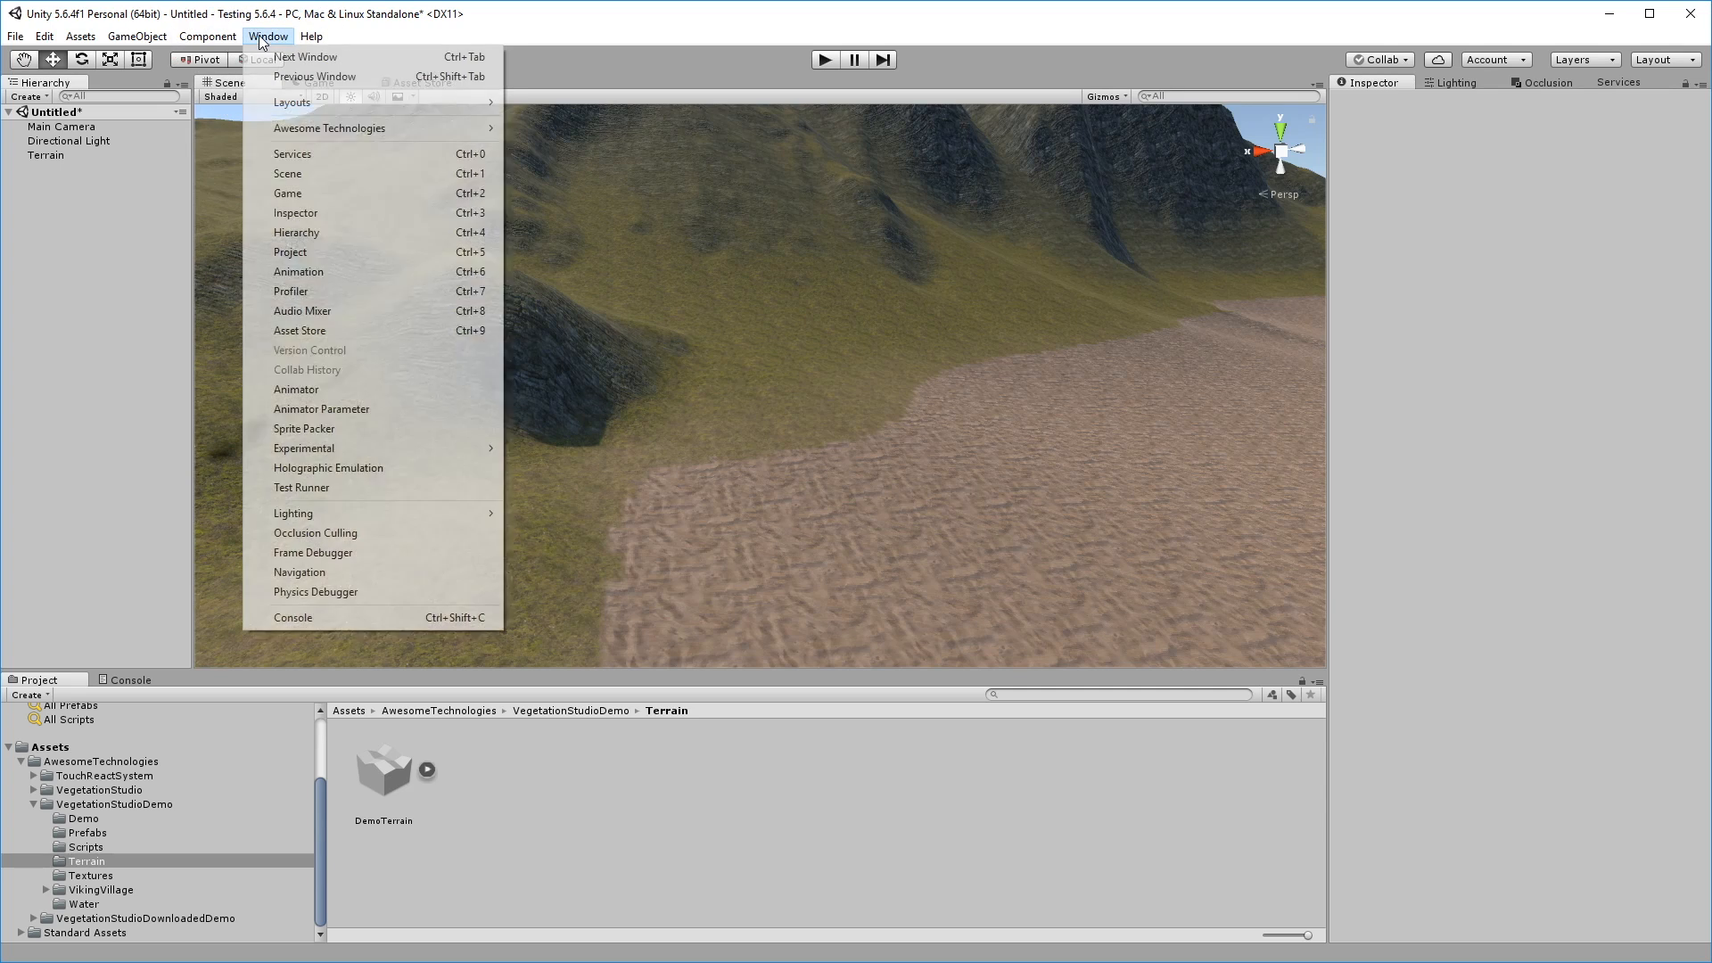
mouse_move(329, 128)
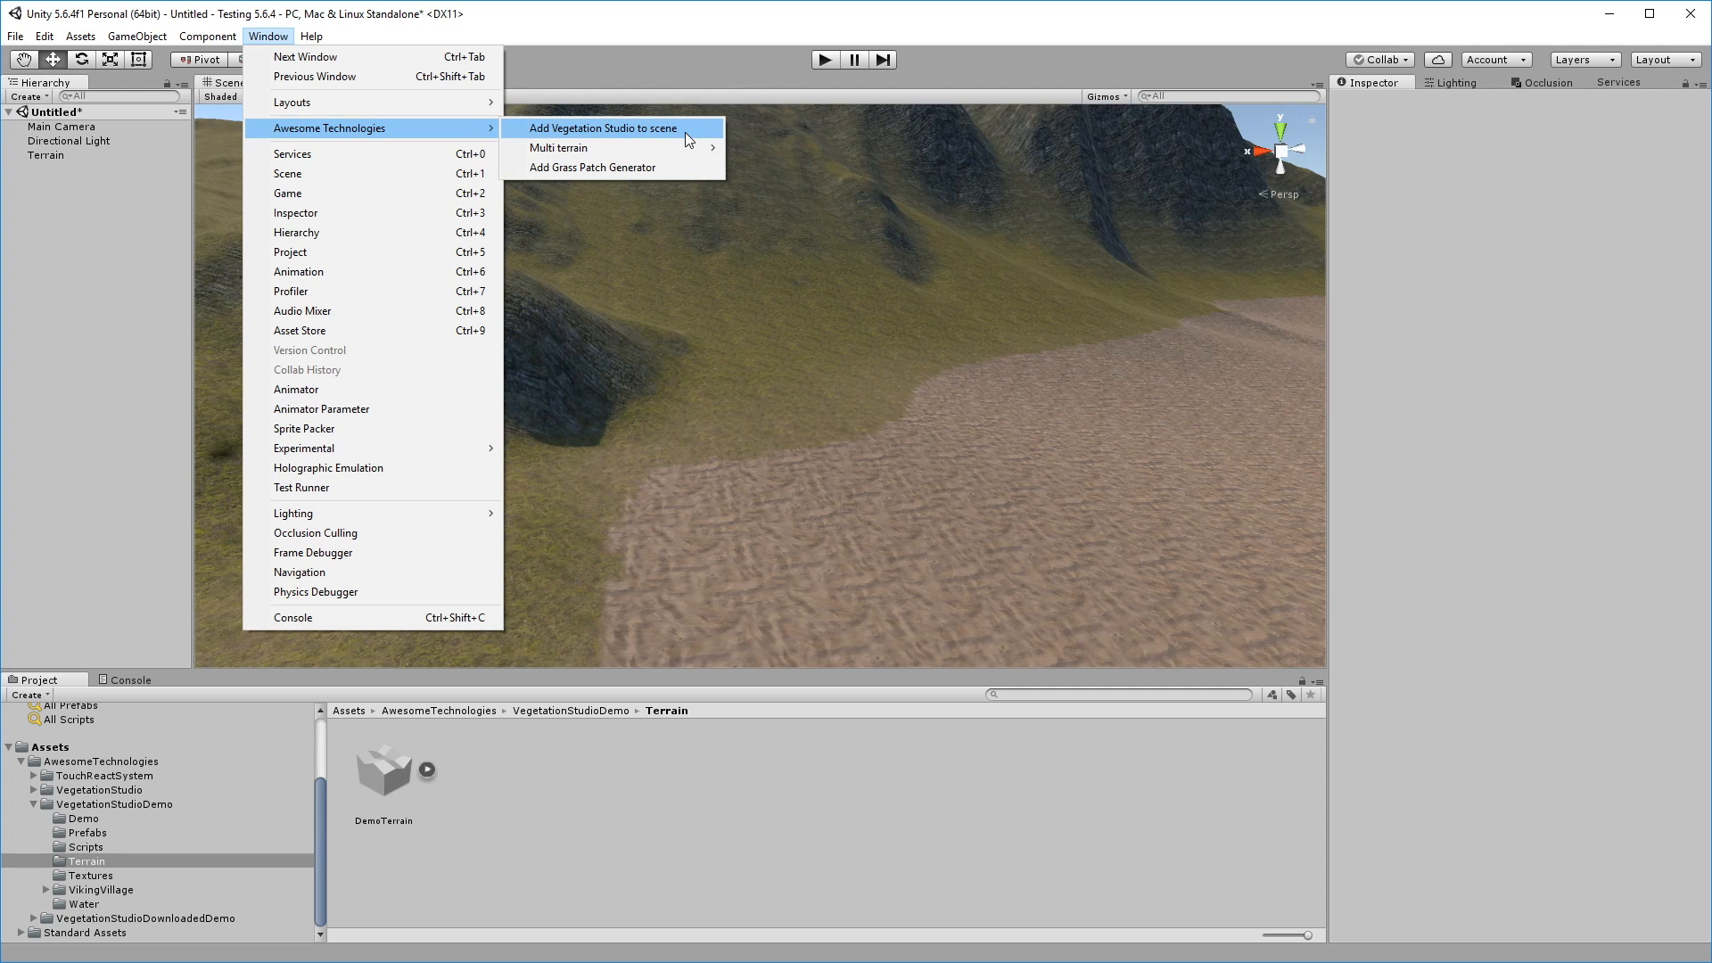
click(602, 128)
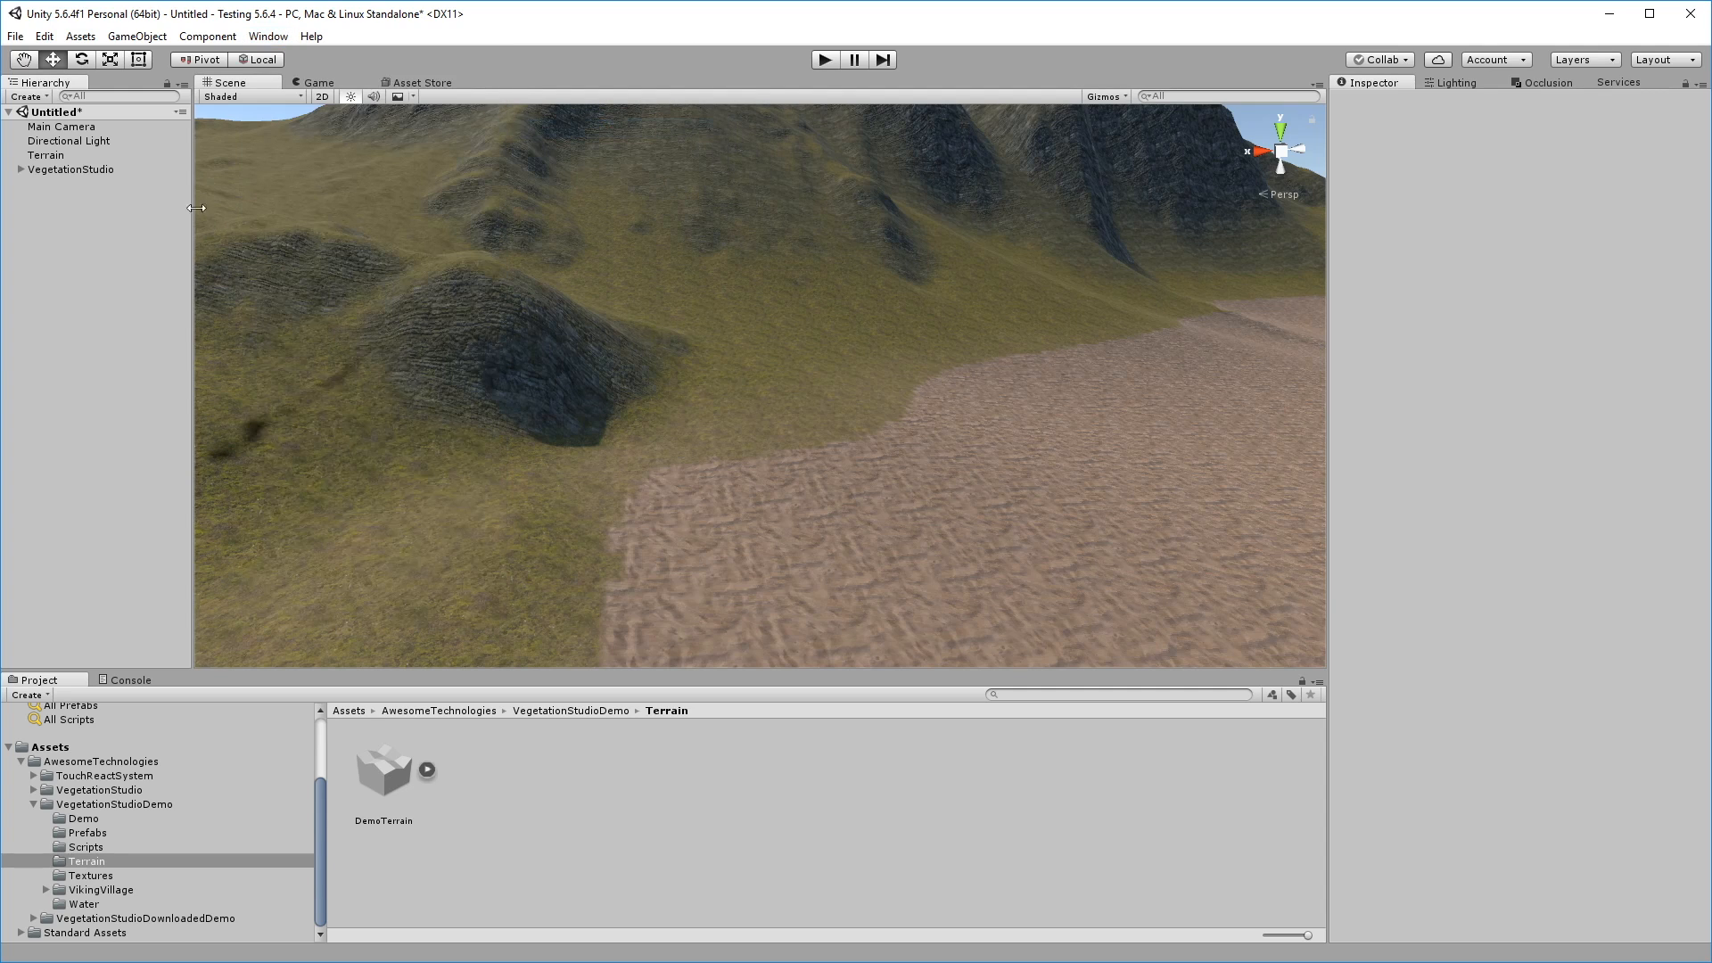
click(72, 169)
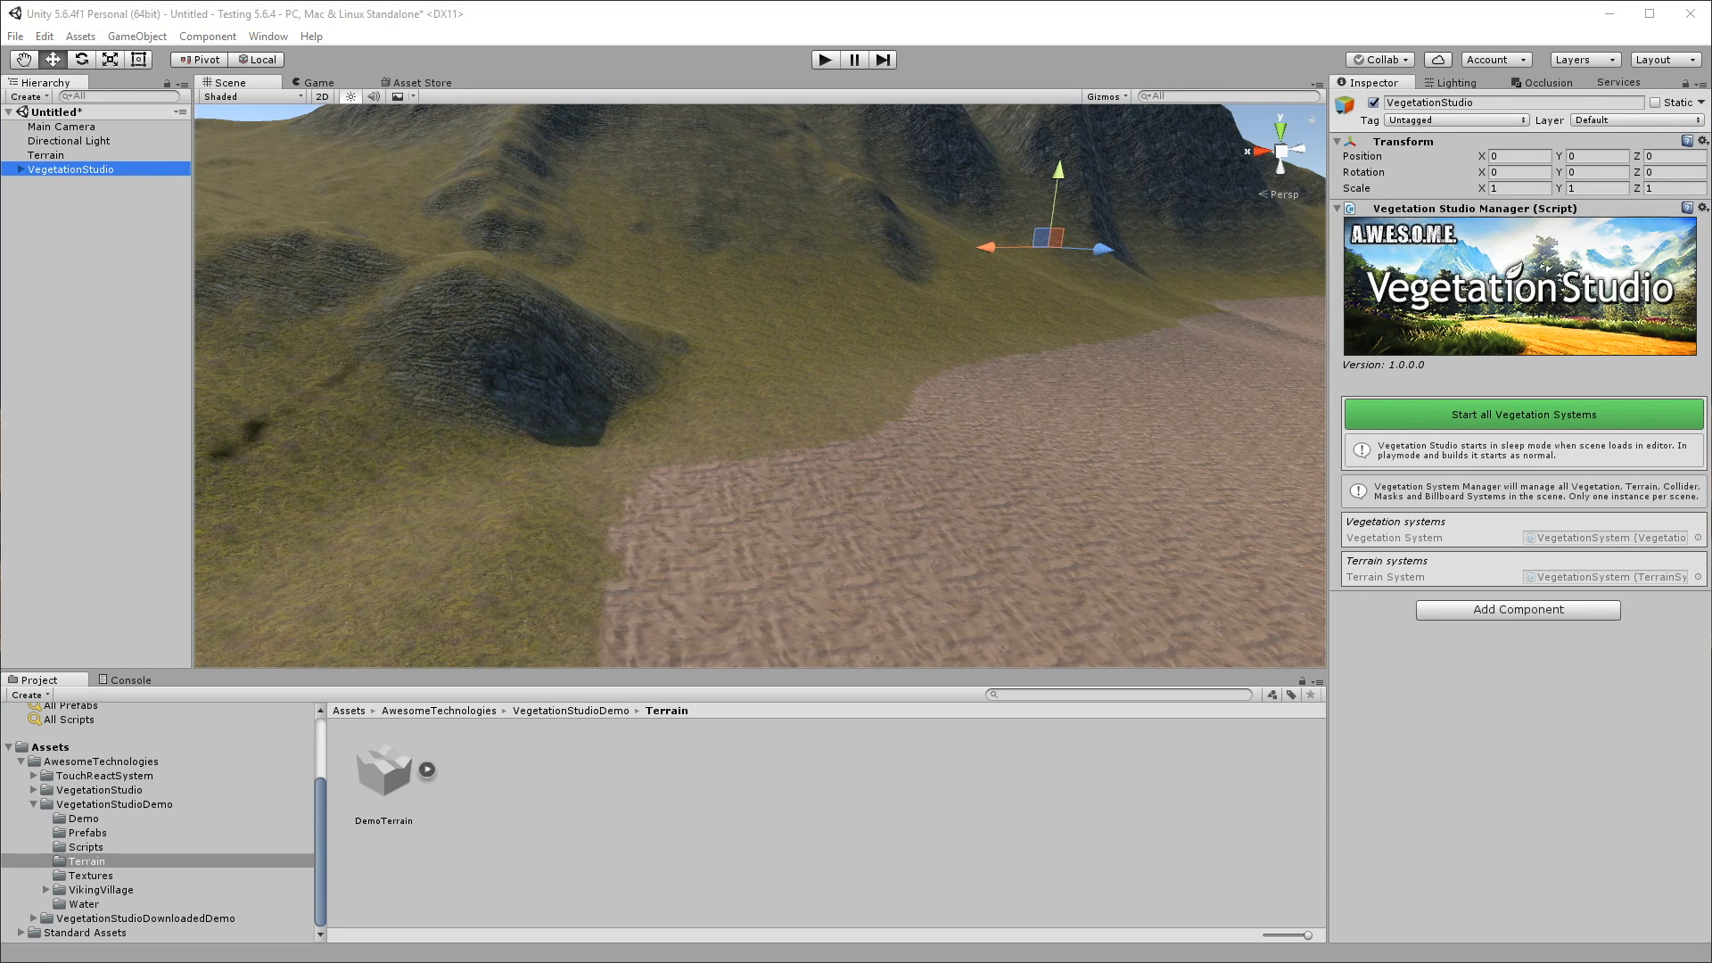
mouse_move(615, 202)
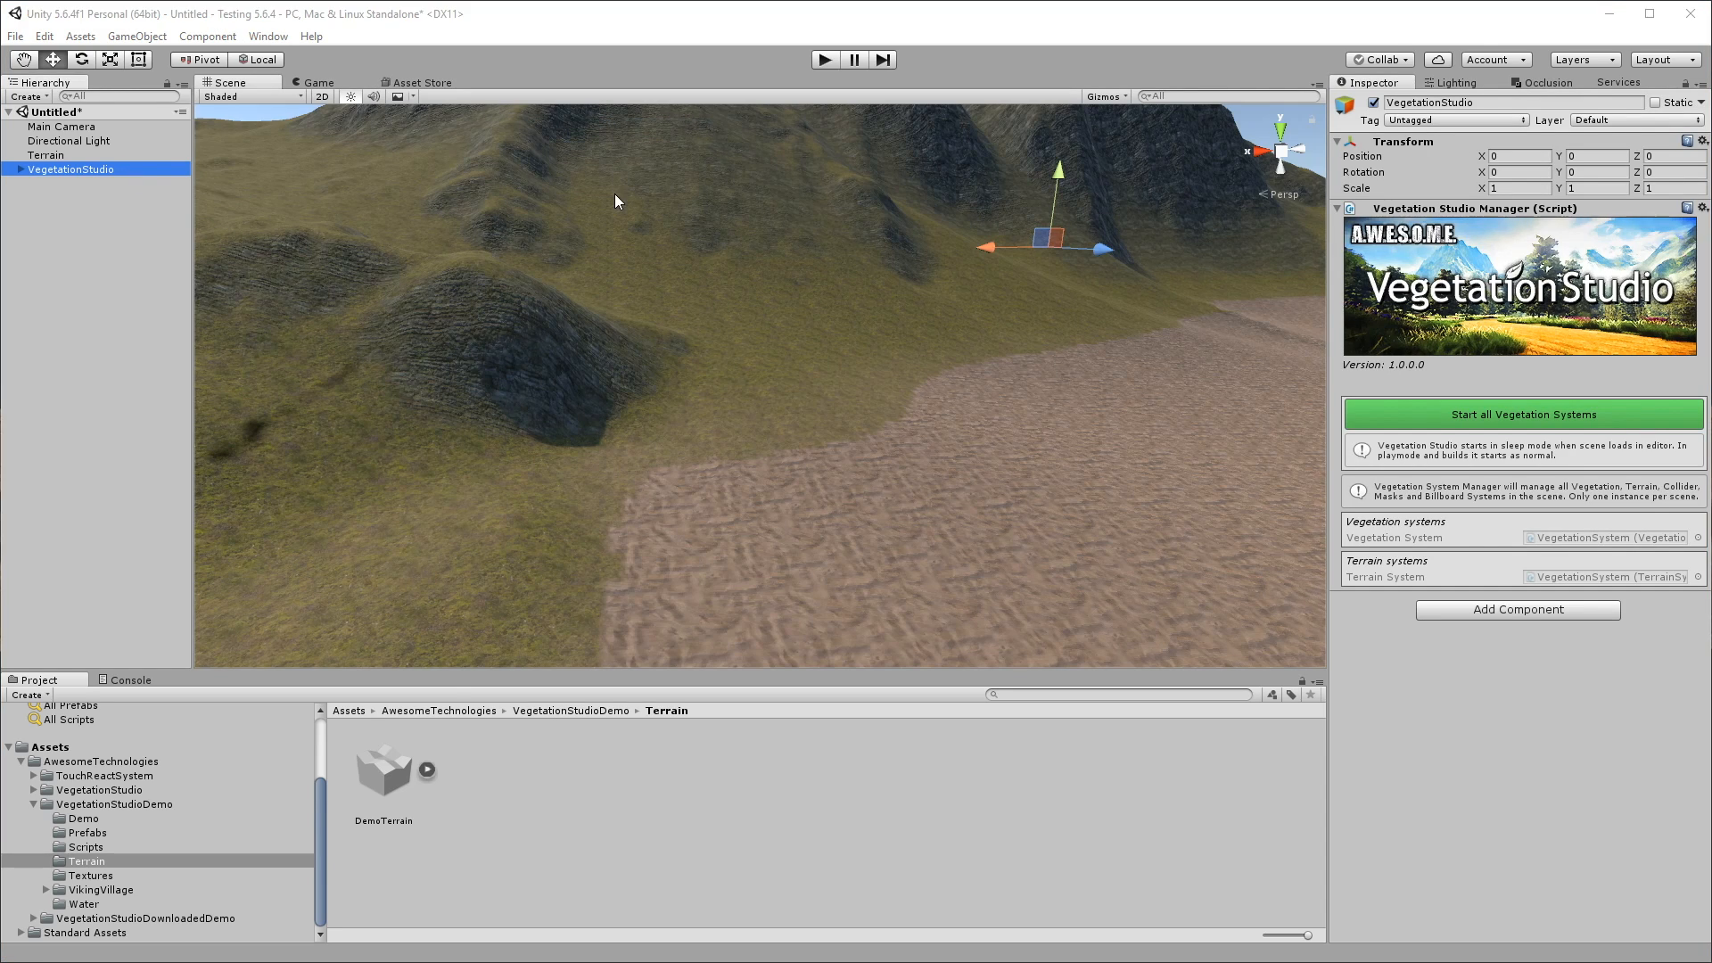
mouse_move(1451, 404)
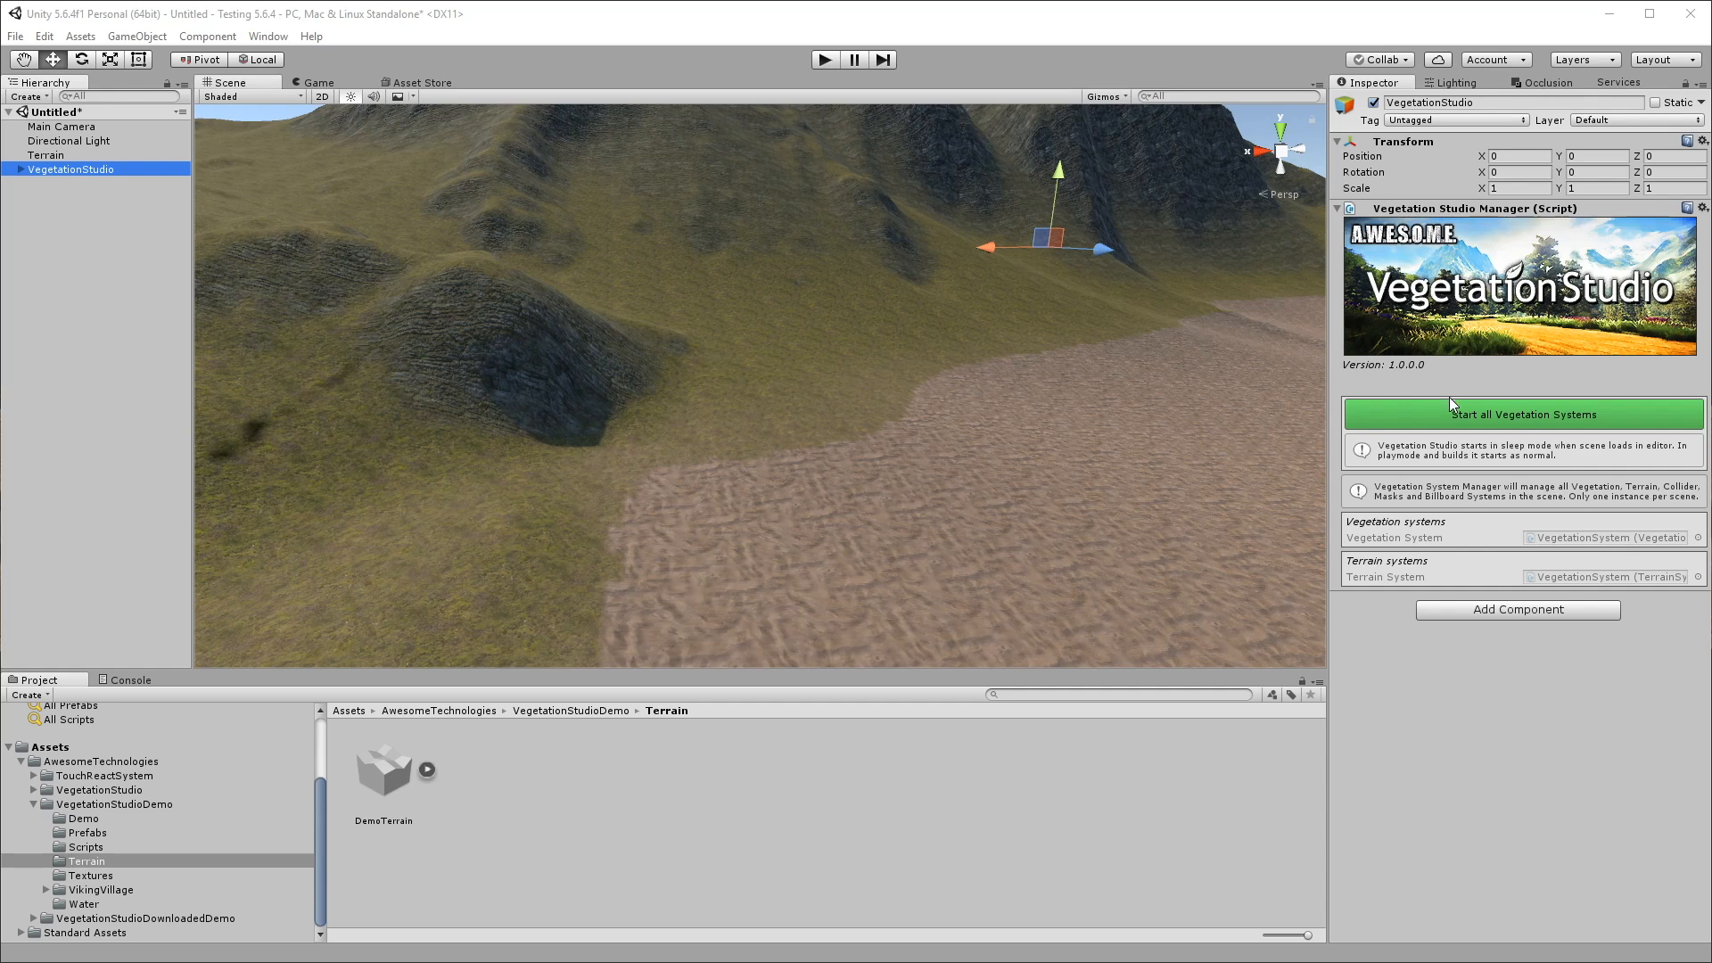
click(1521, 414)
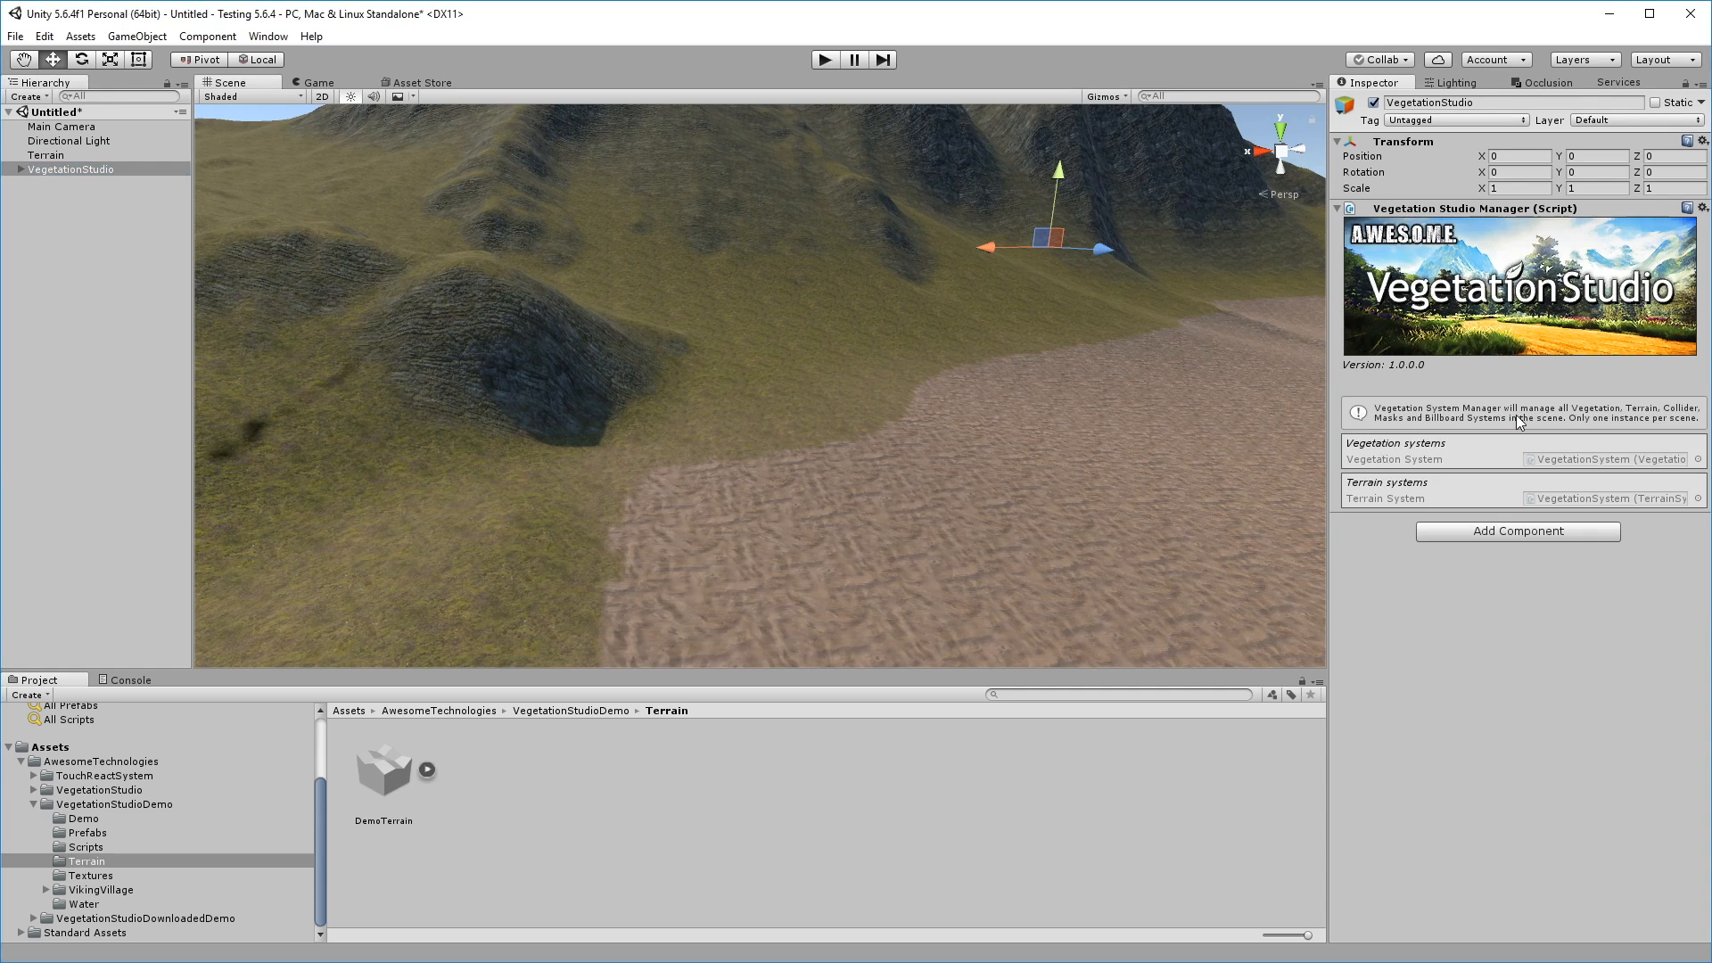
mouse_move(583, 432)
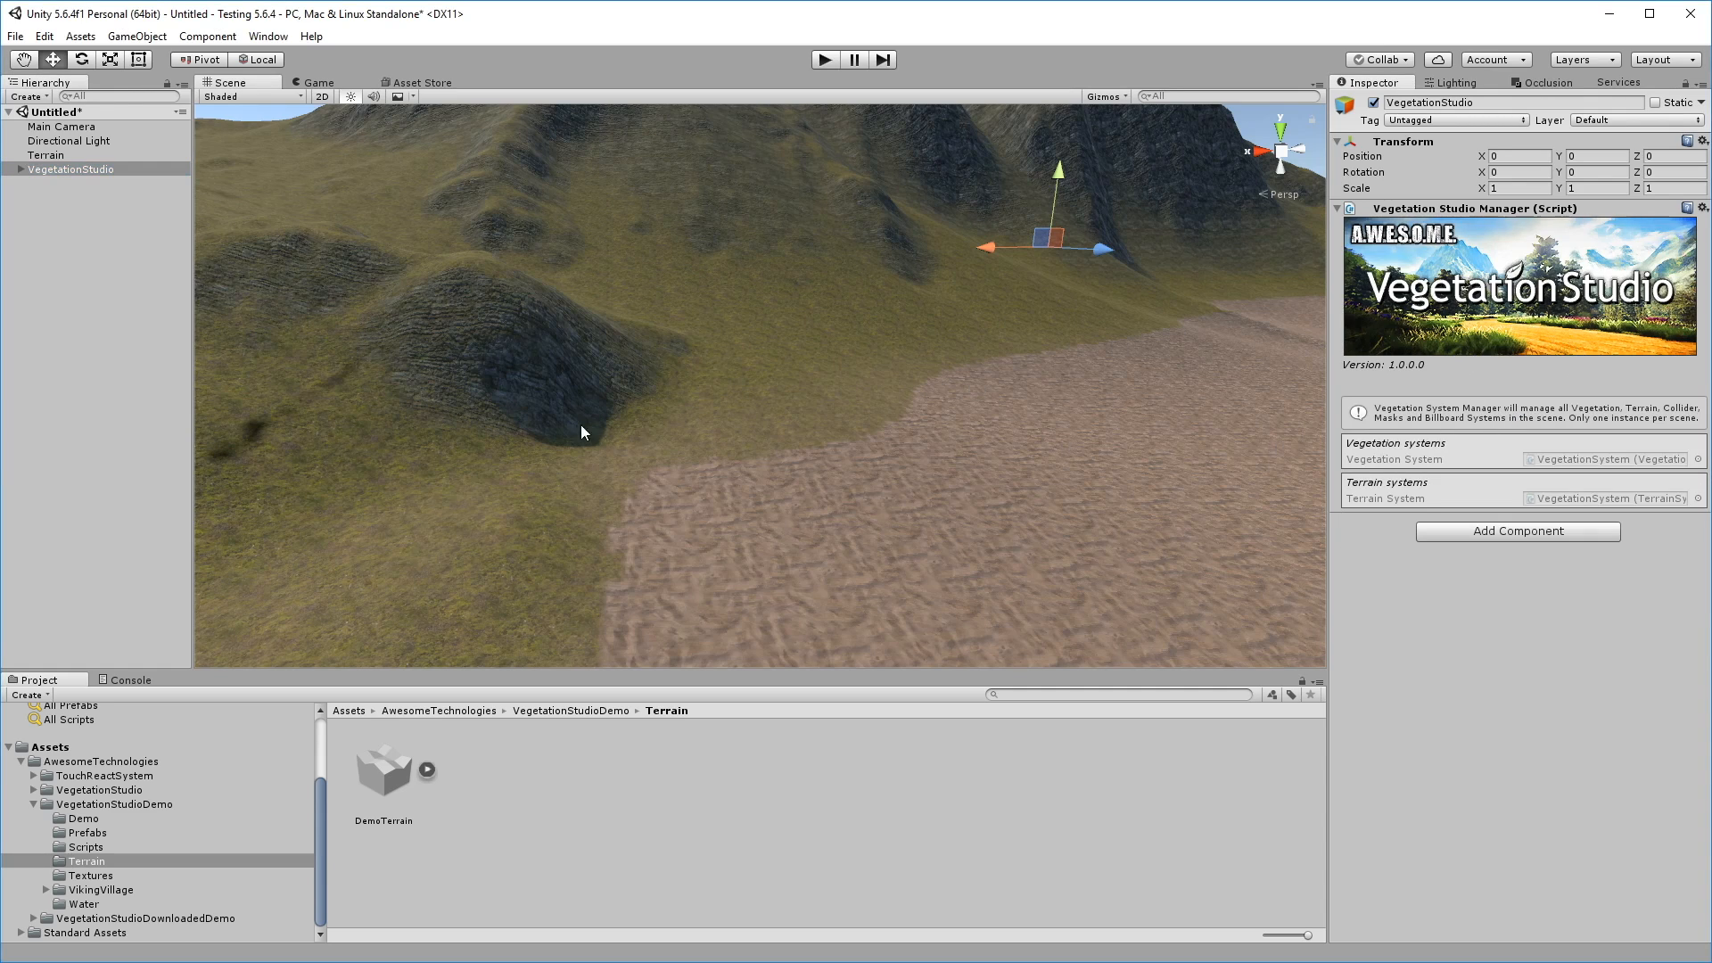
- Expand VegetationStudio in the Hierarchy to reveal VegetationSystem and TouchReactSystem
click(72, 169)
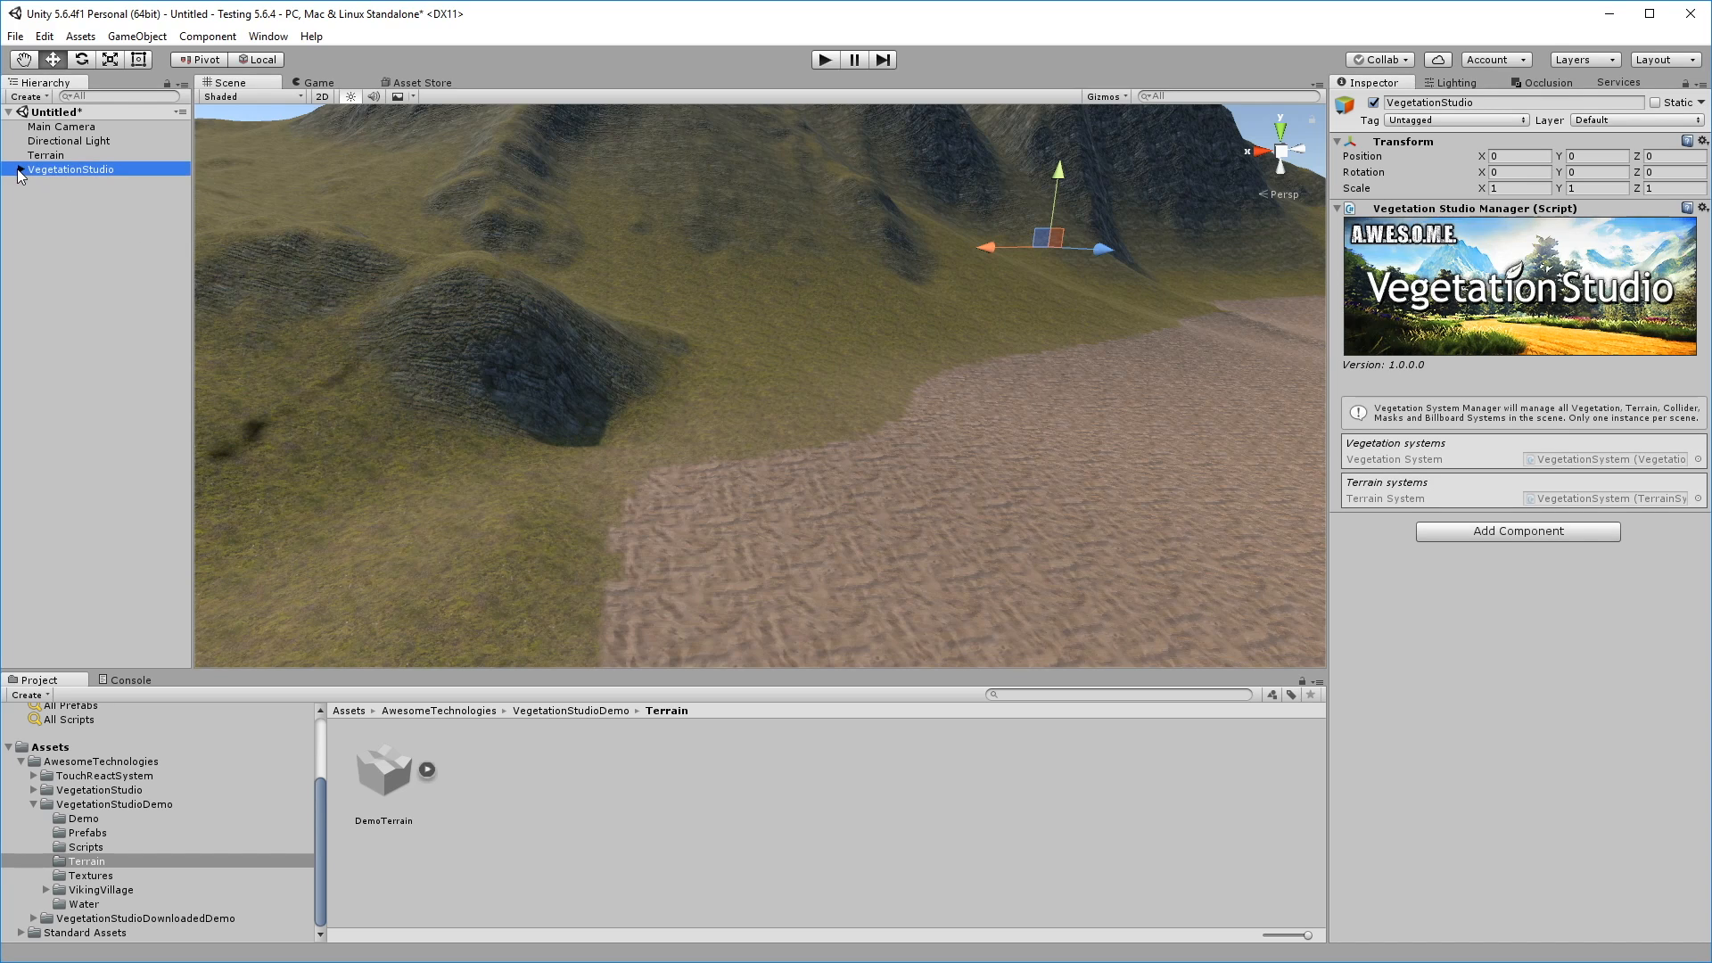
click(9, 170)
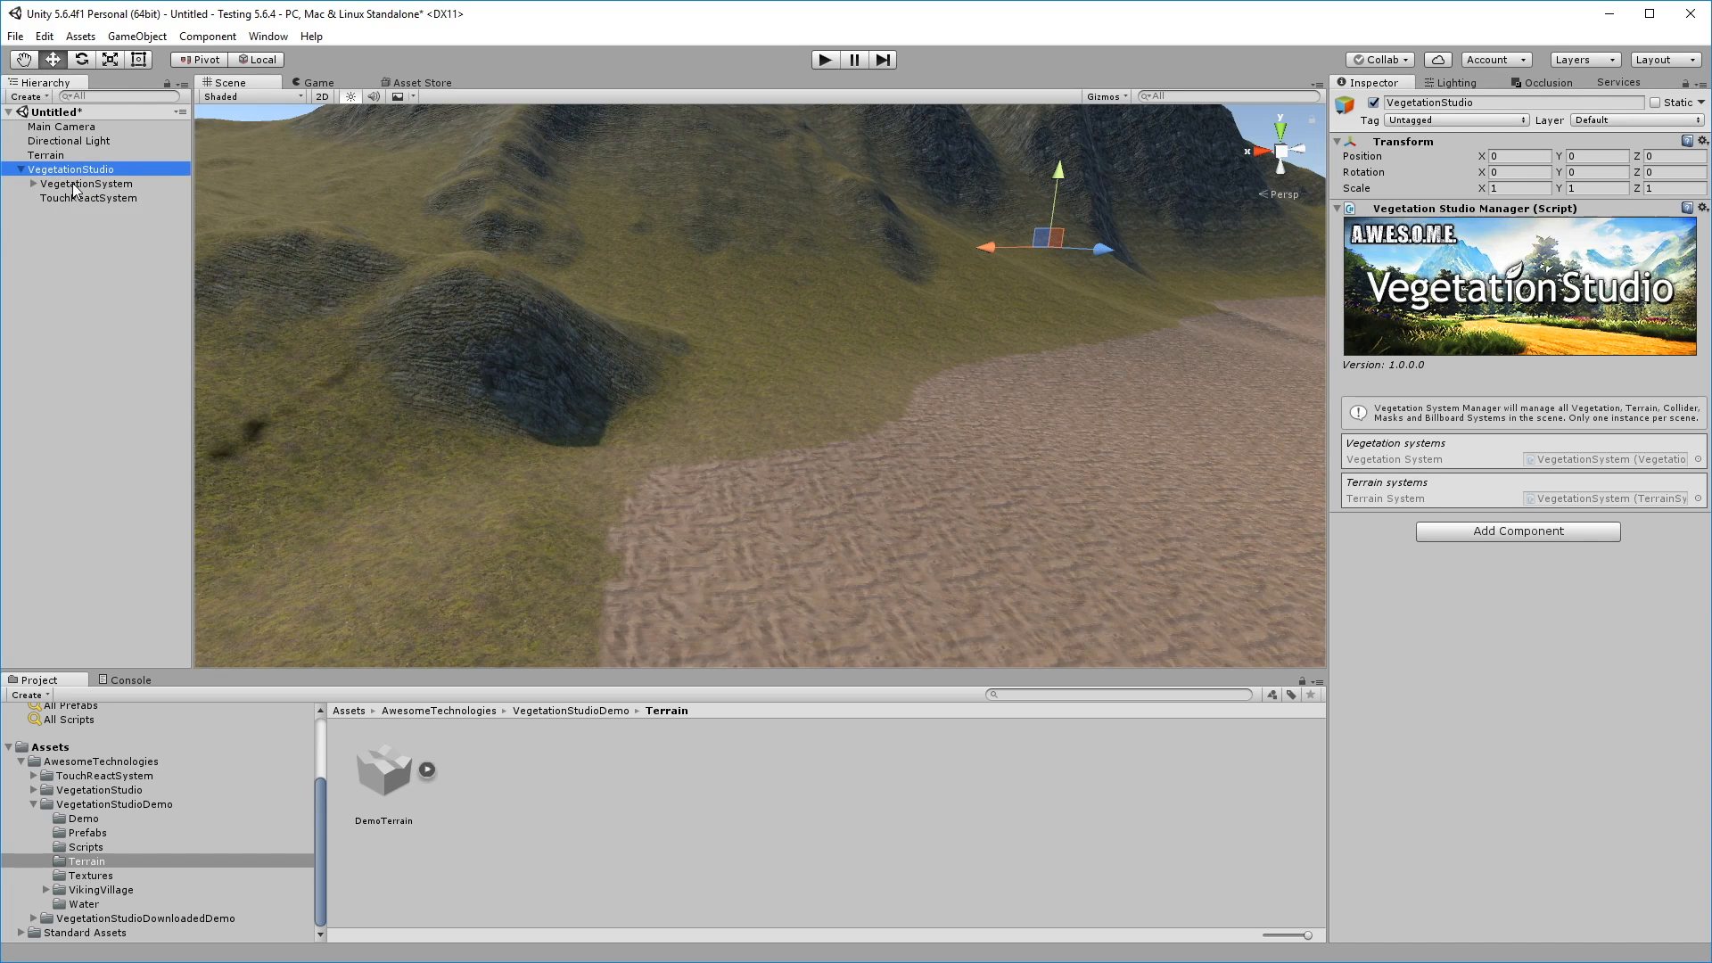
click(86, 183)
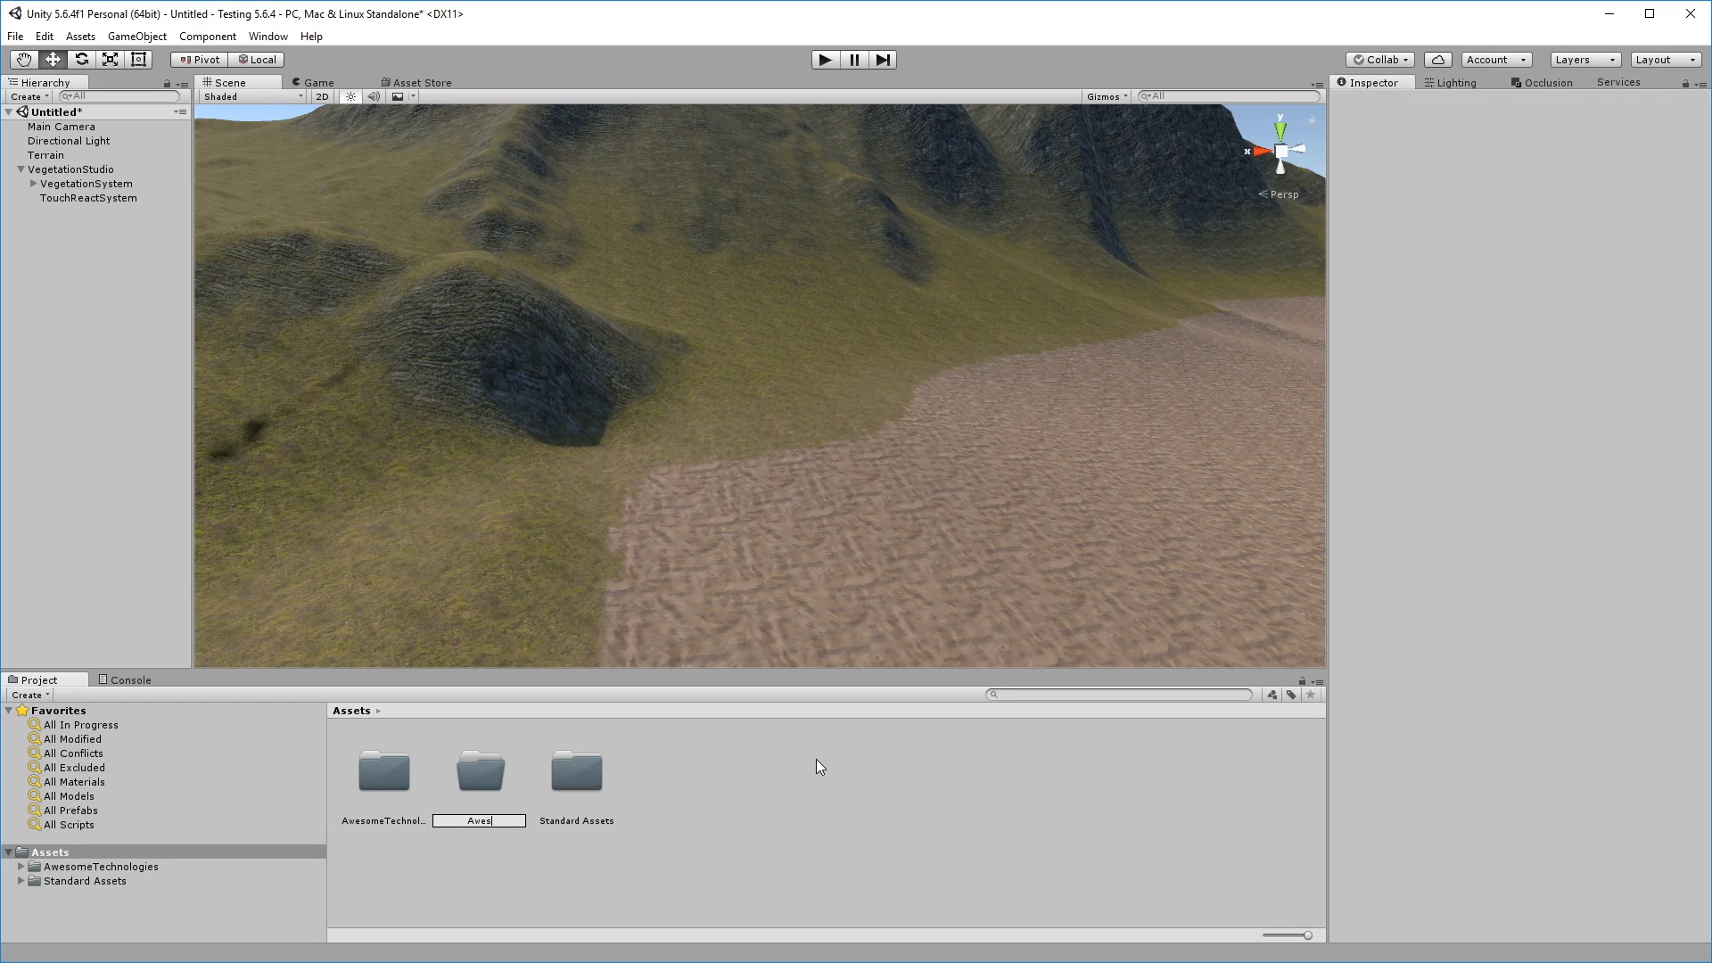
- Name the new Assets folder 'Awesome config'
text(Awesome config)
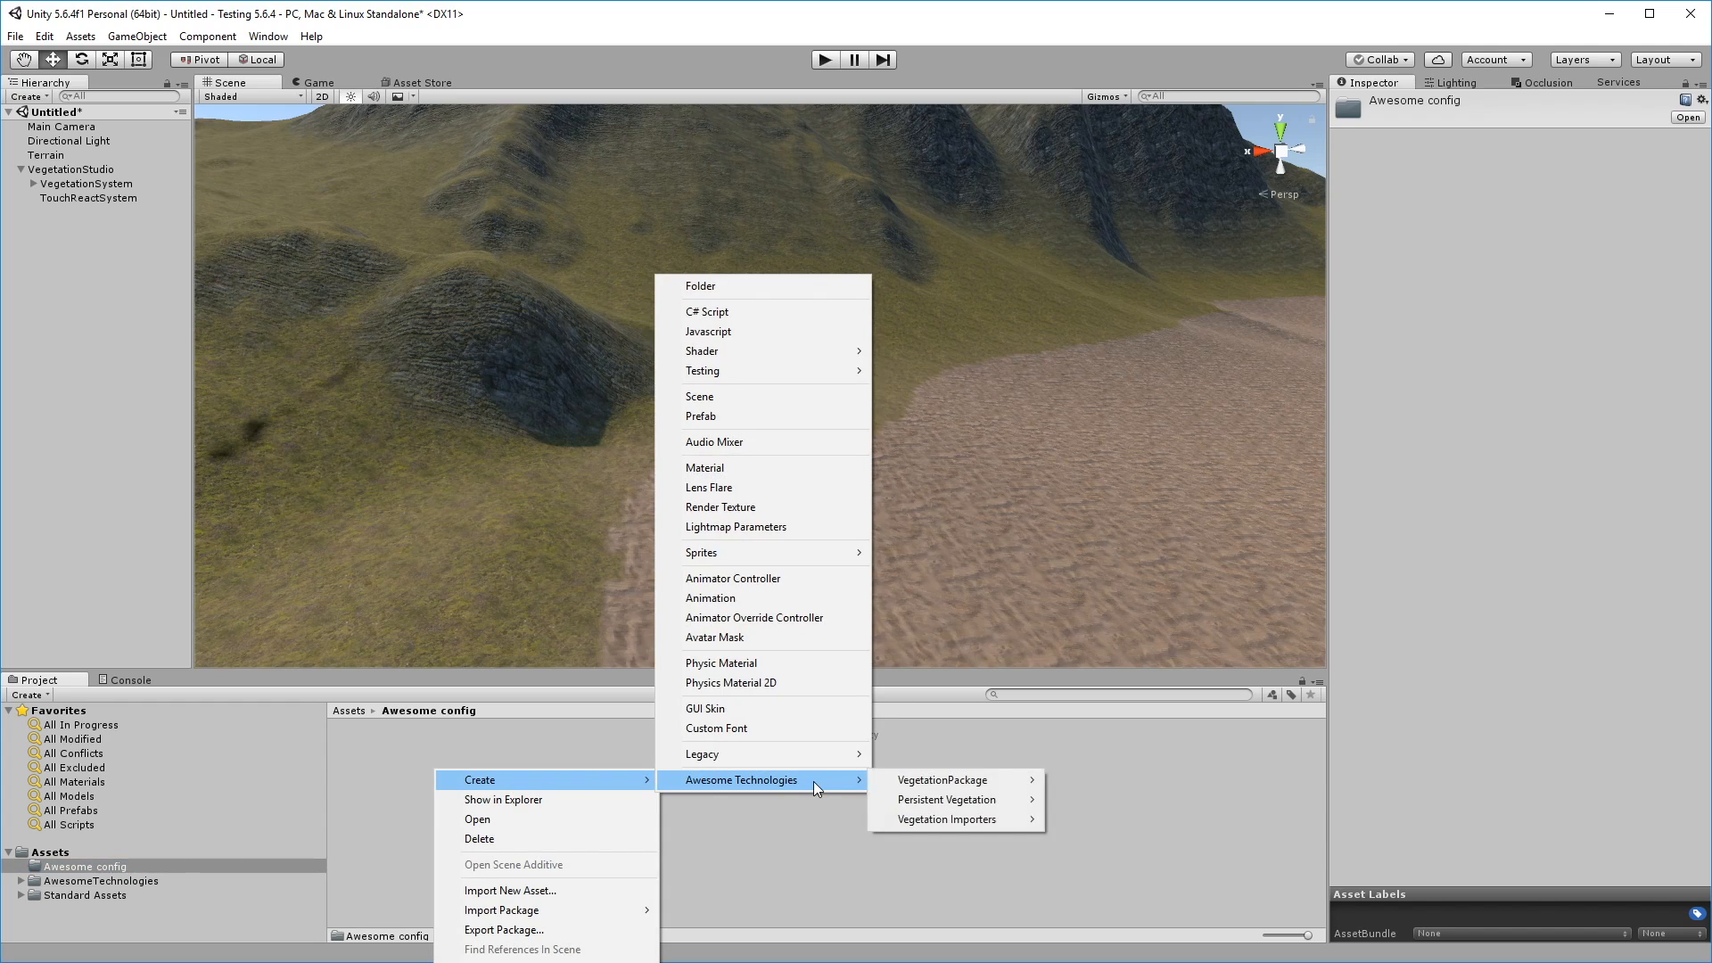
mouse_move(943, 779)
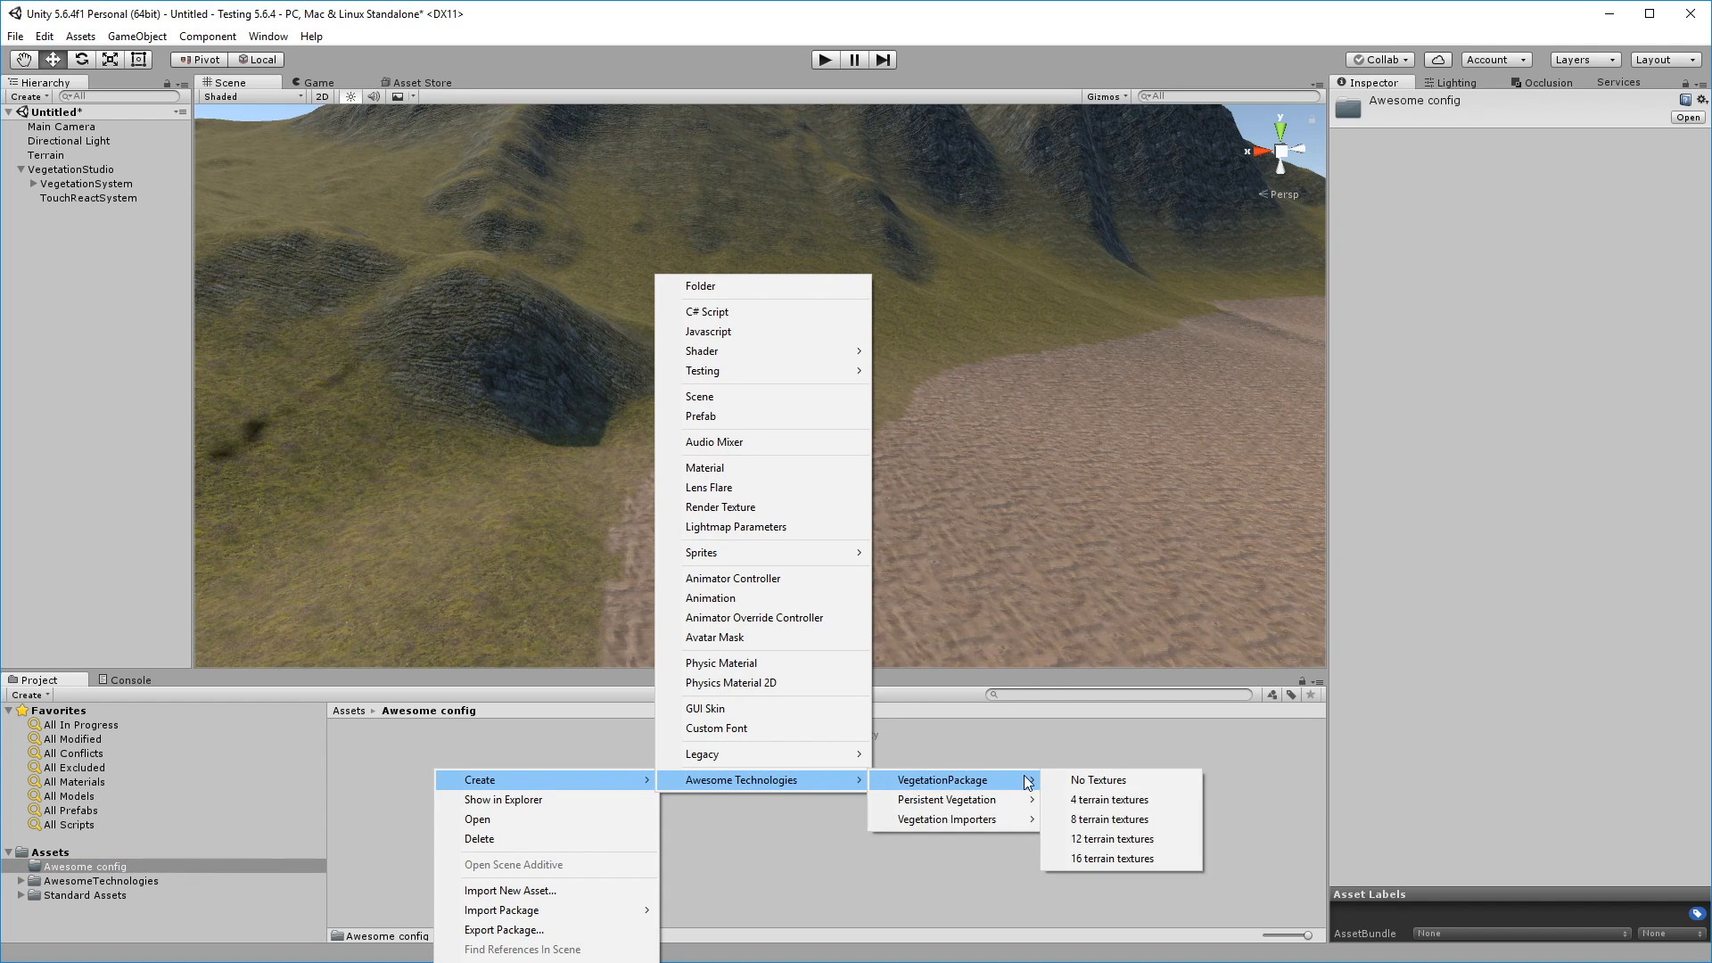
mouse_move(1110, 818)
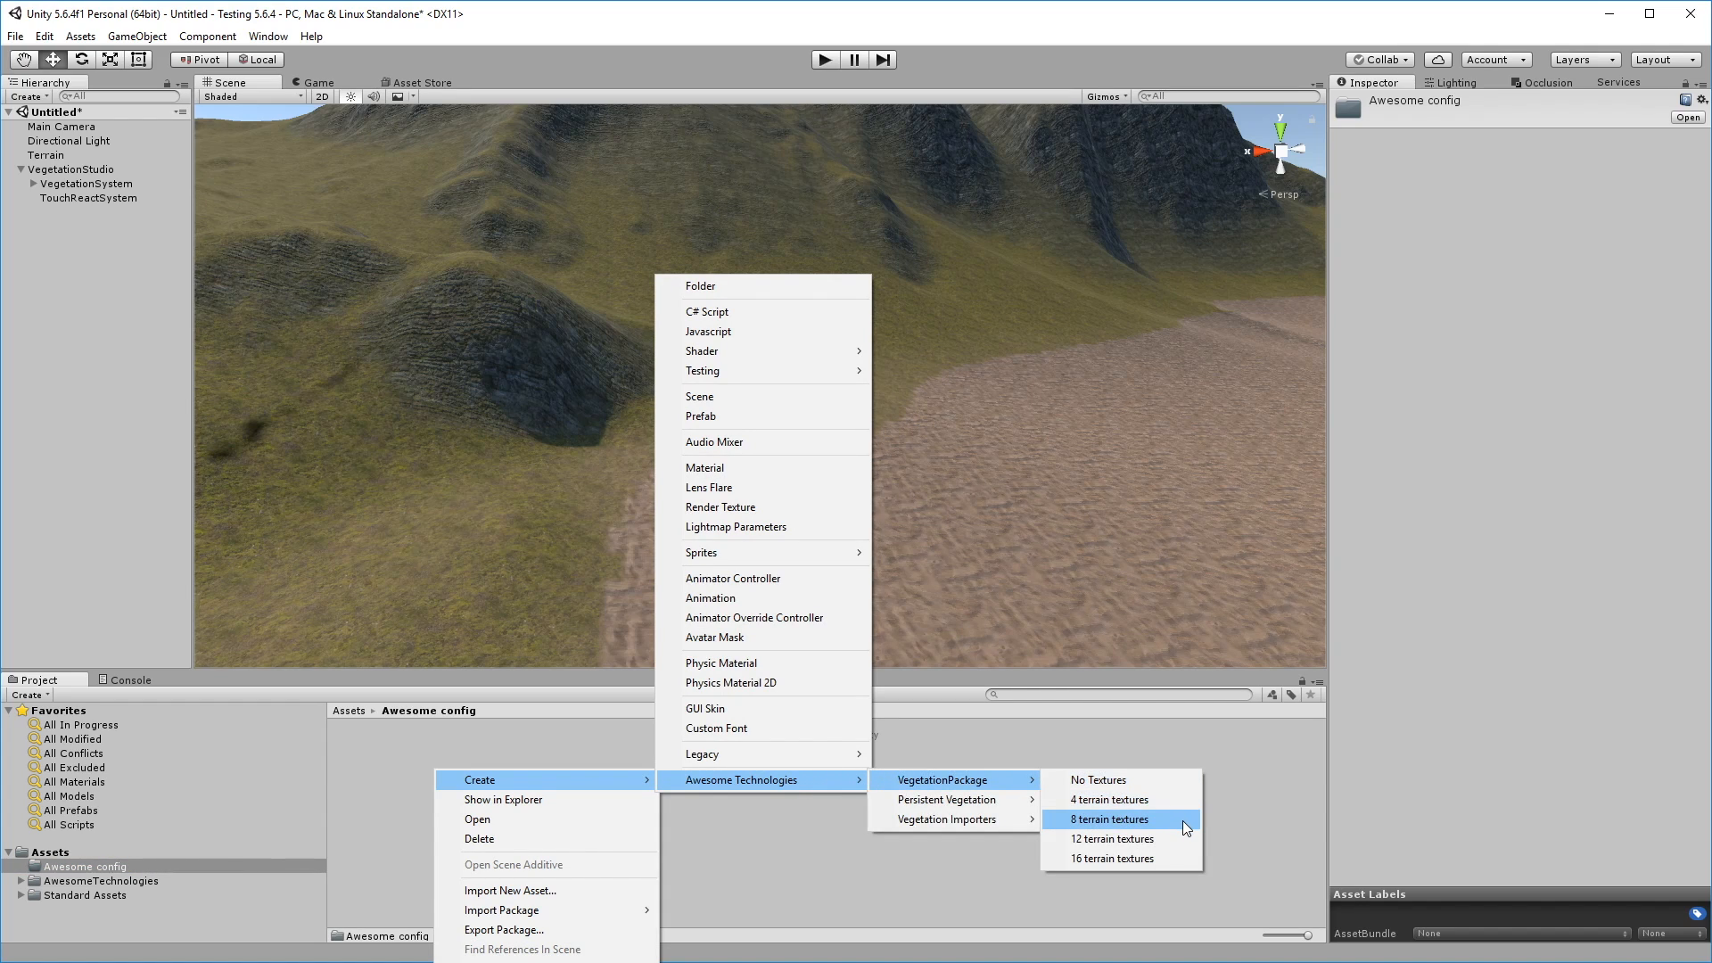
- Create an 8-terrain-texture VegetationPackage named Summer, with package name Summer
click(1109, 819)
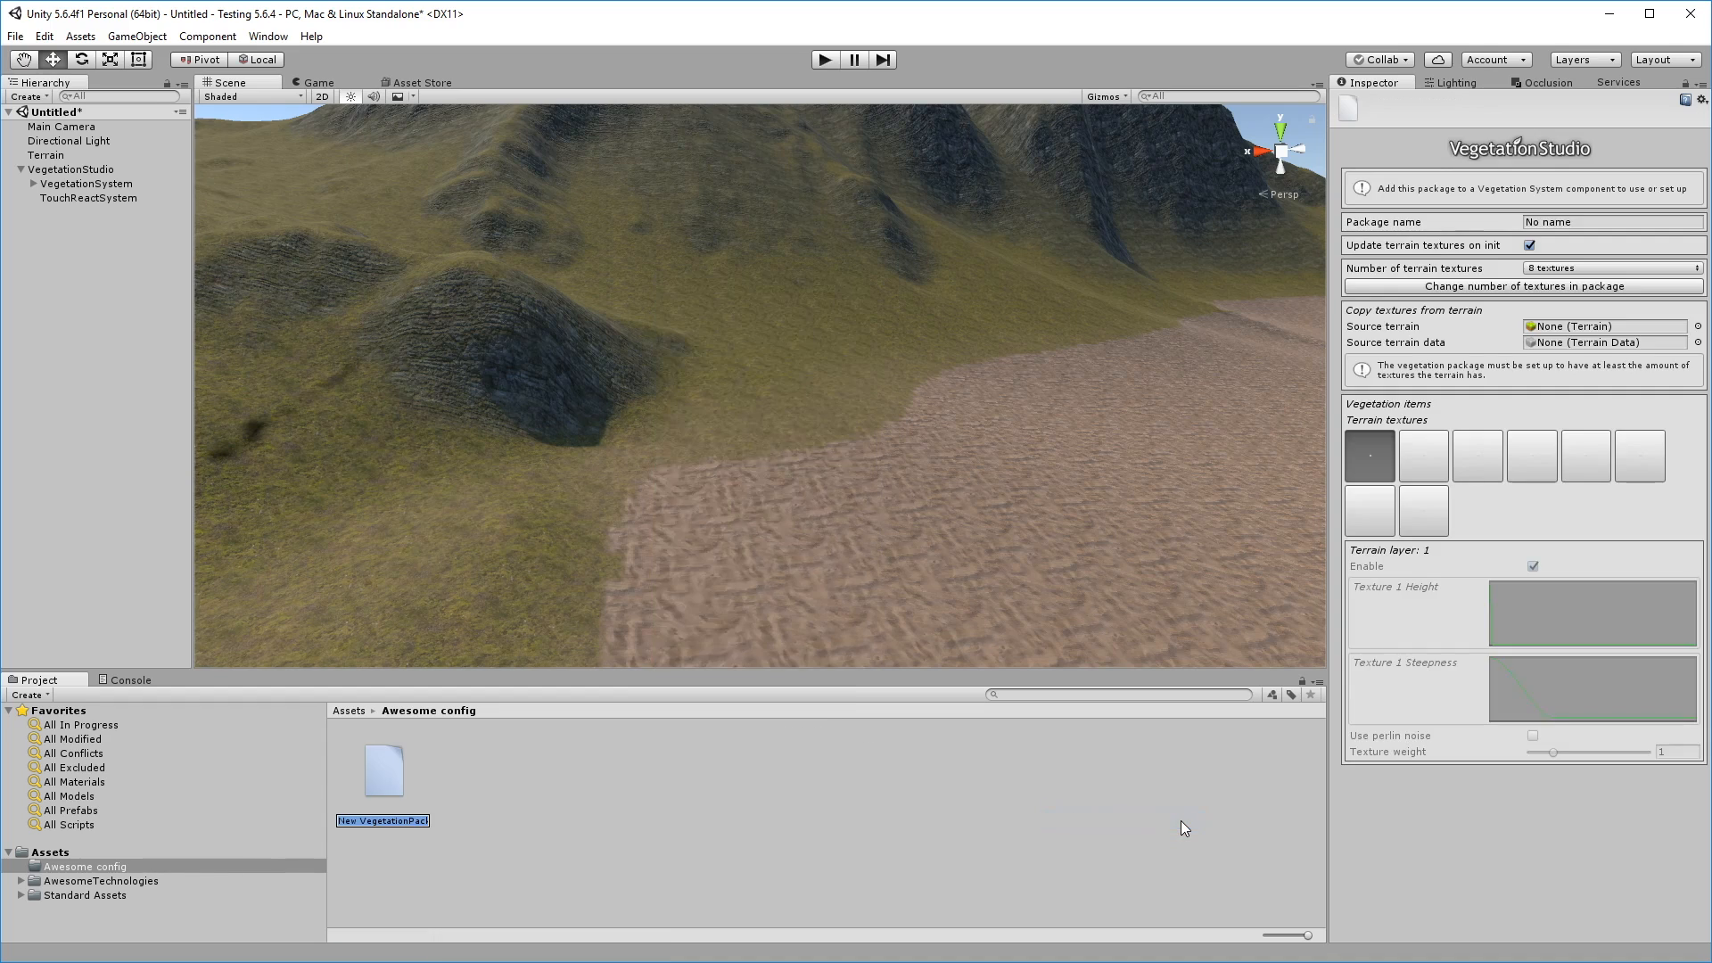
text(Summer)
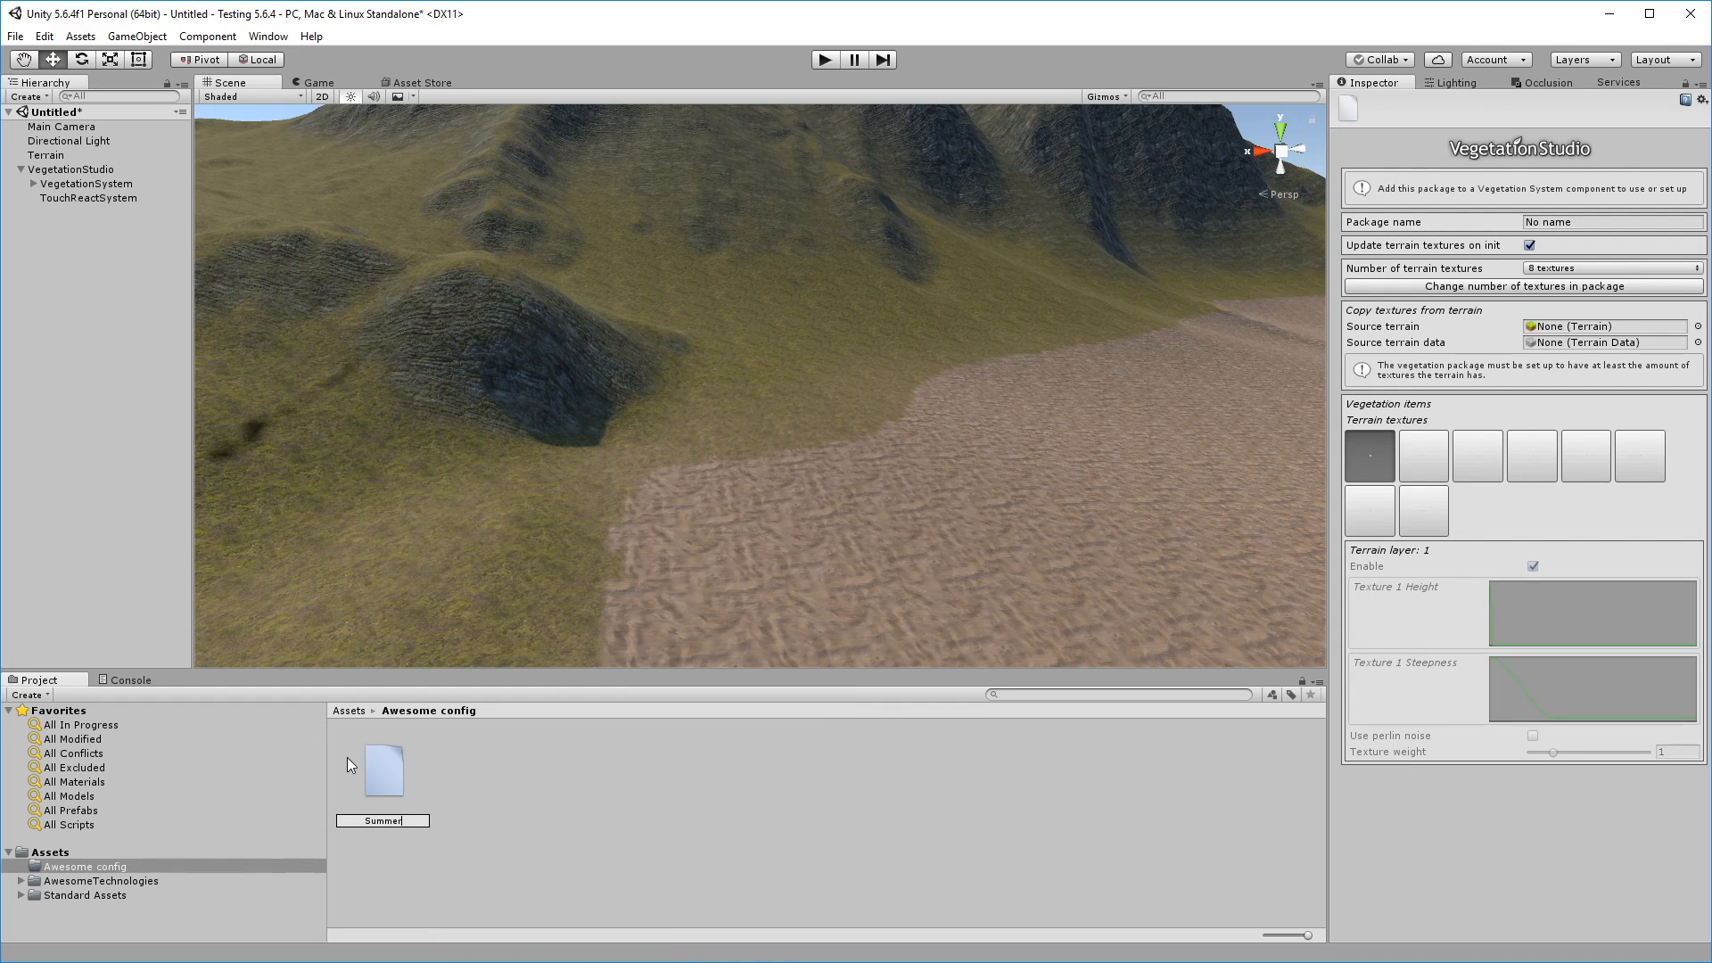
click(383, 770)
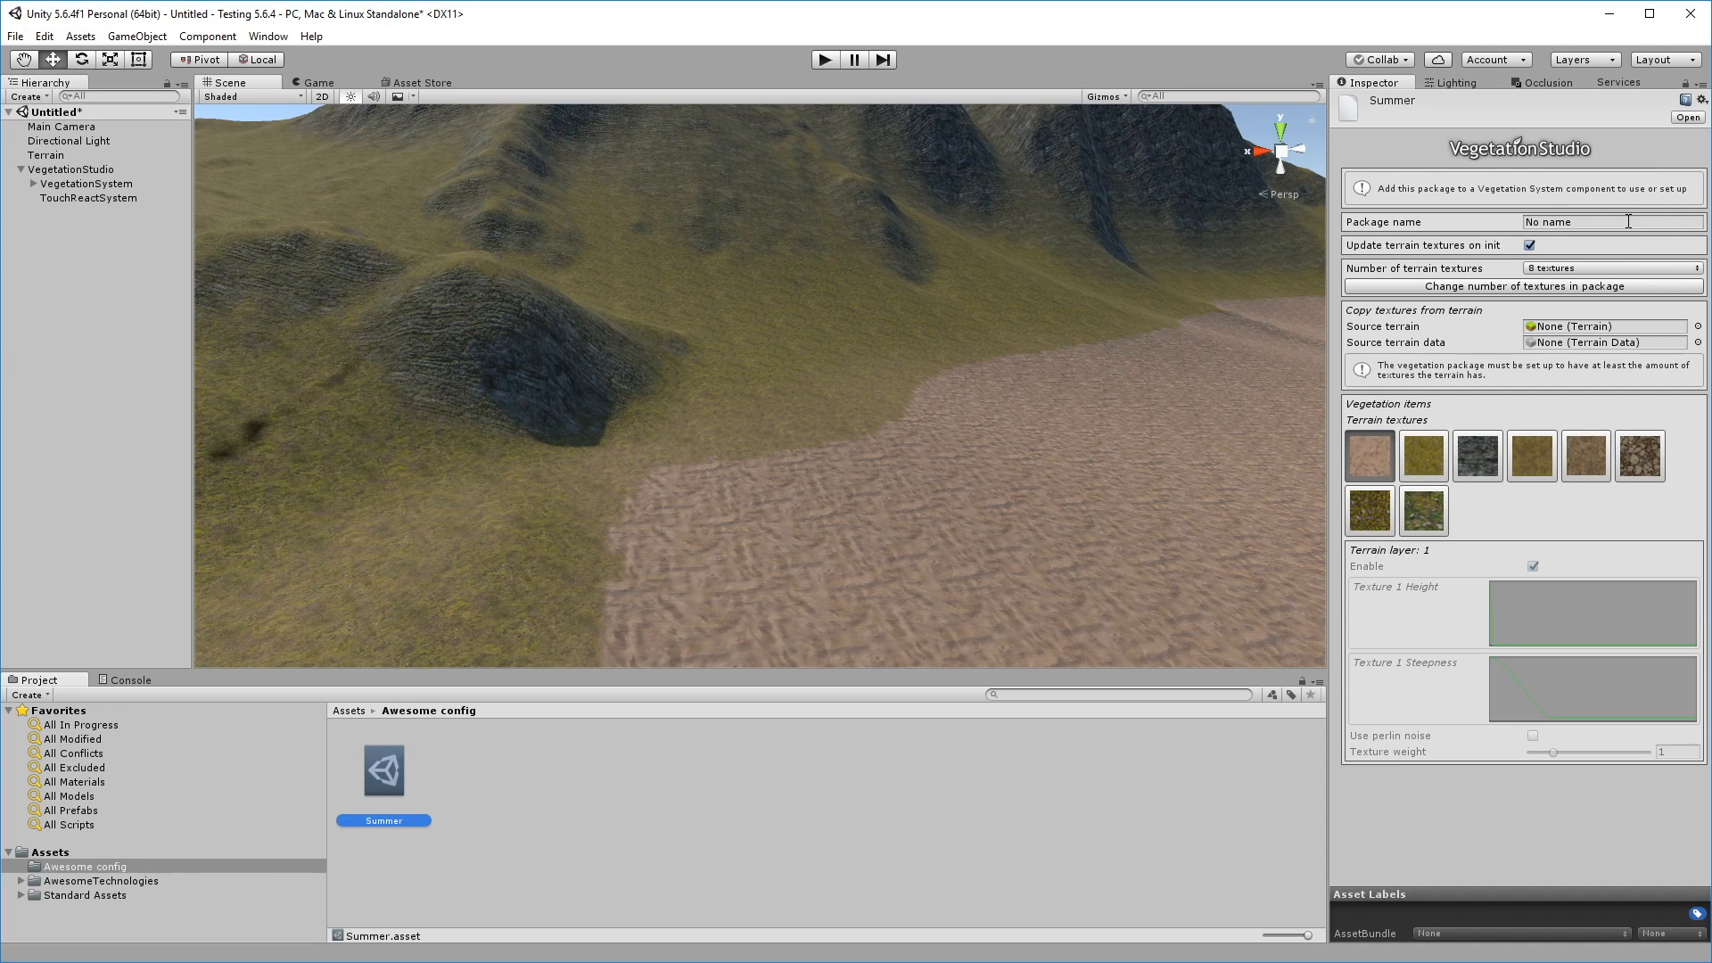
text(Summer)
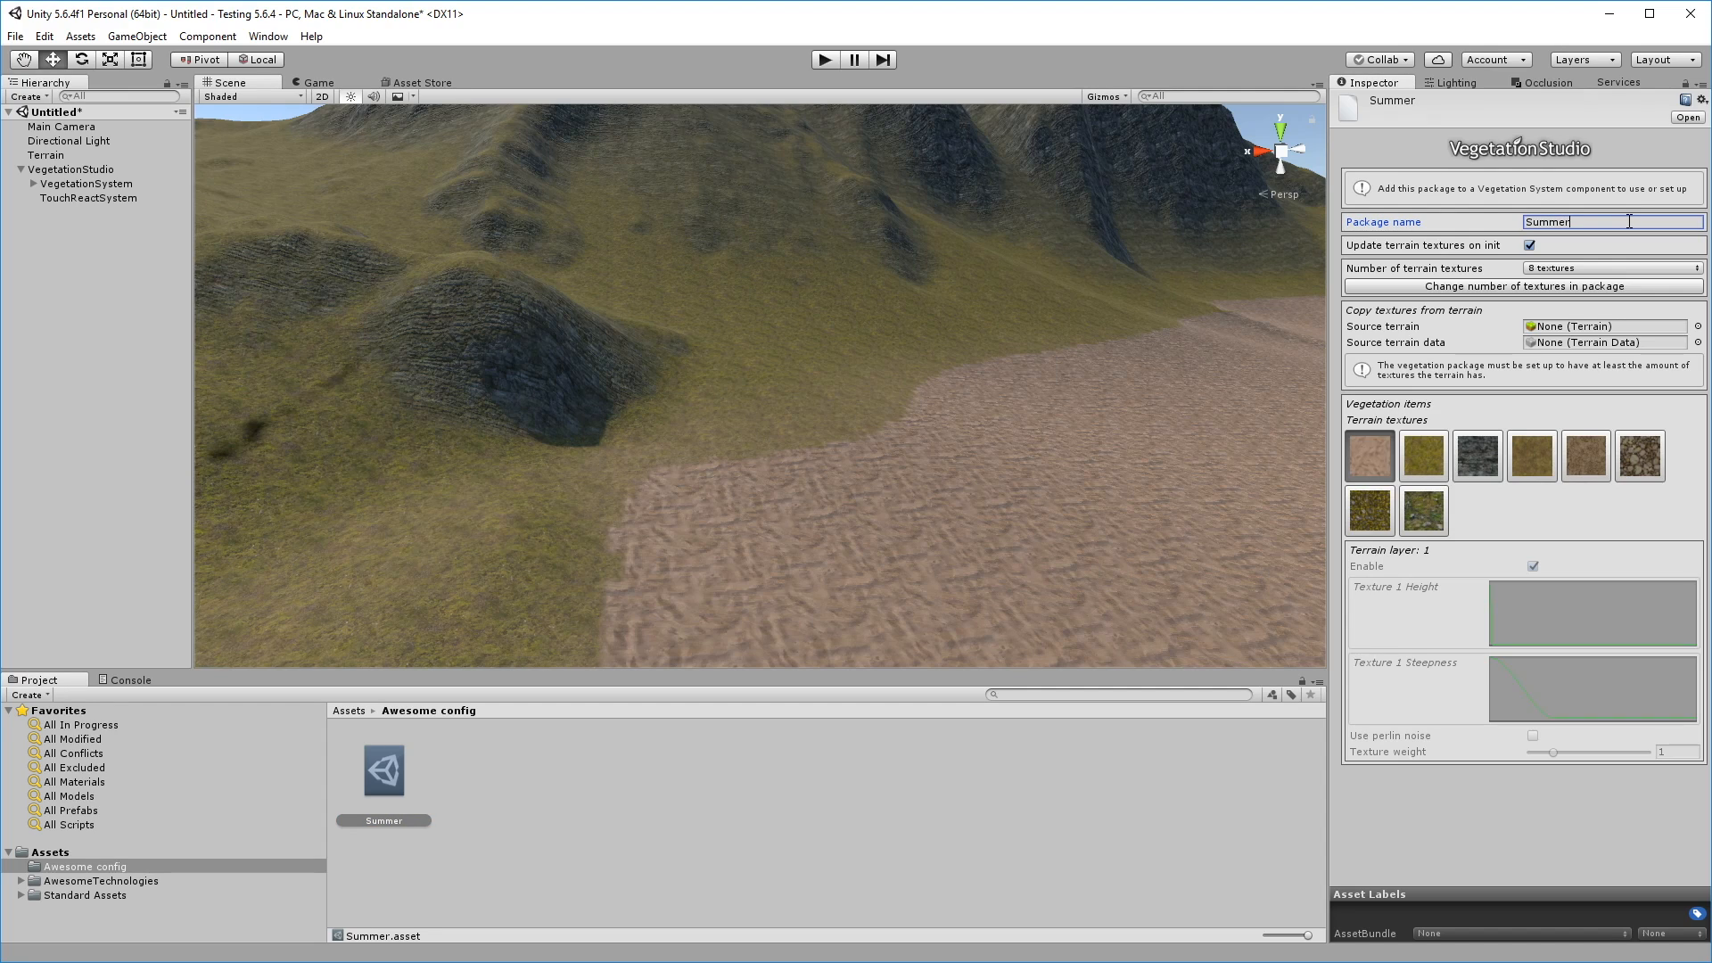
click(697, 797)
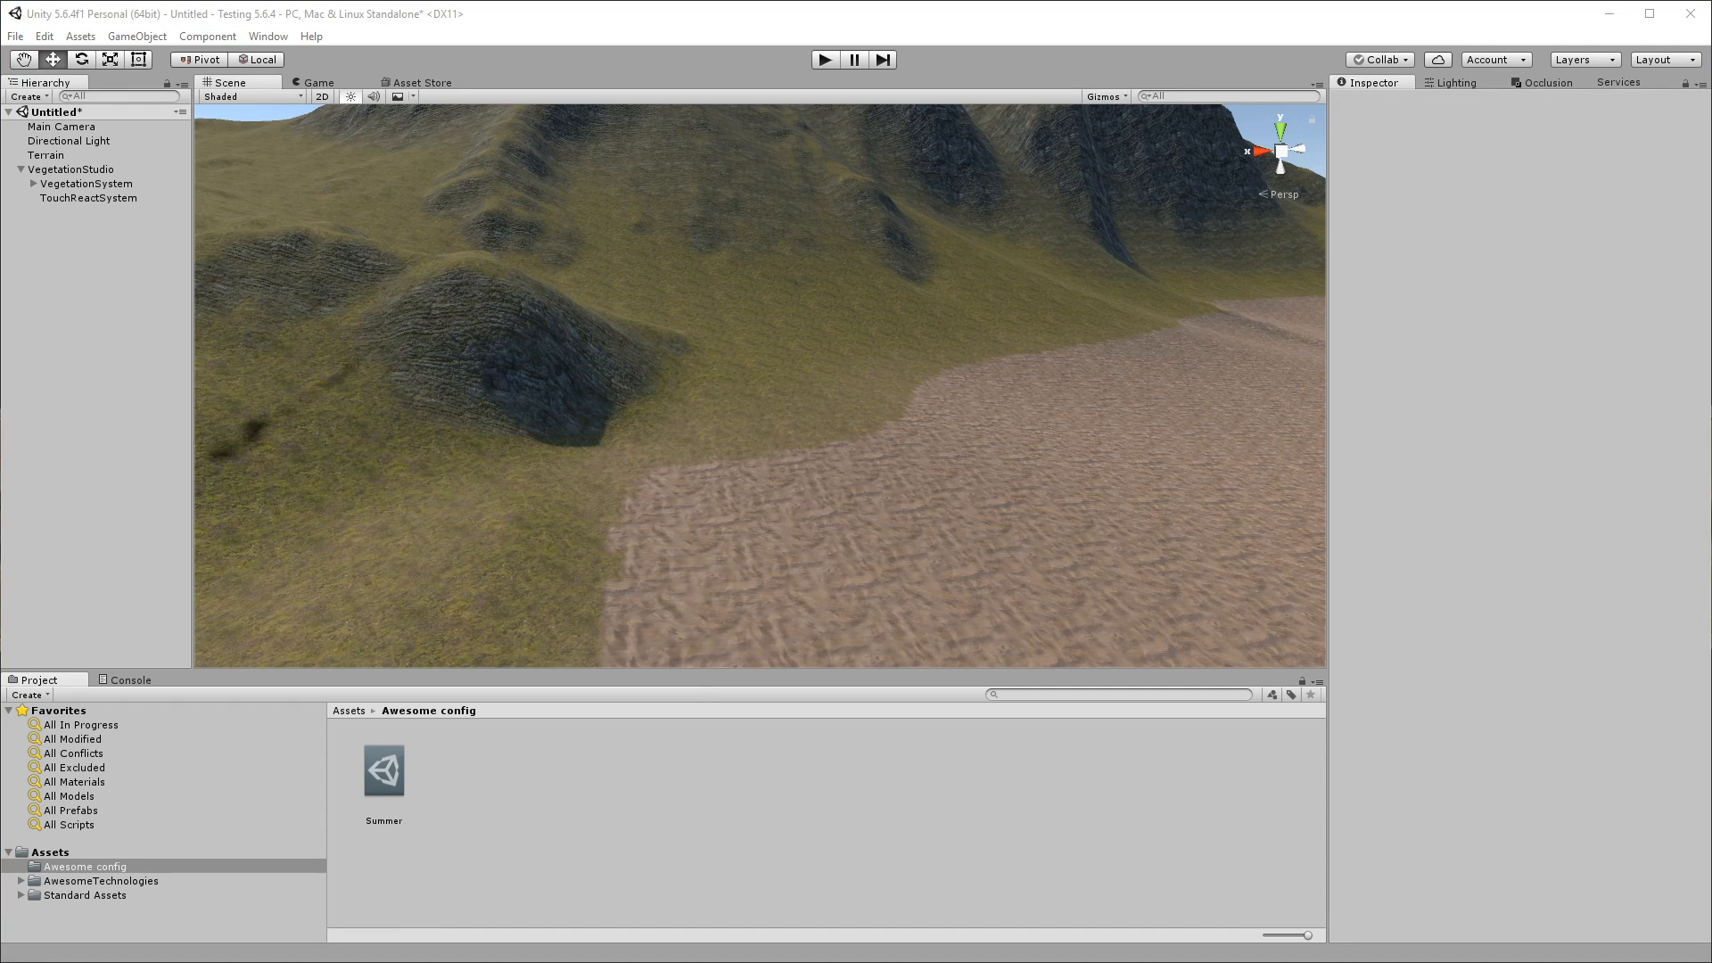
mouse_move(140, 175)
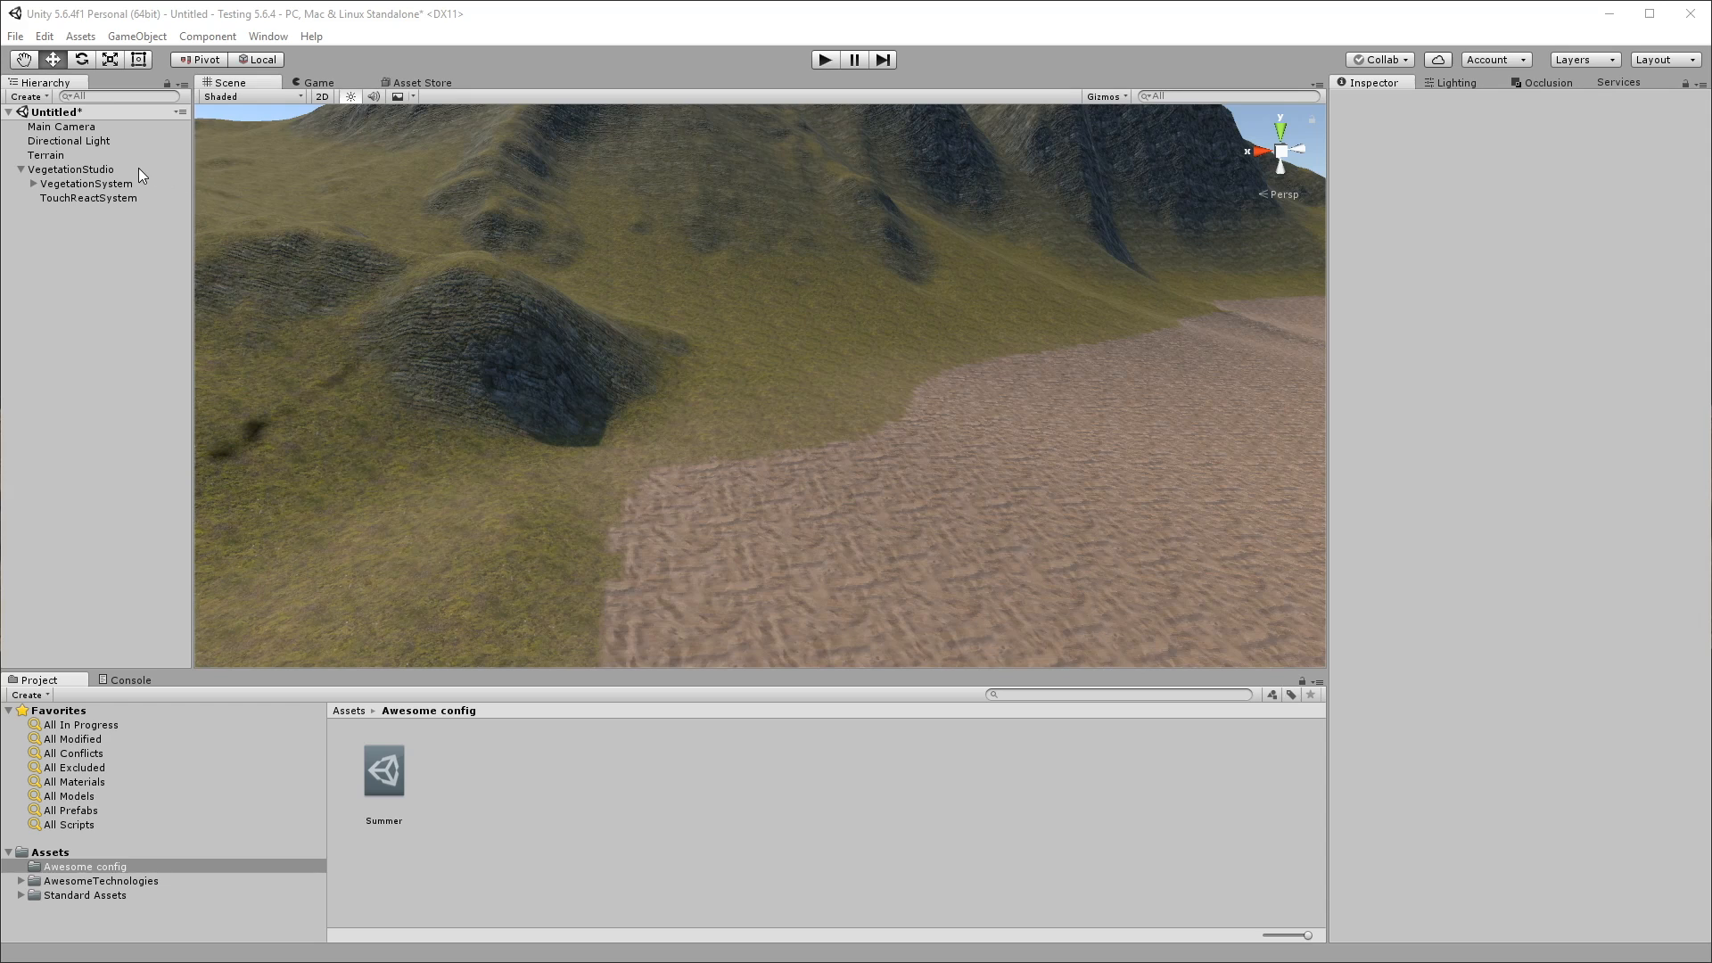
- Assign the Summer package to VegetationSystem and show its vegetation item settings
click(72, 169)
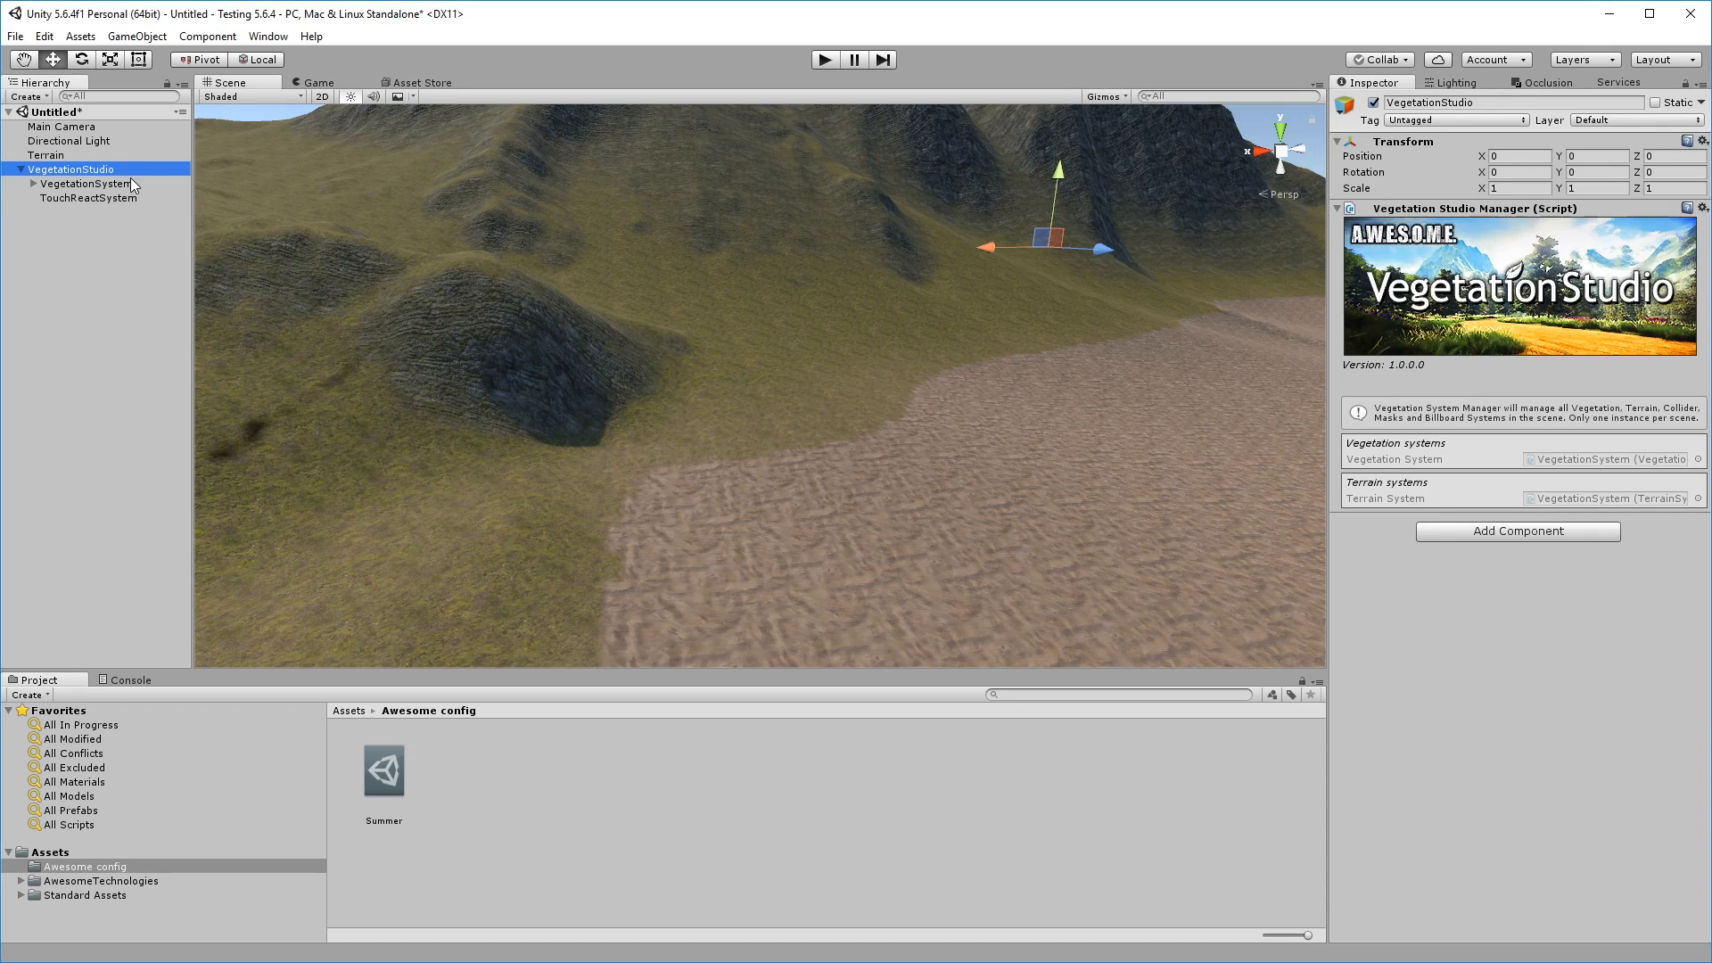
click(86, 184)
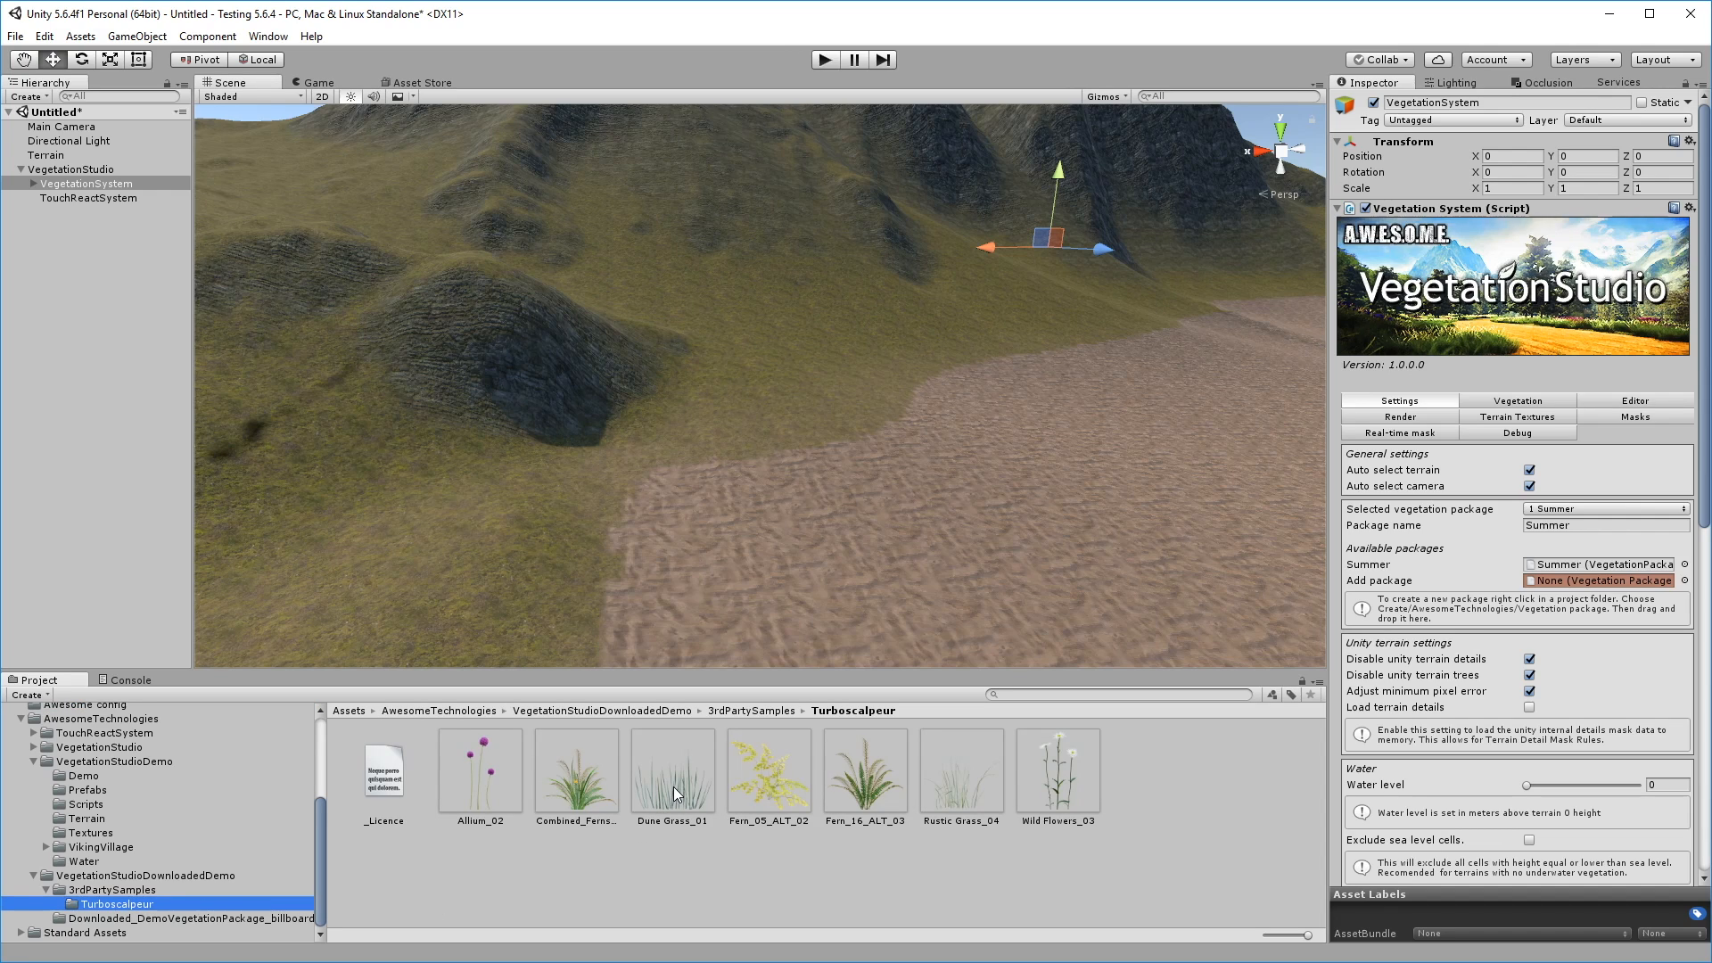
click(1516, 400)
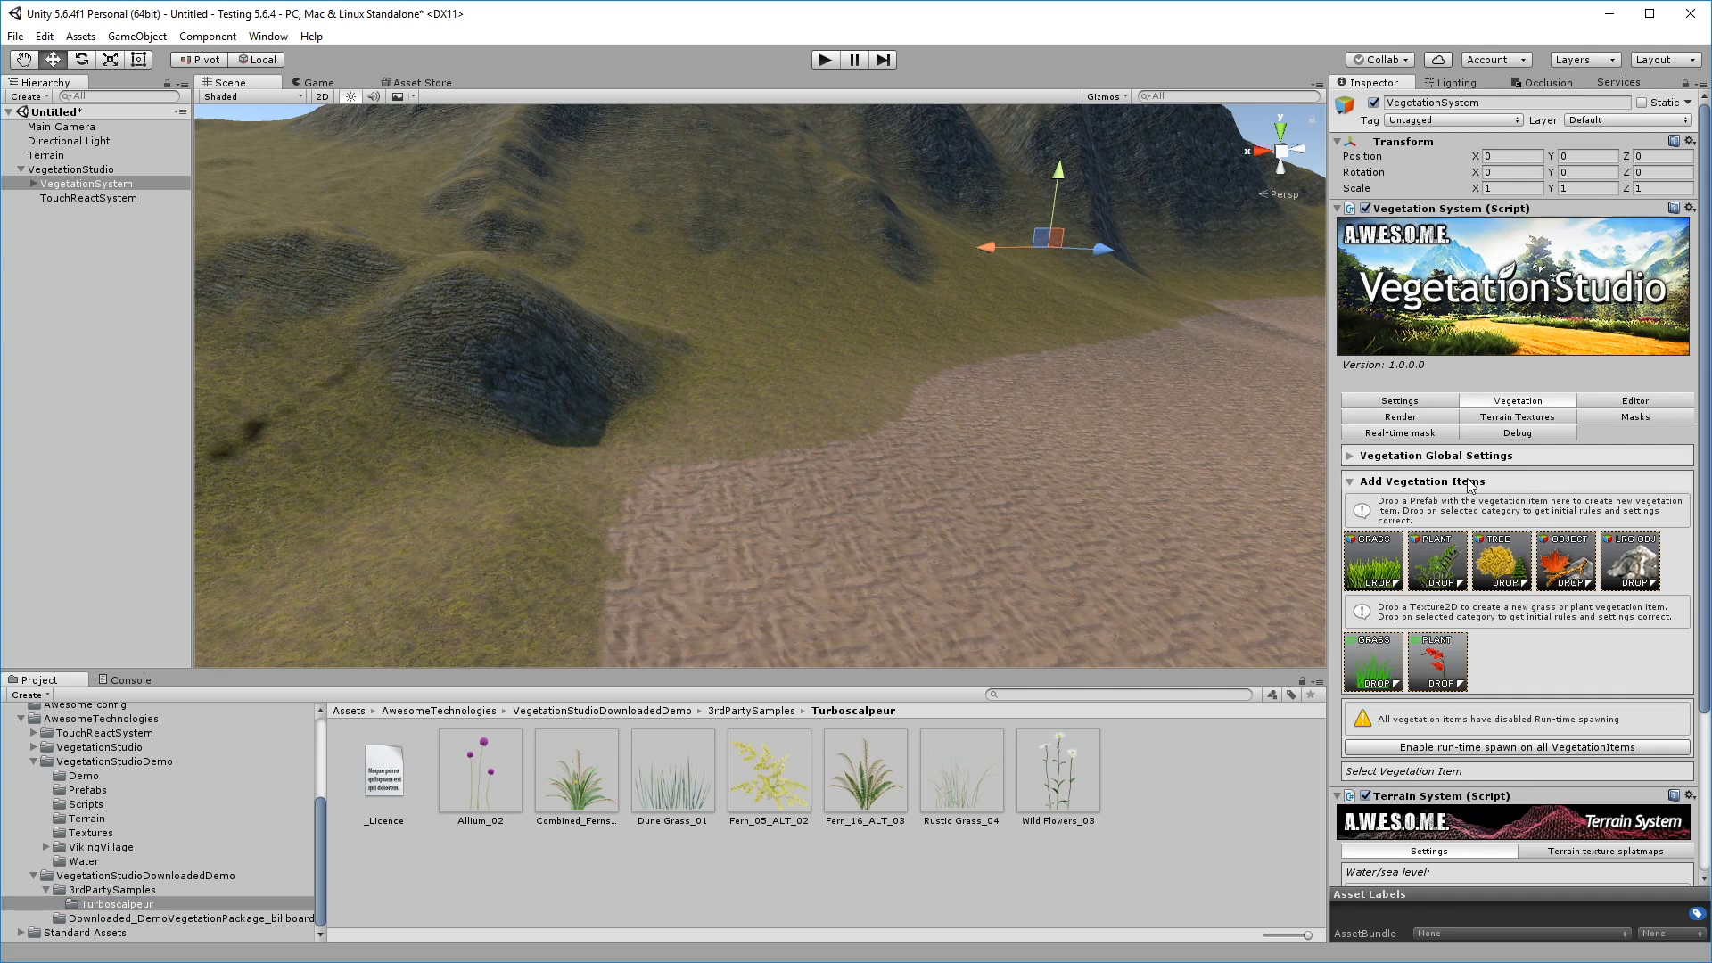
click(671, 769)
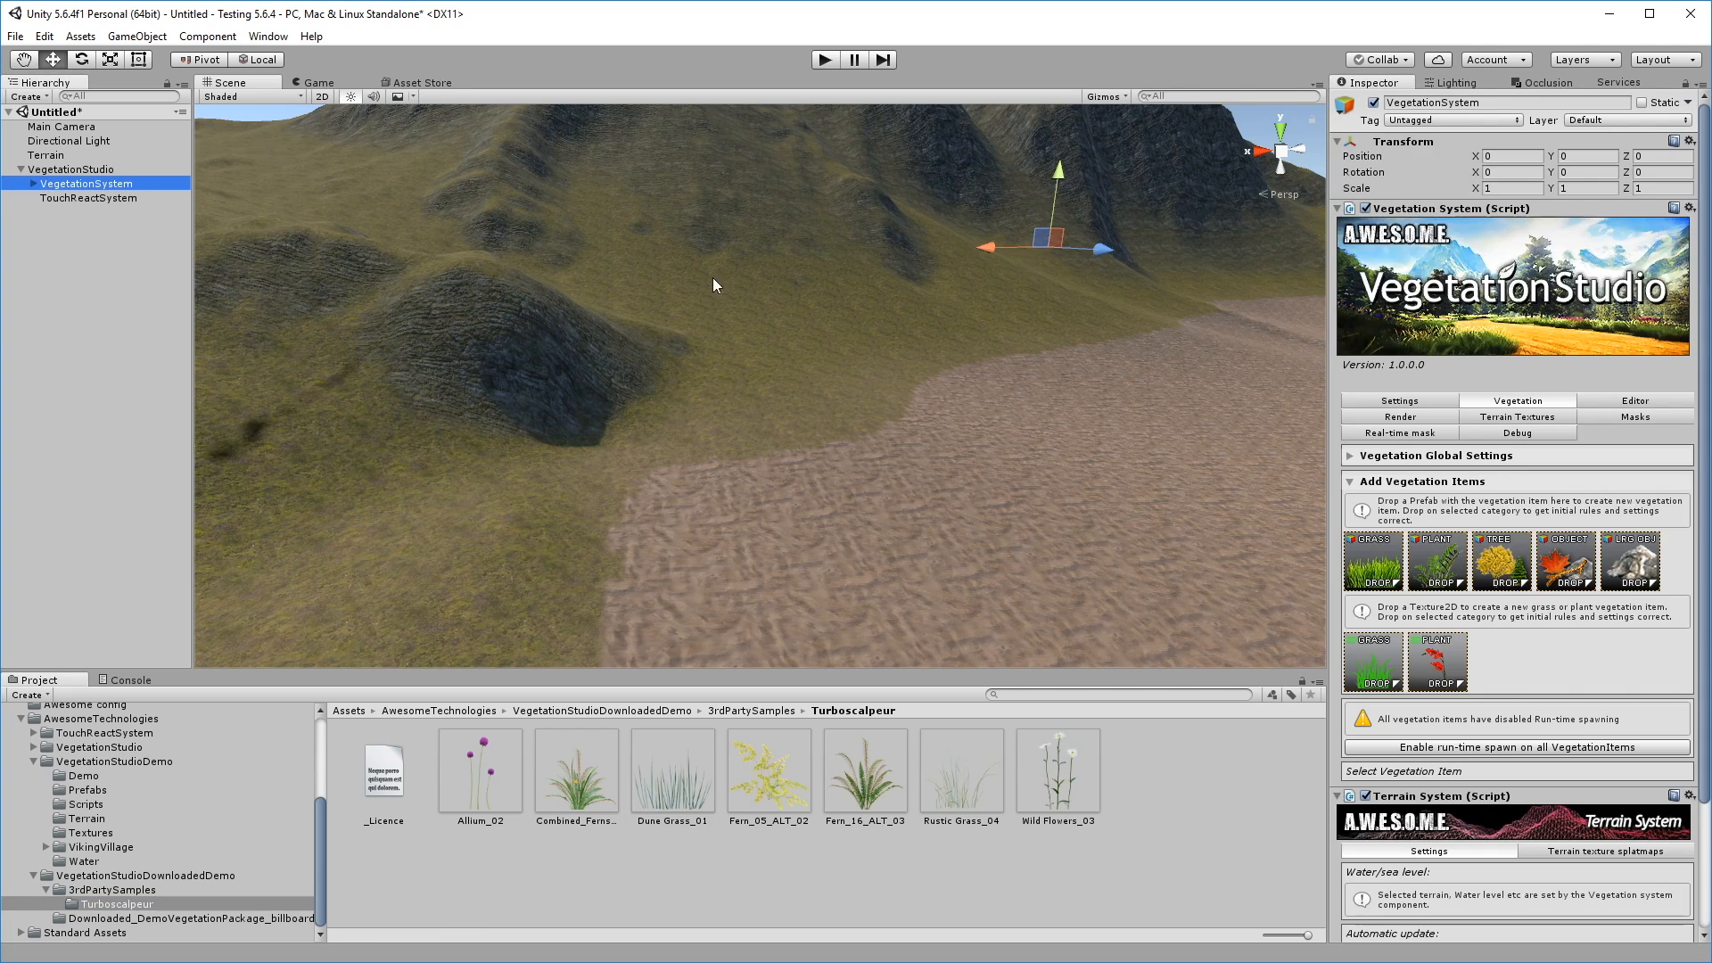
mouse_move(1492, 558)
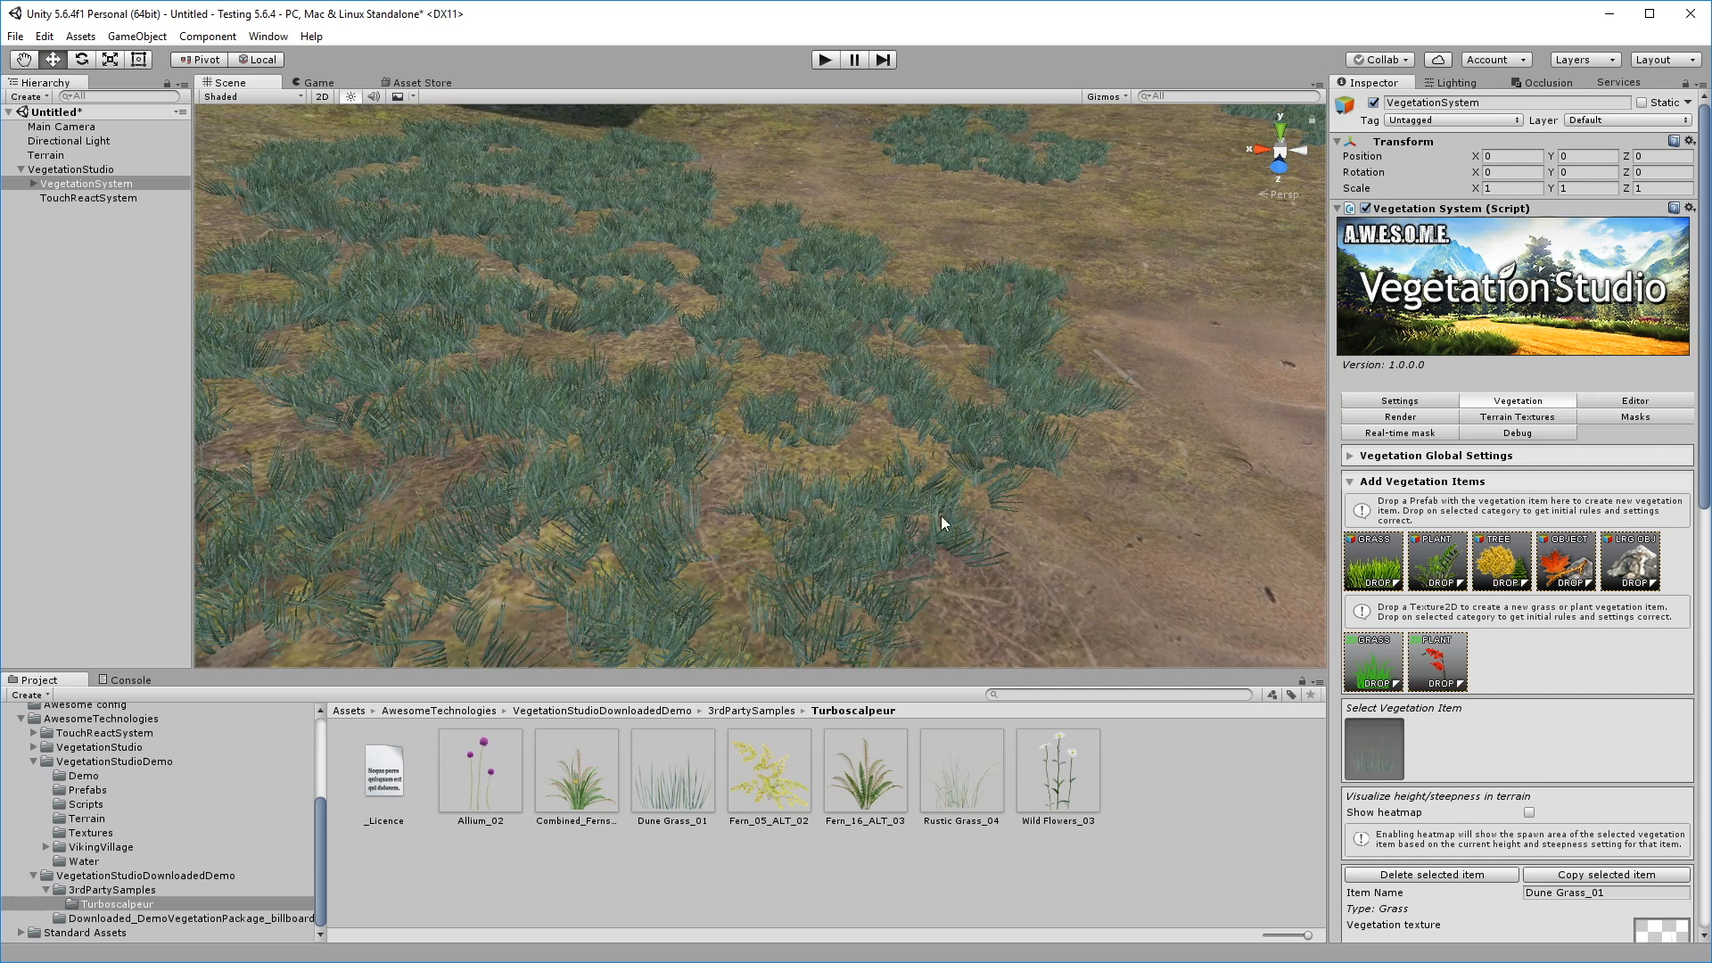
- Set Dune Grass_01 scale range to 0.5–1.4 and fly over the grass patches
scroll(down, 3)
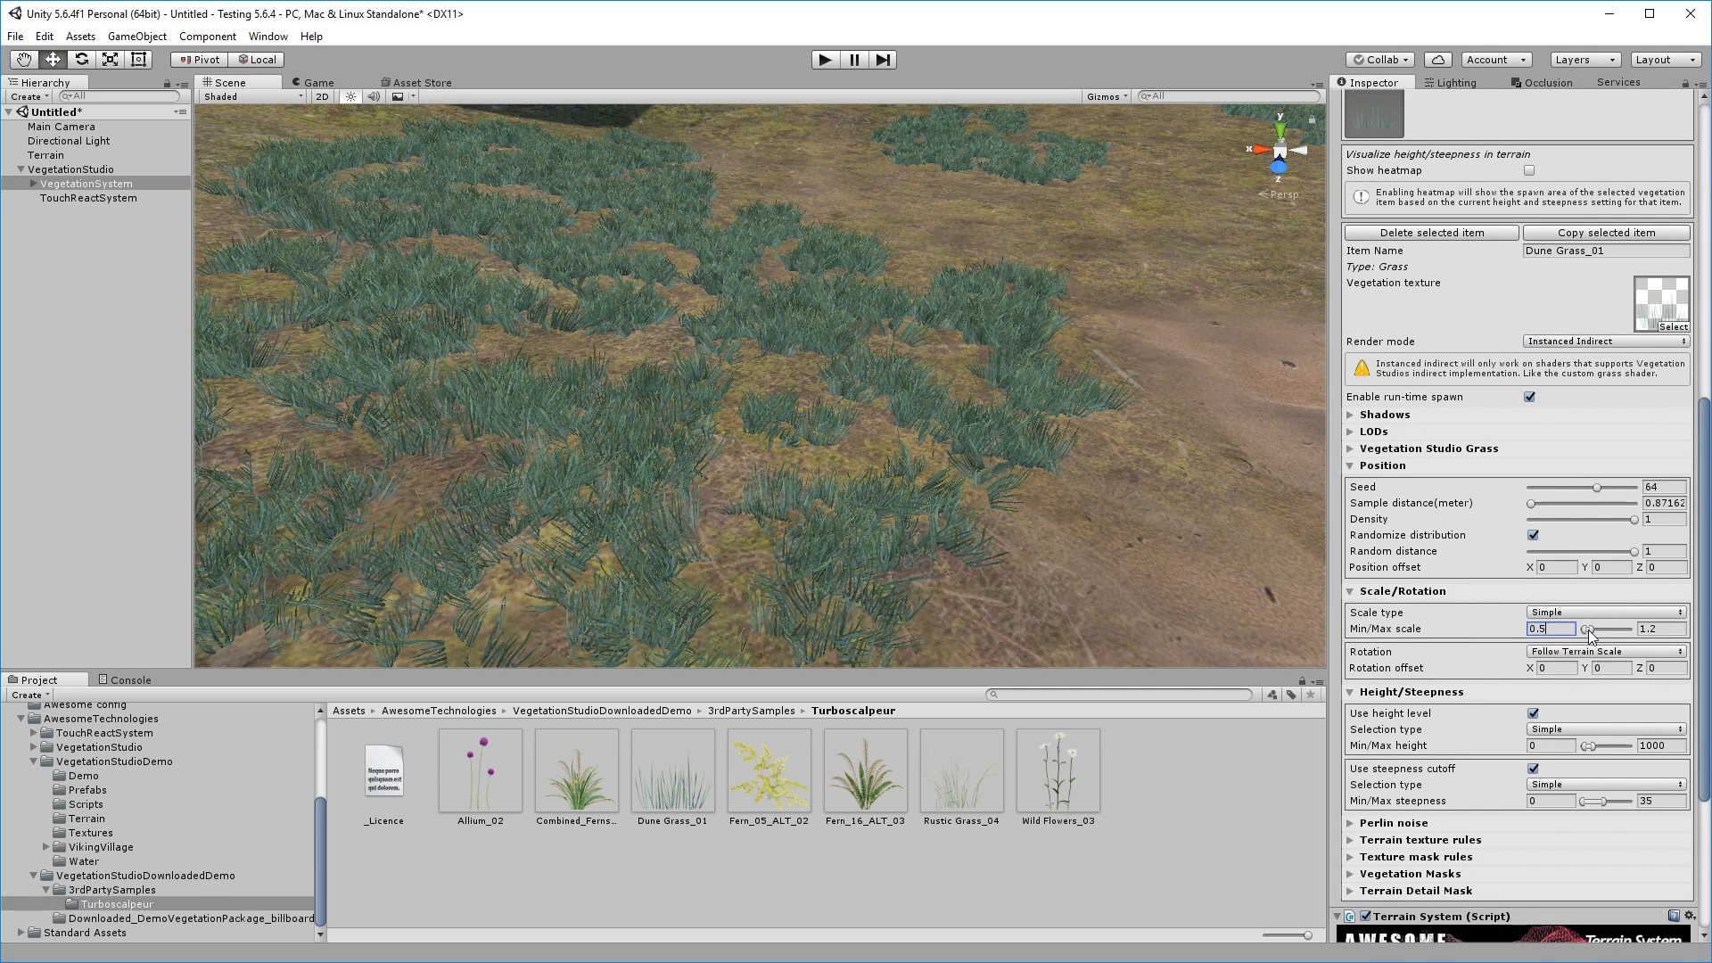
text(1.5)
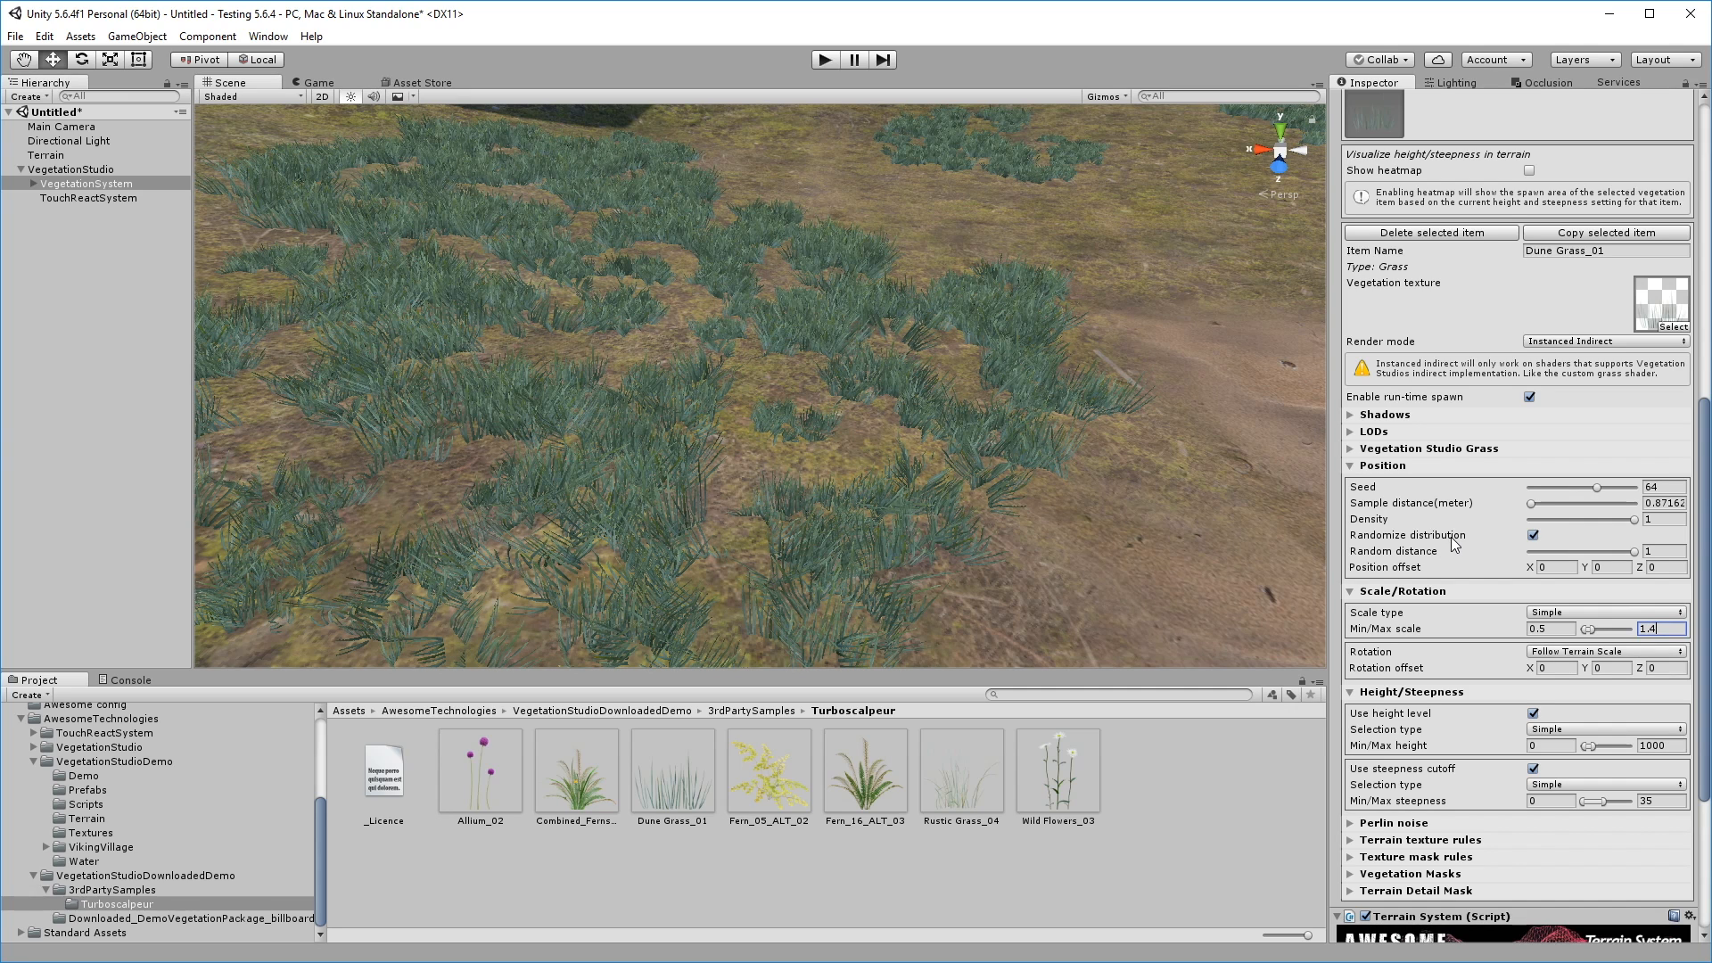
scroll(down, 3)
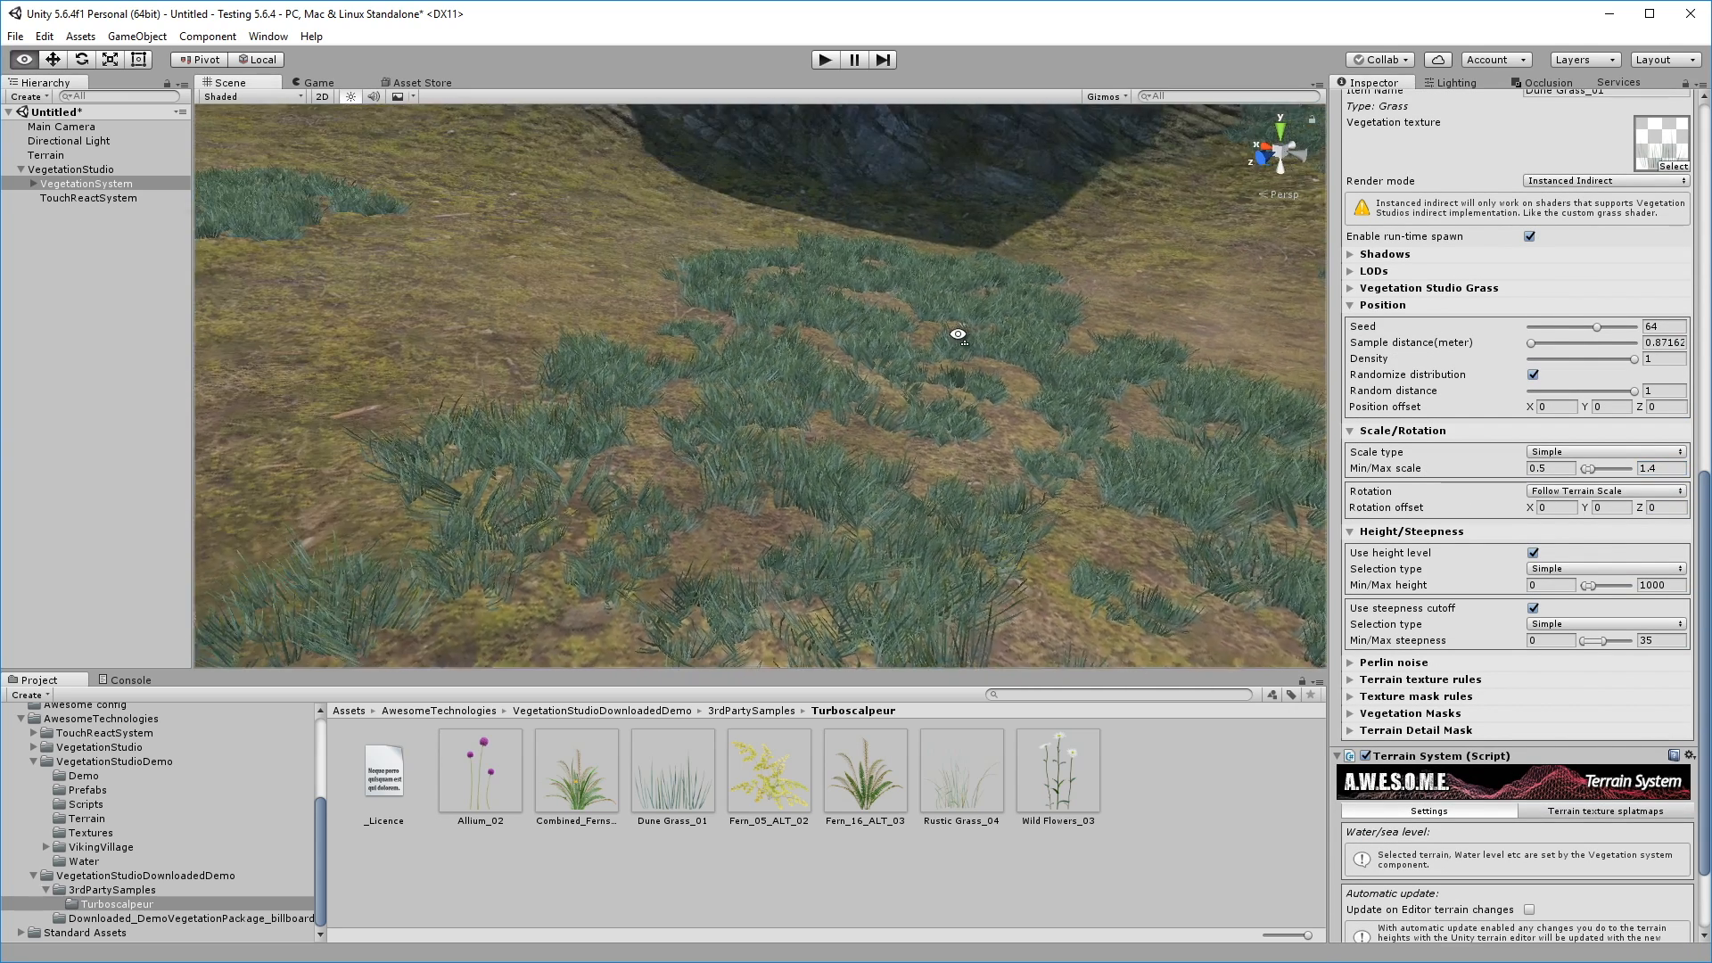
drag(958, 333, 1138, 352)
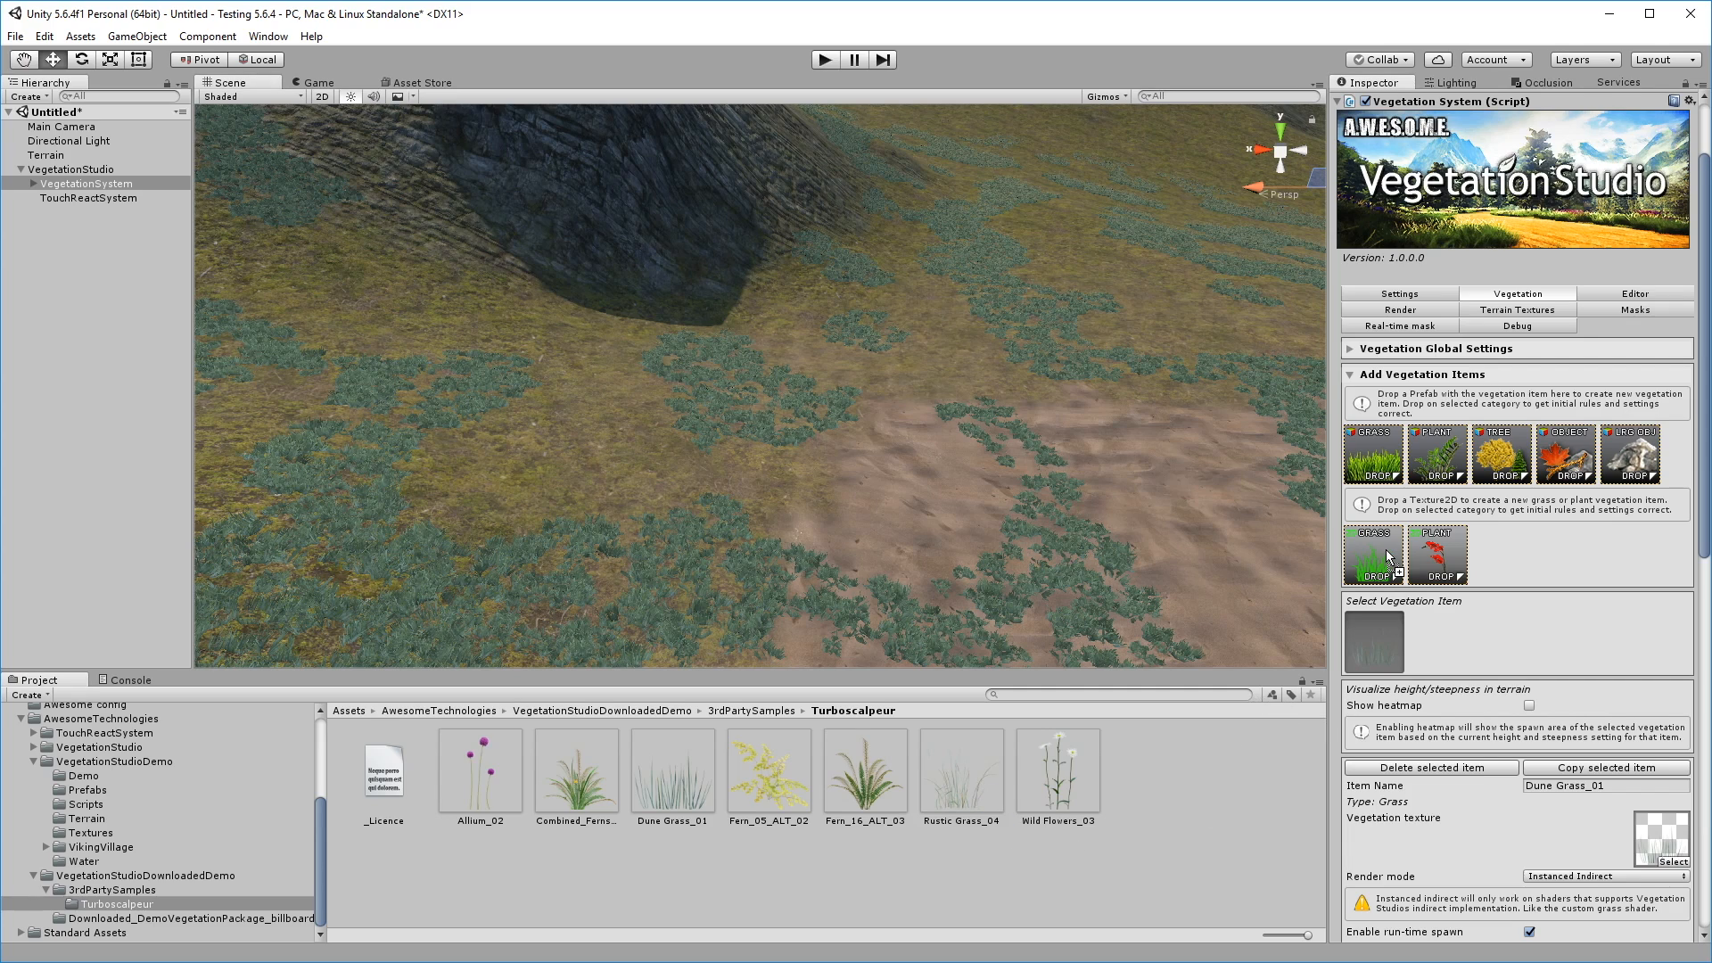
- Add Rustic Grass_04 with scale 0.4–1.4, max steepness 40 and inverse Perlin noise
click(1436, 638)
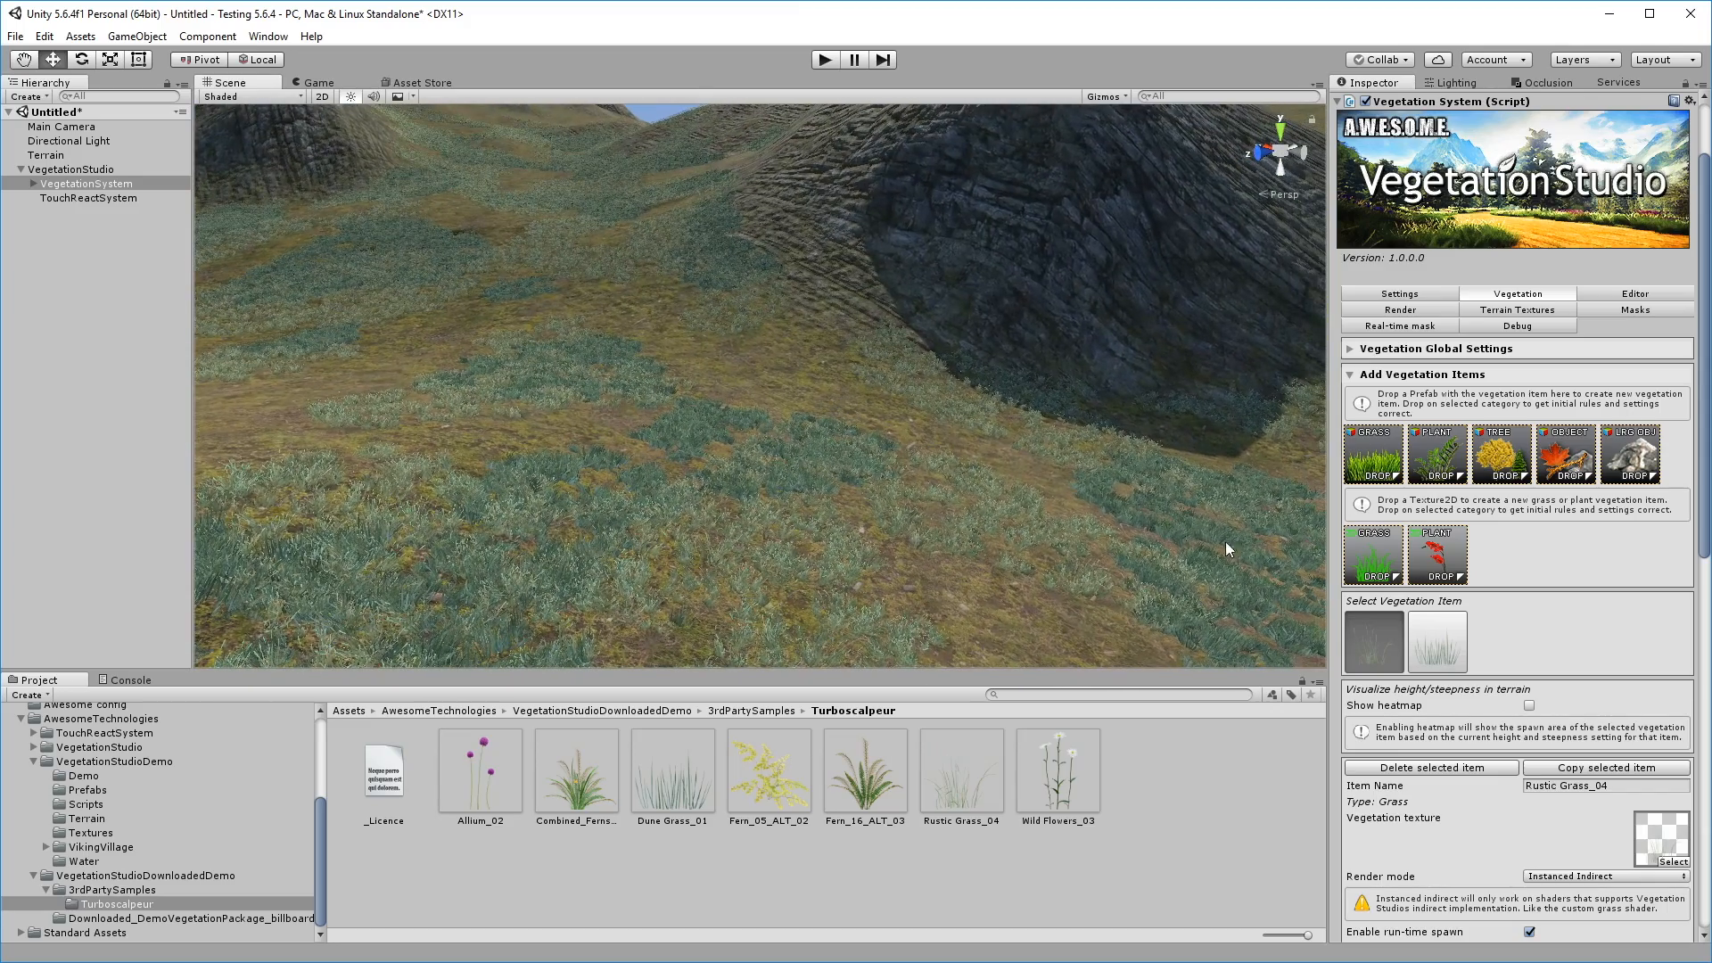
scroll(down, 3)
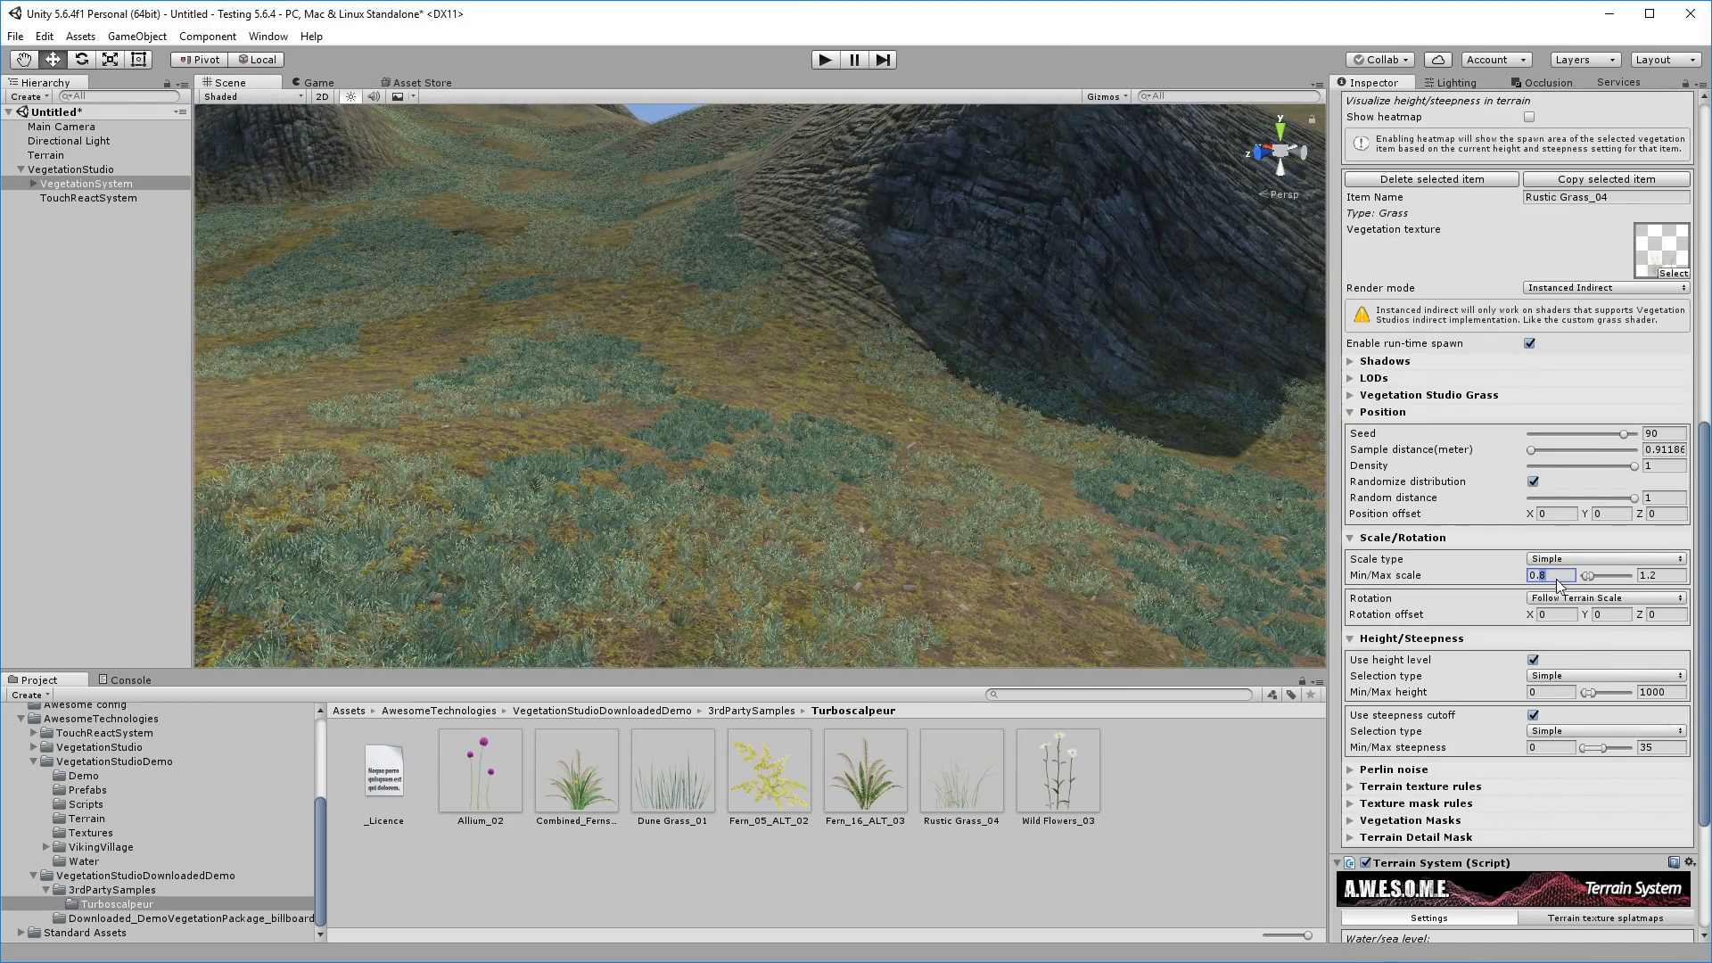
click(1656, 575)
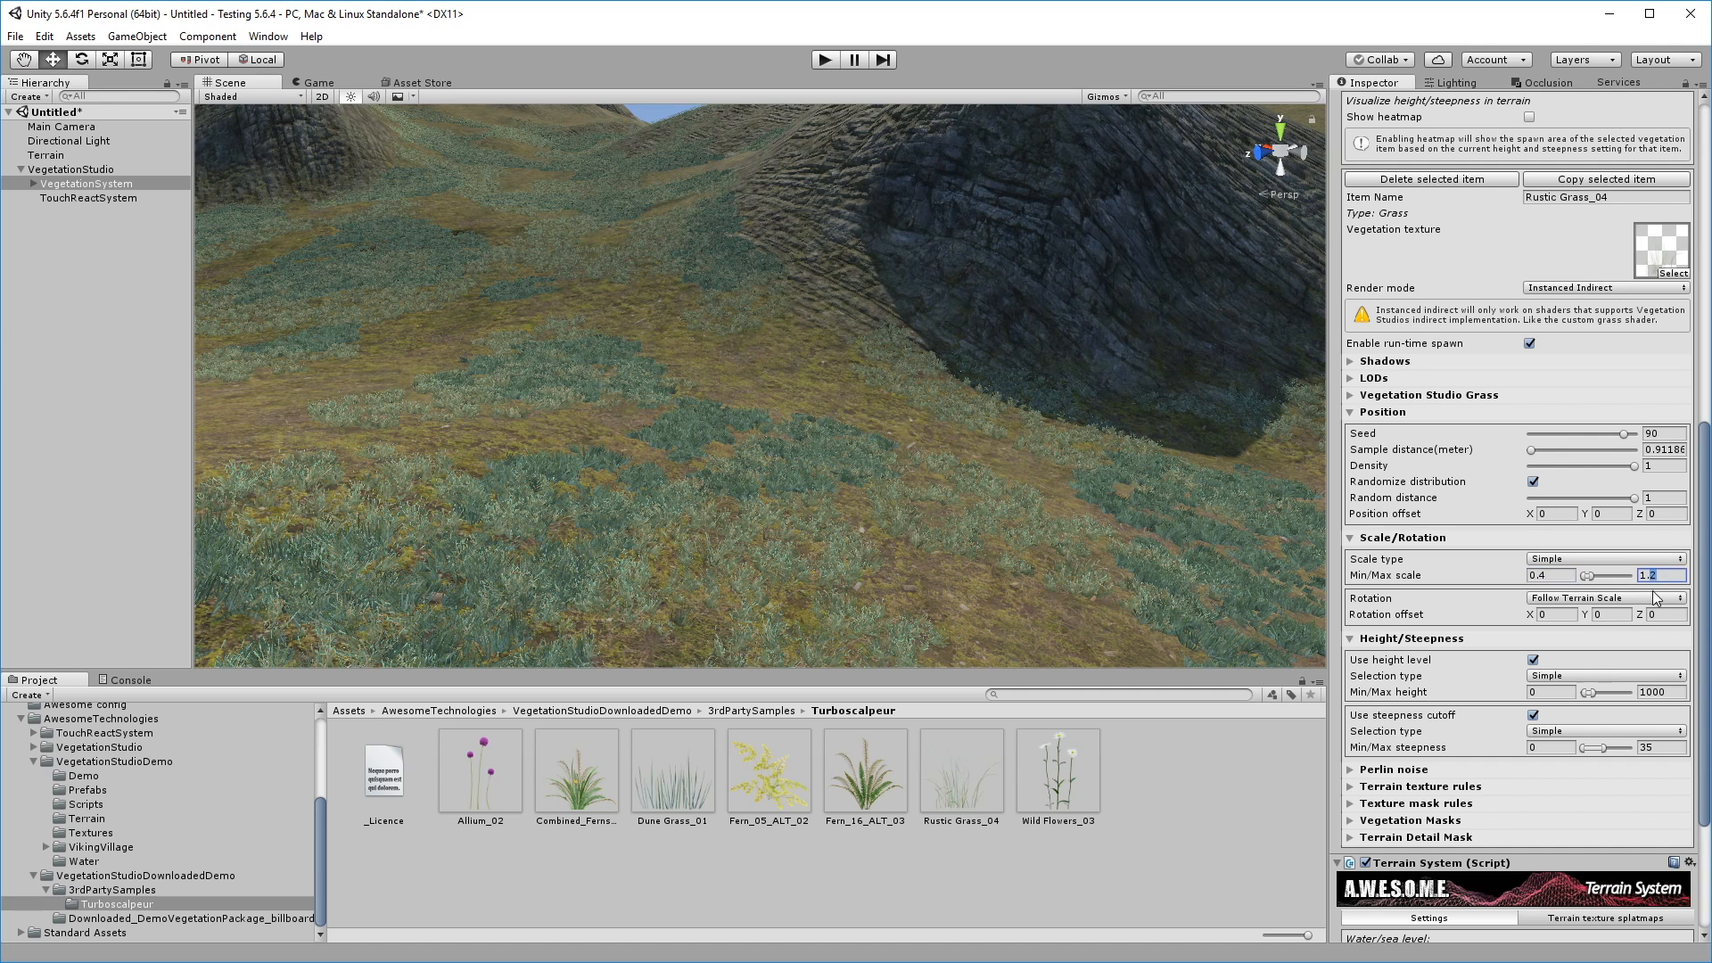
text(1.4)
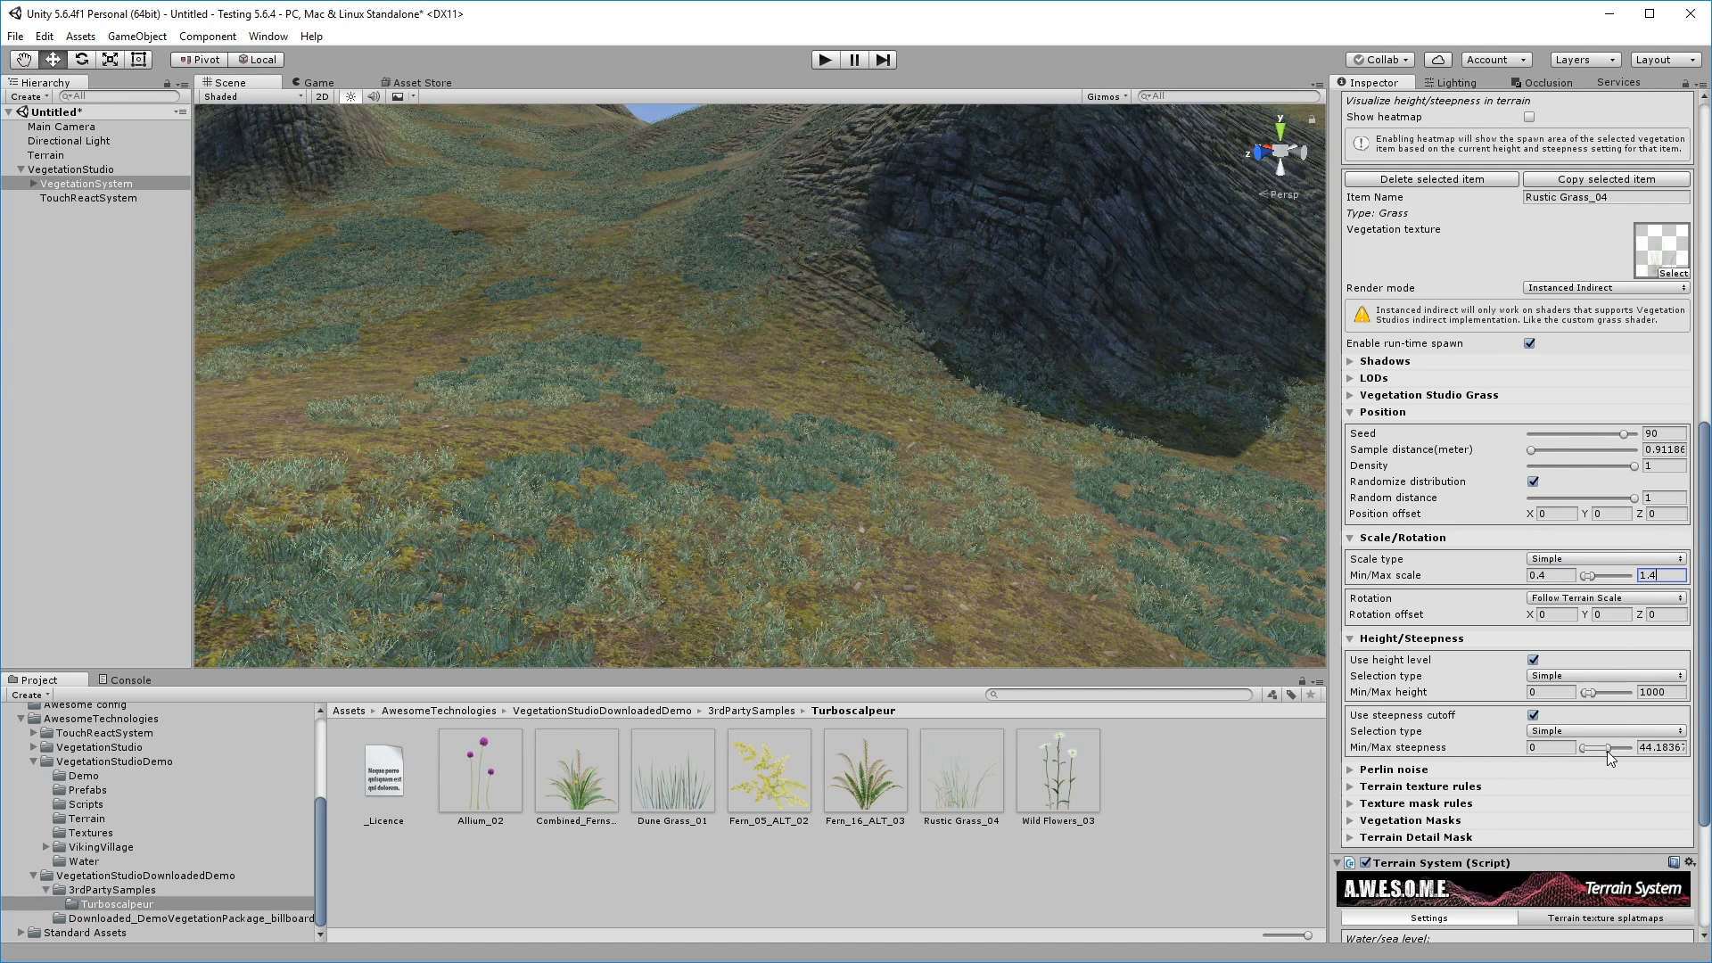
mouse_move(1193, 507)
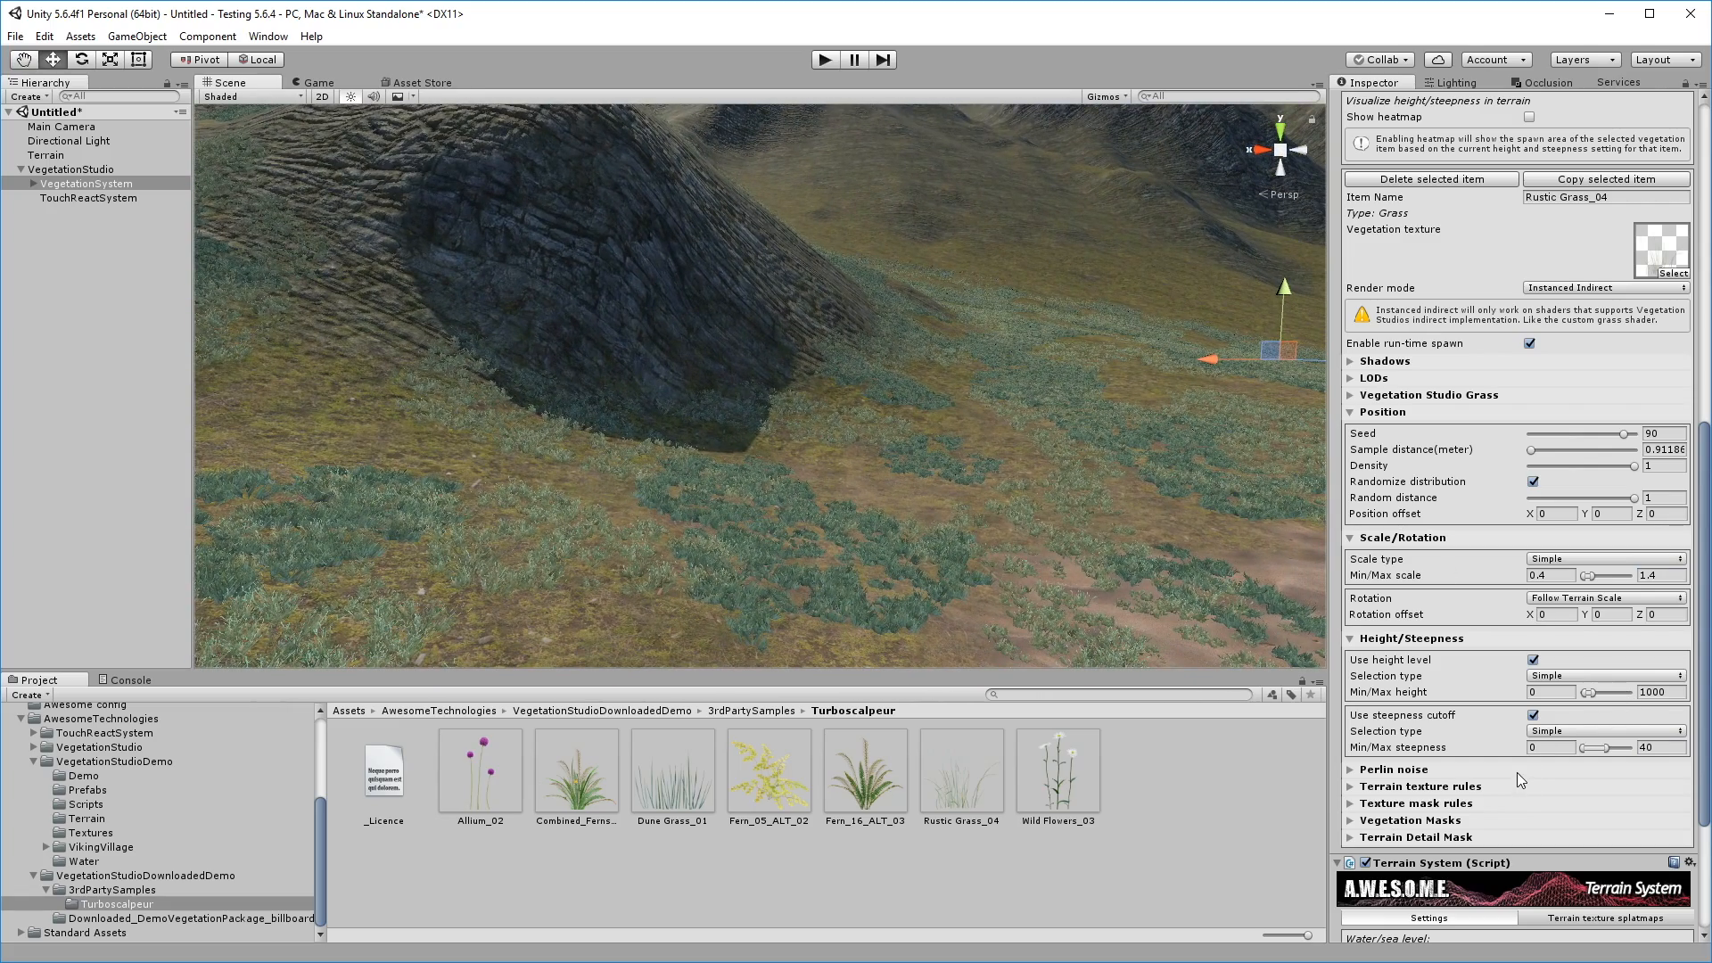
click(1367, 769)
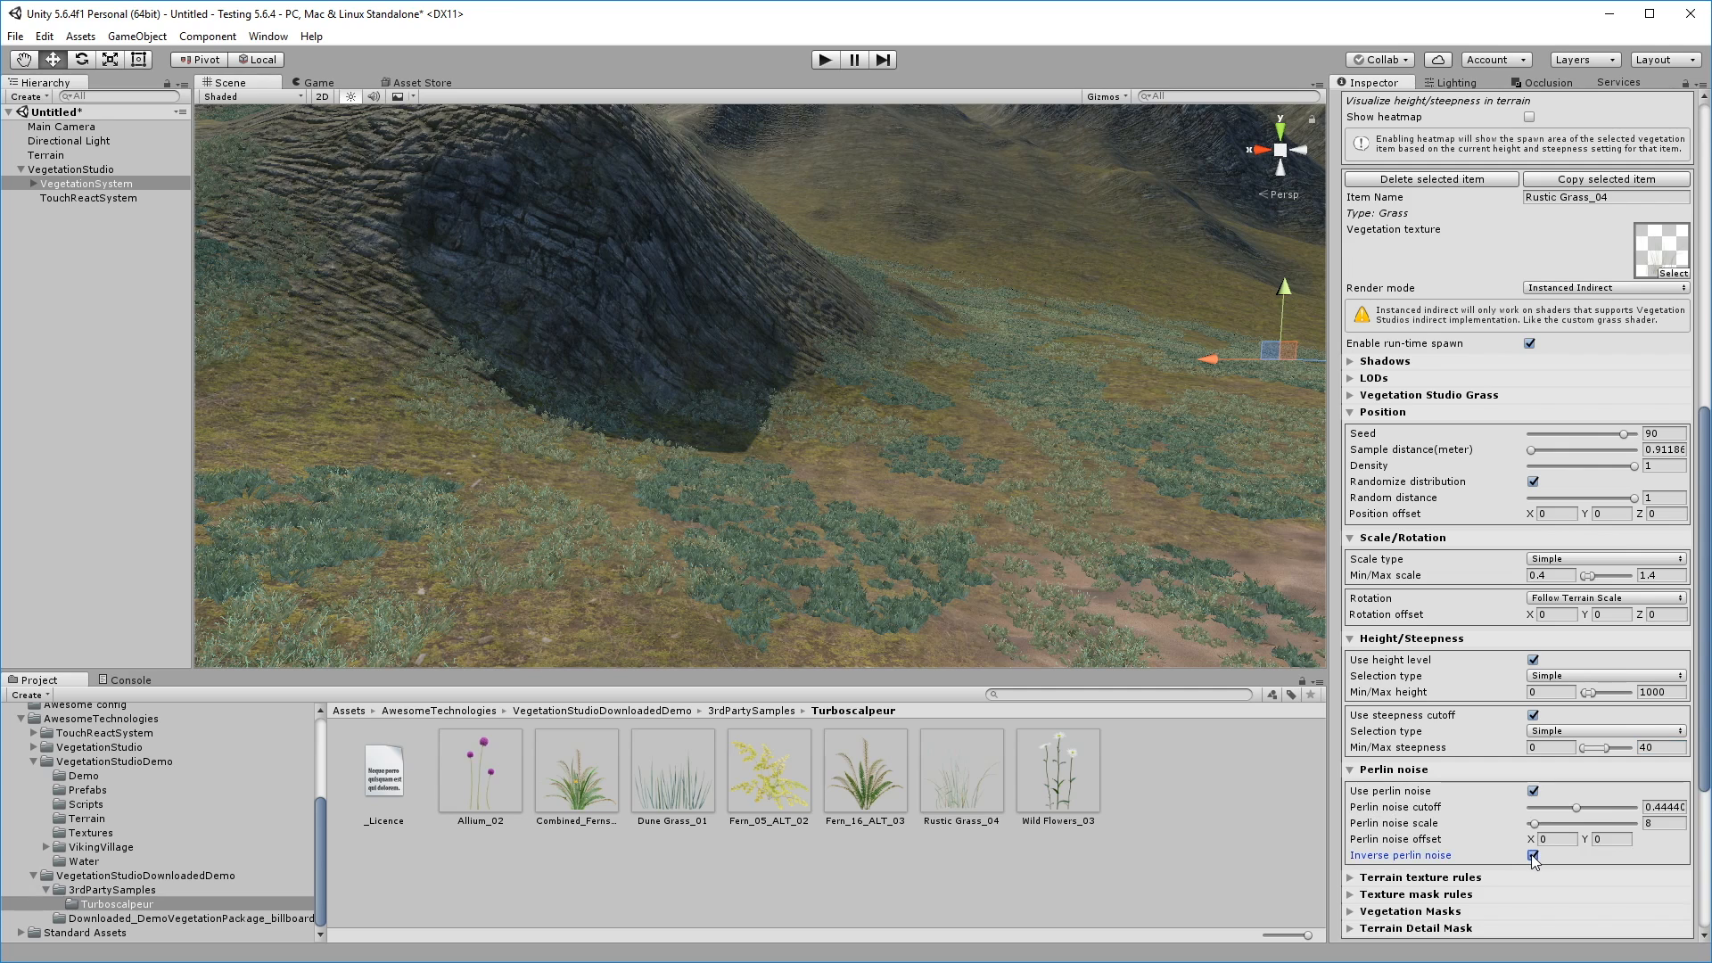
click(1532, 856)
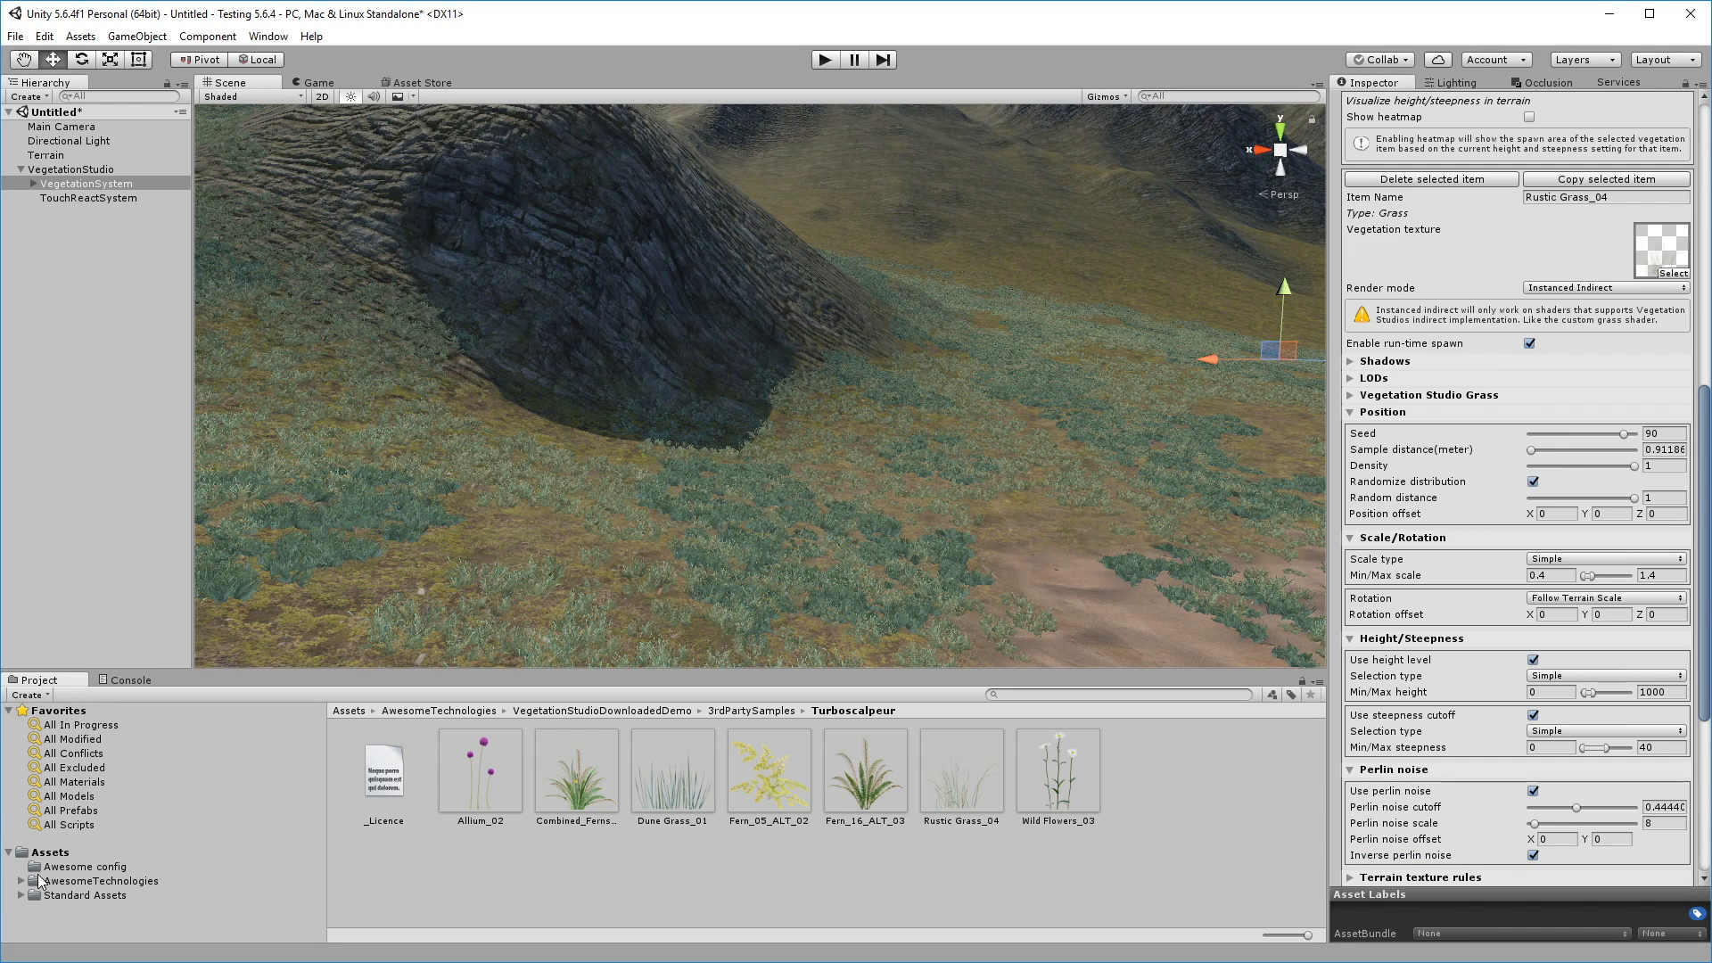
- Raise the Broadleaf_Desktop tree item's sample distance to about 10.5
click(96, 890)
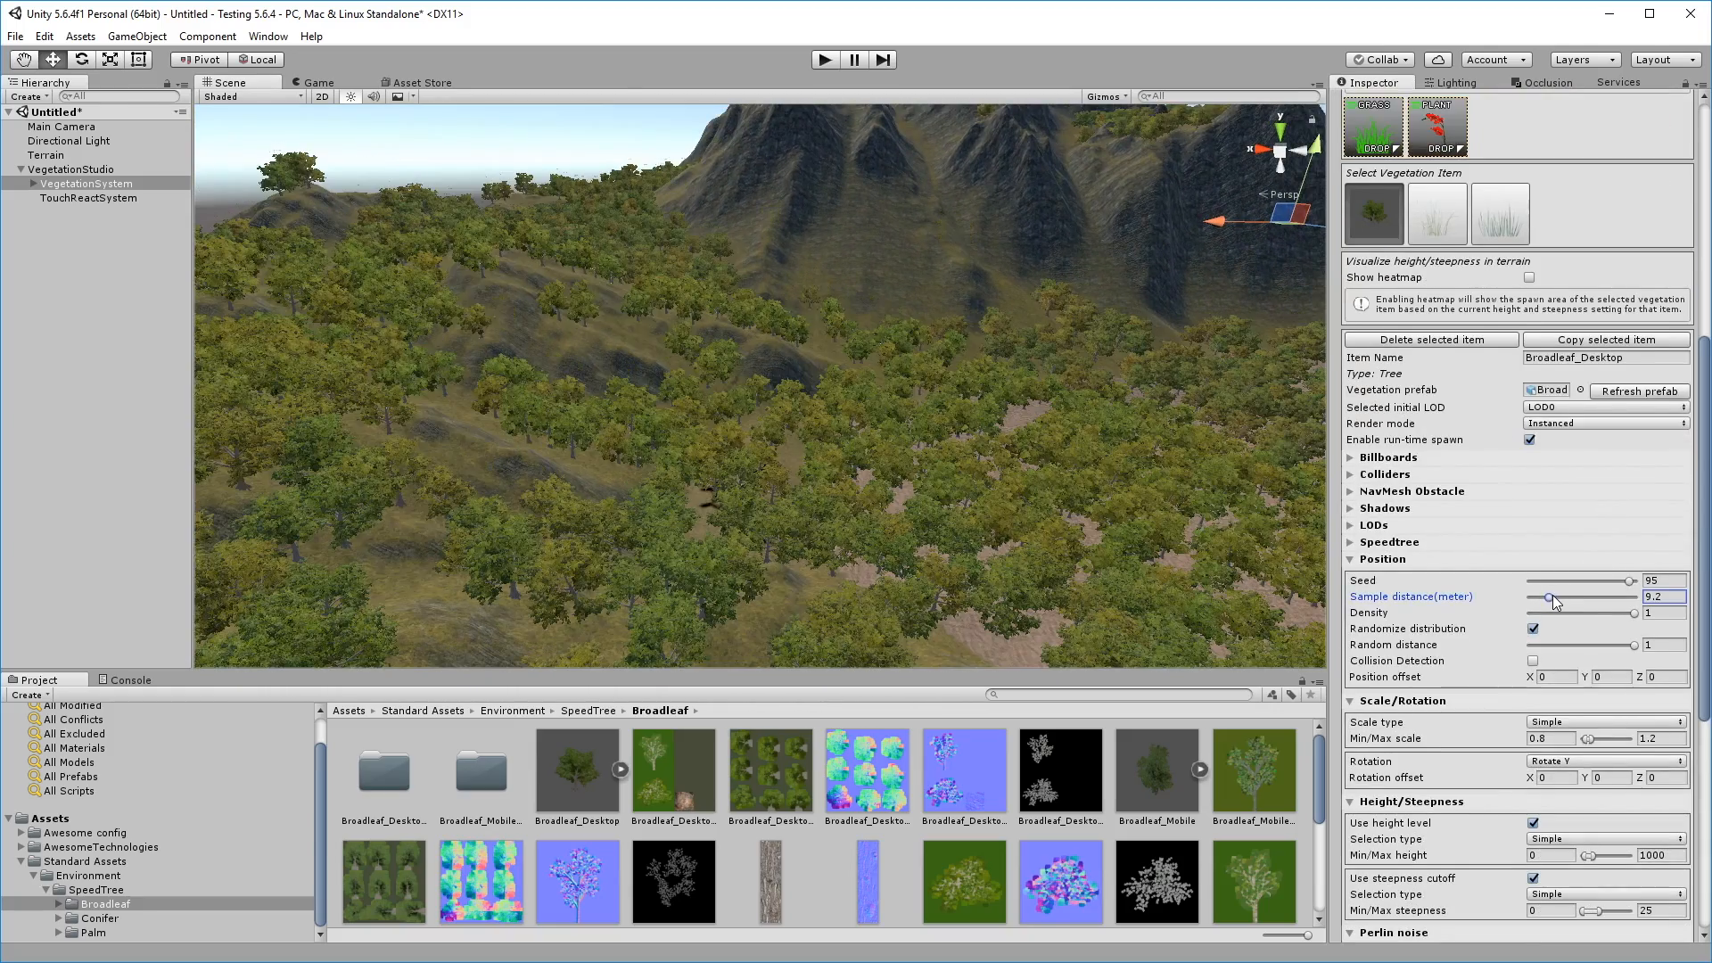
drag(1547, 597, 1556, 598)
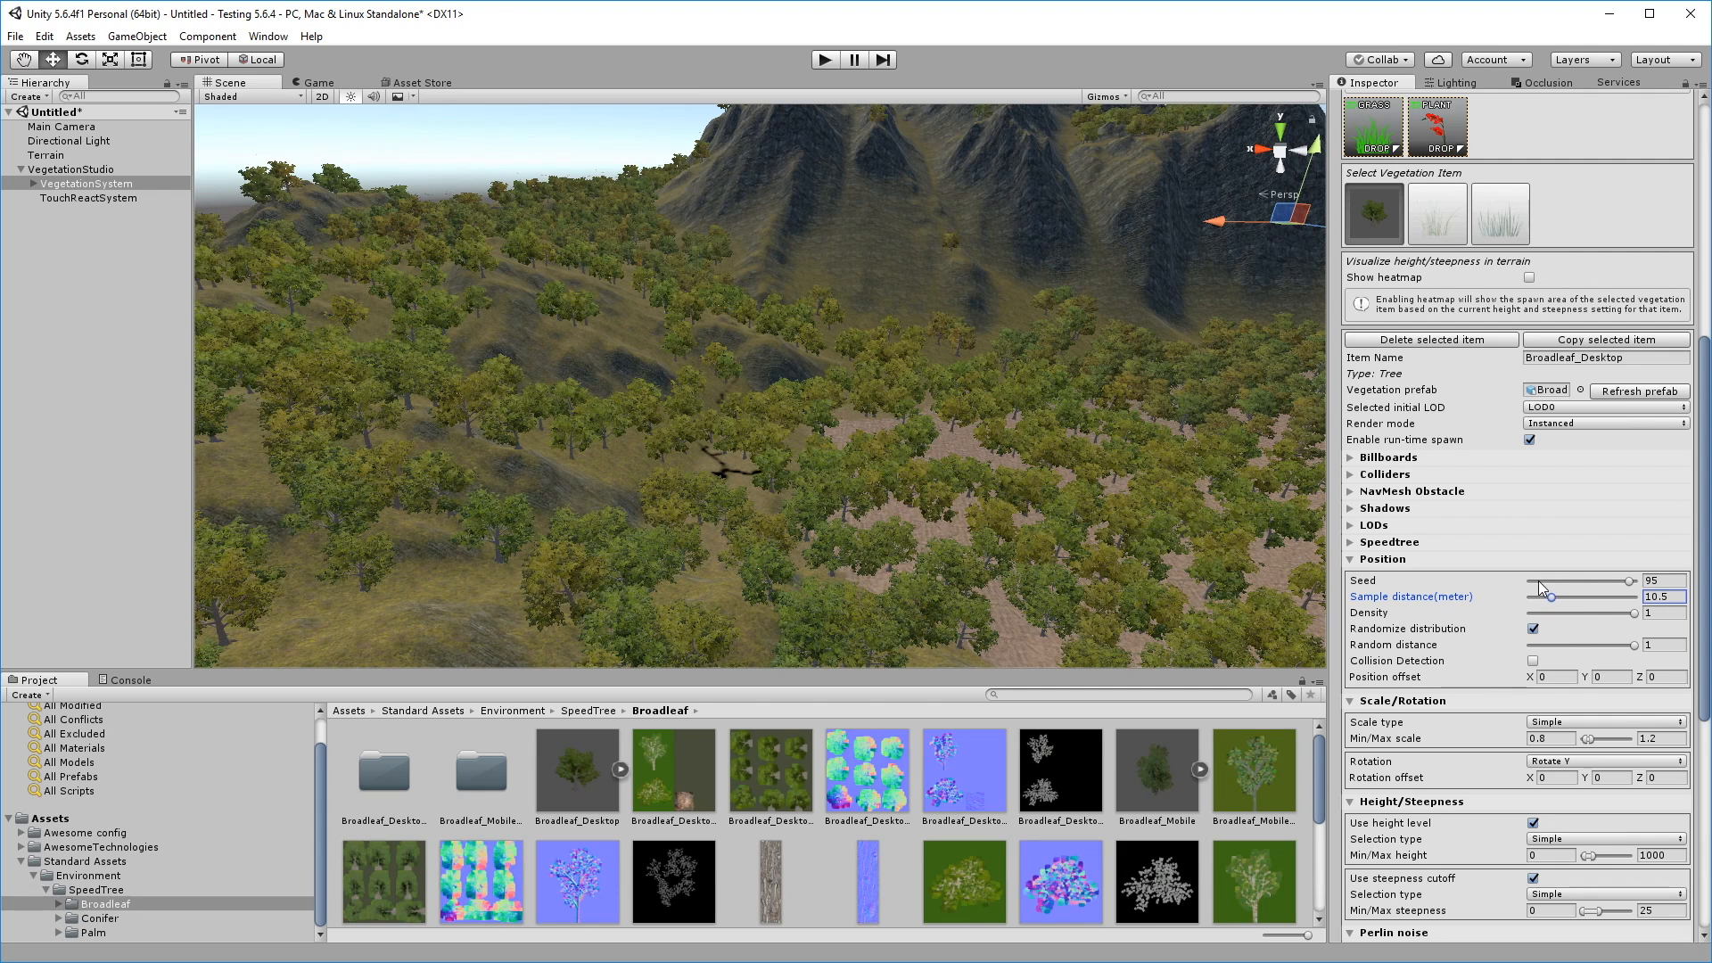
scroll(down, 3)
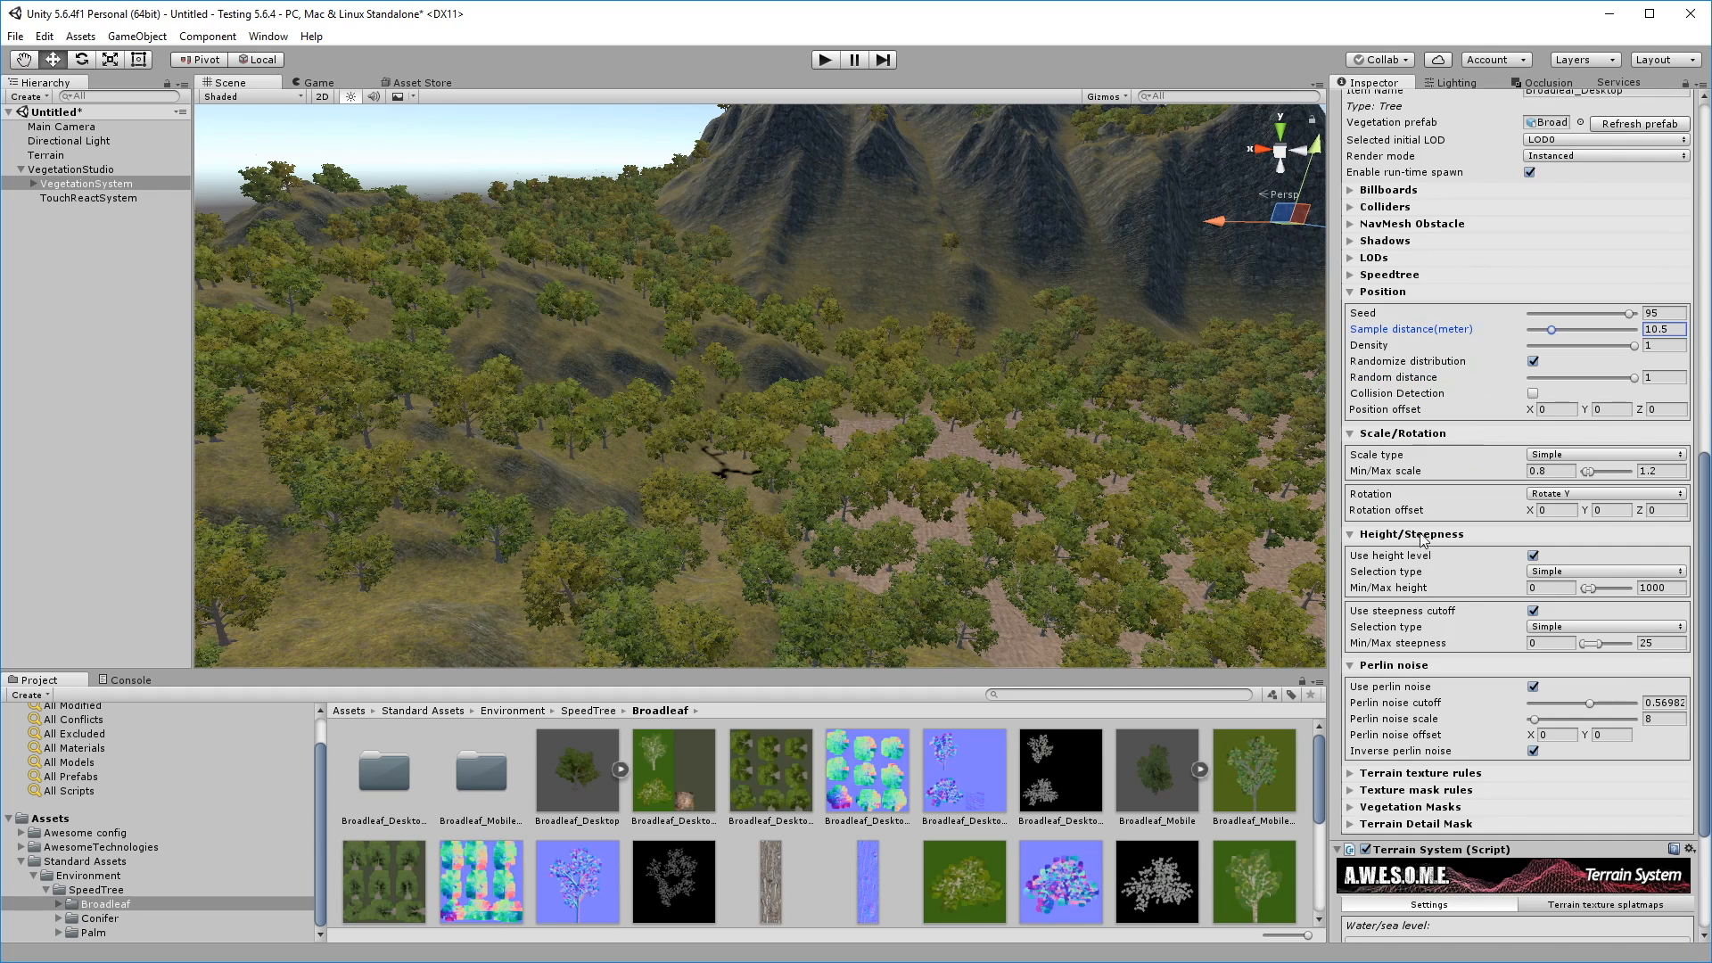
click(99, 917)
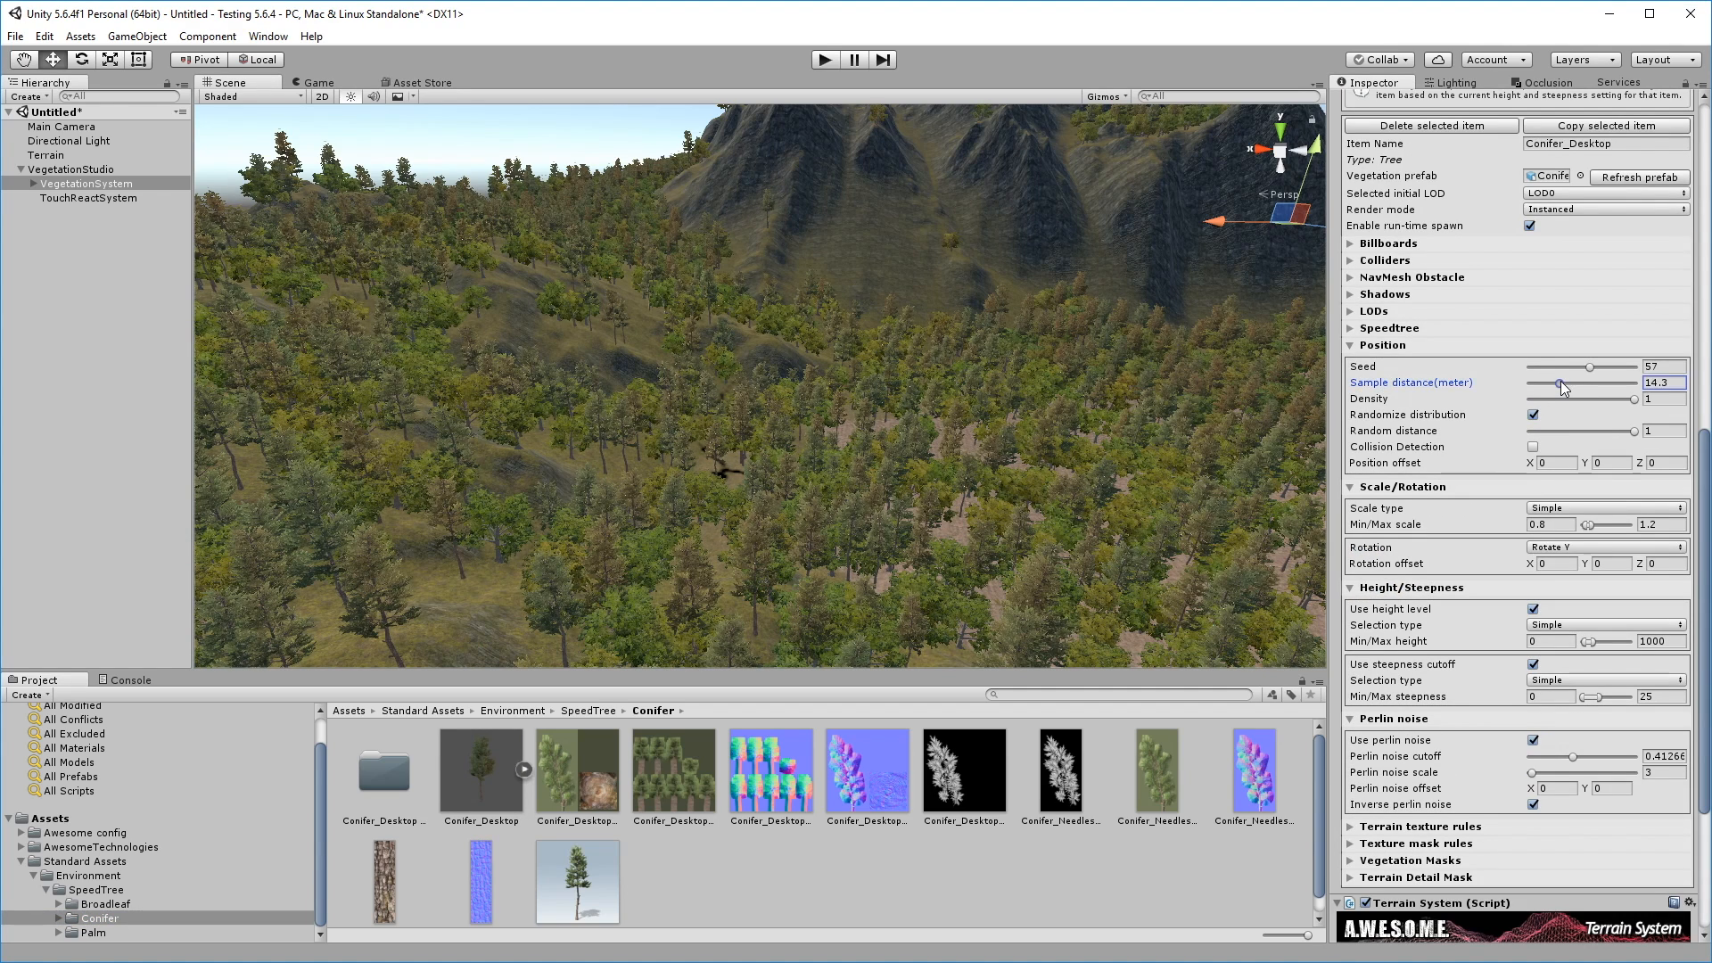
- Set conifer sample distance to about 10.1 and enable broadleaf collision detection
drag(1572, 382, 1548, 382)
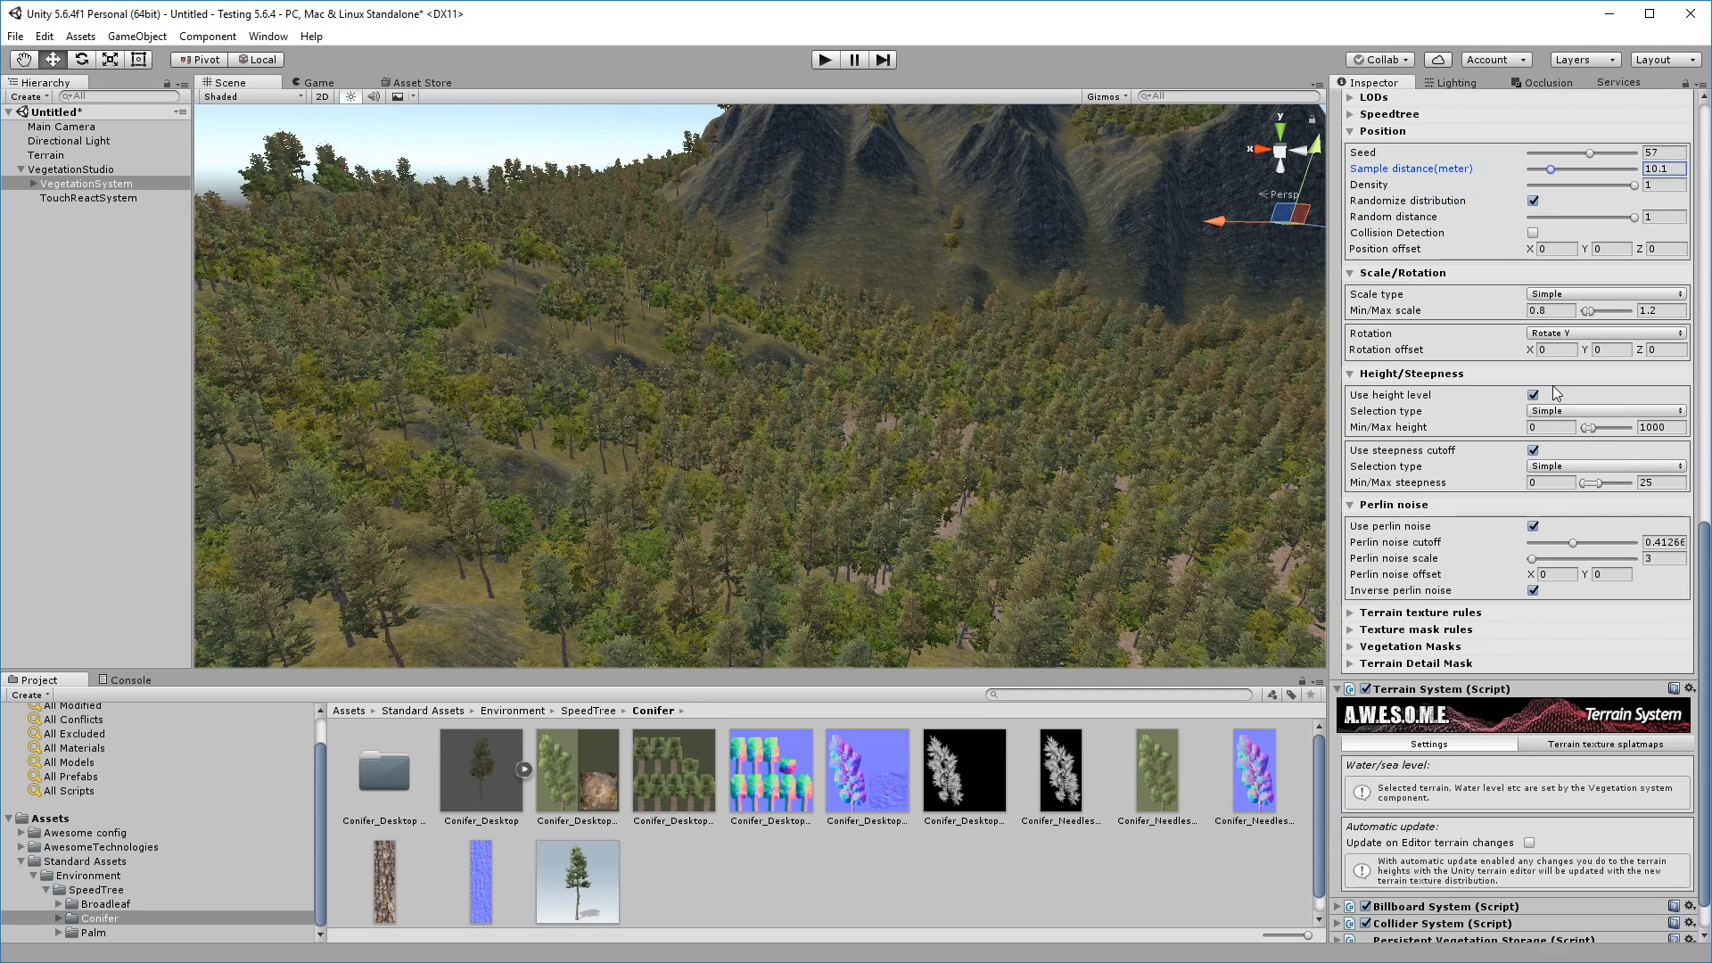
click(1532, 233)
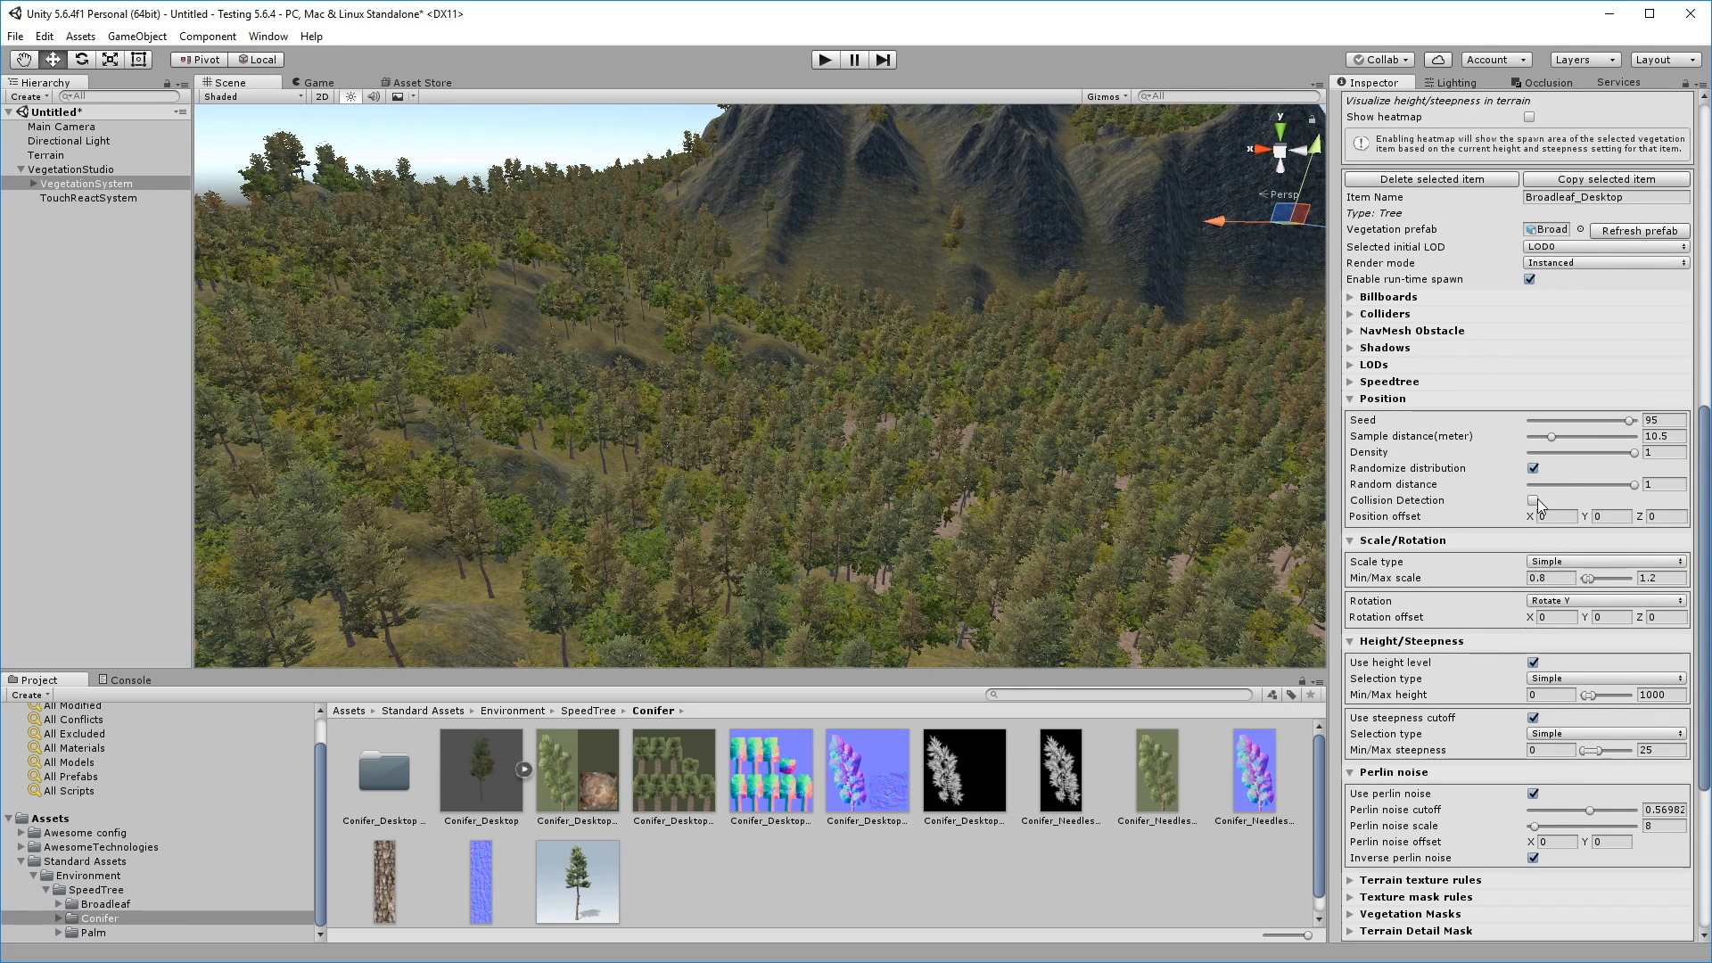
click(1532, 500)
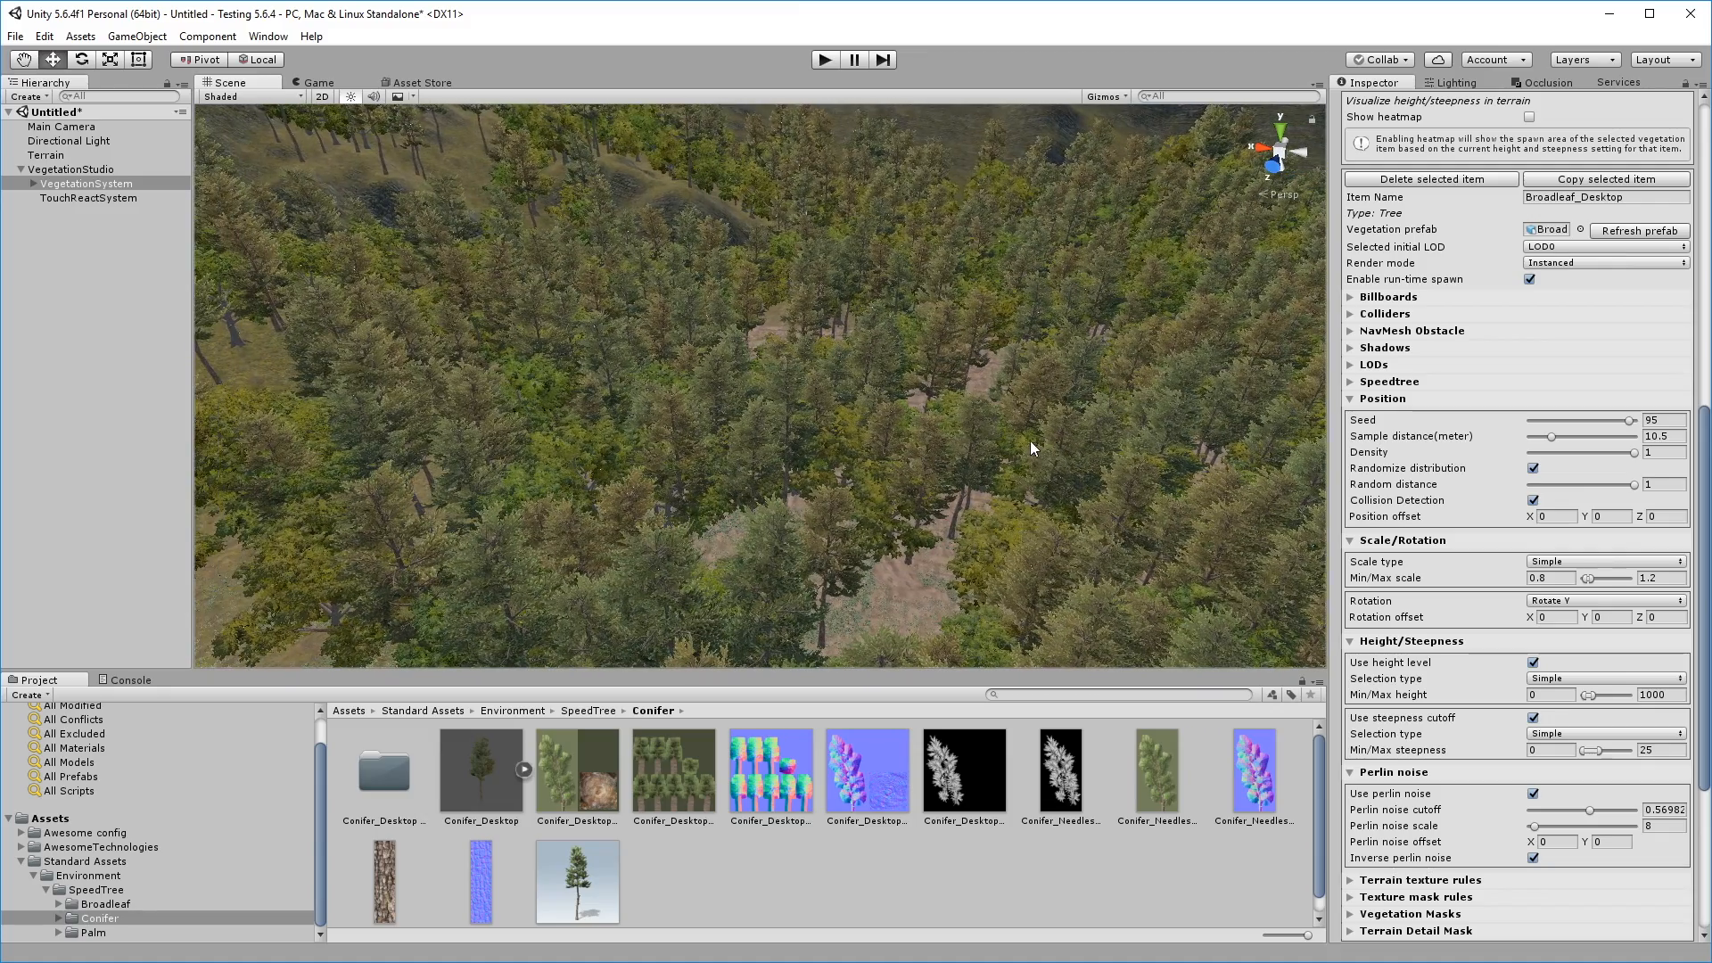
click(136, 36)
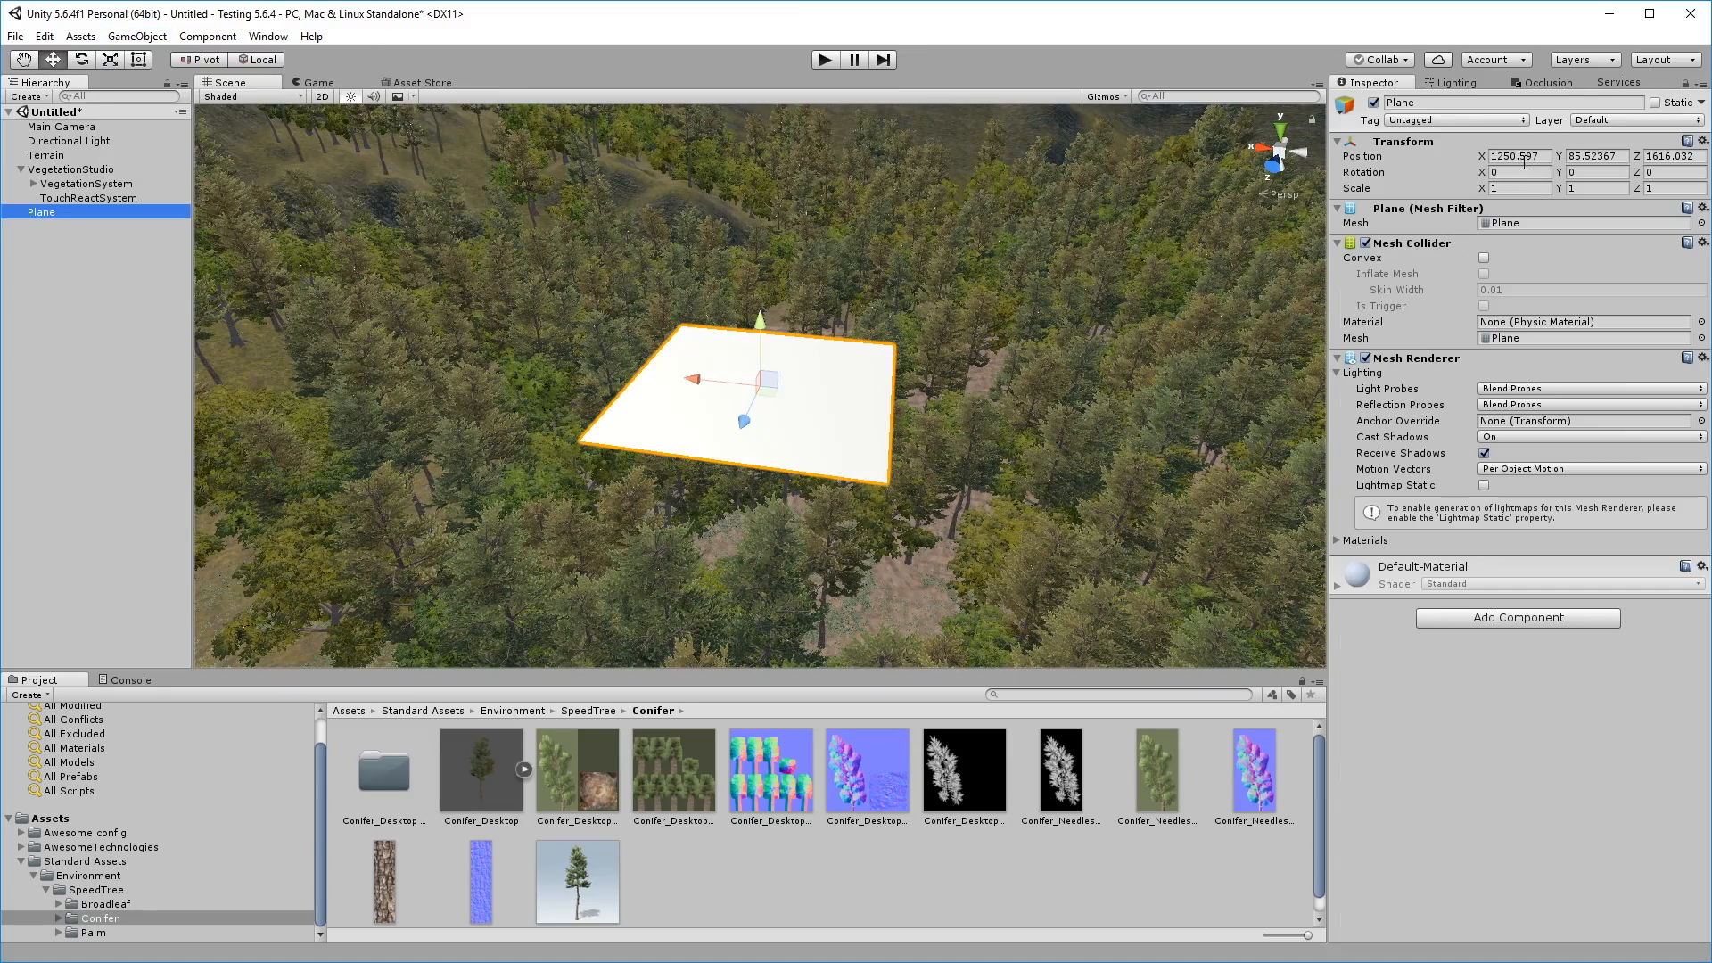
- Position the plane at 0,34,0 scaled 1000,1,1000 and set the VegetationSystem water level
click(1518, 156)
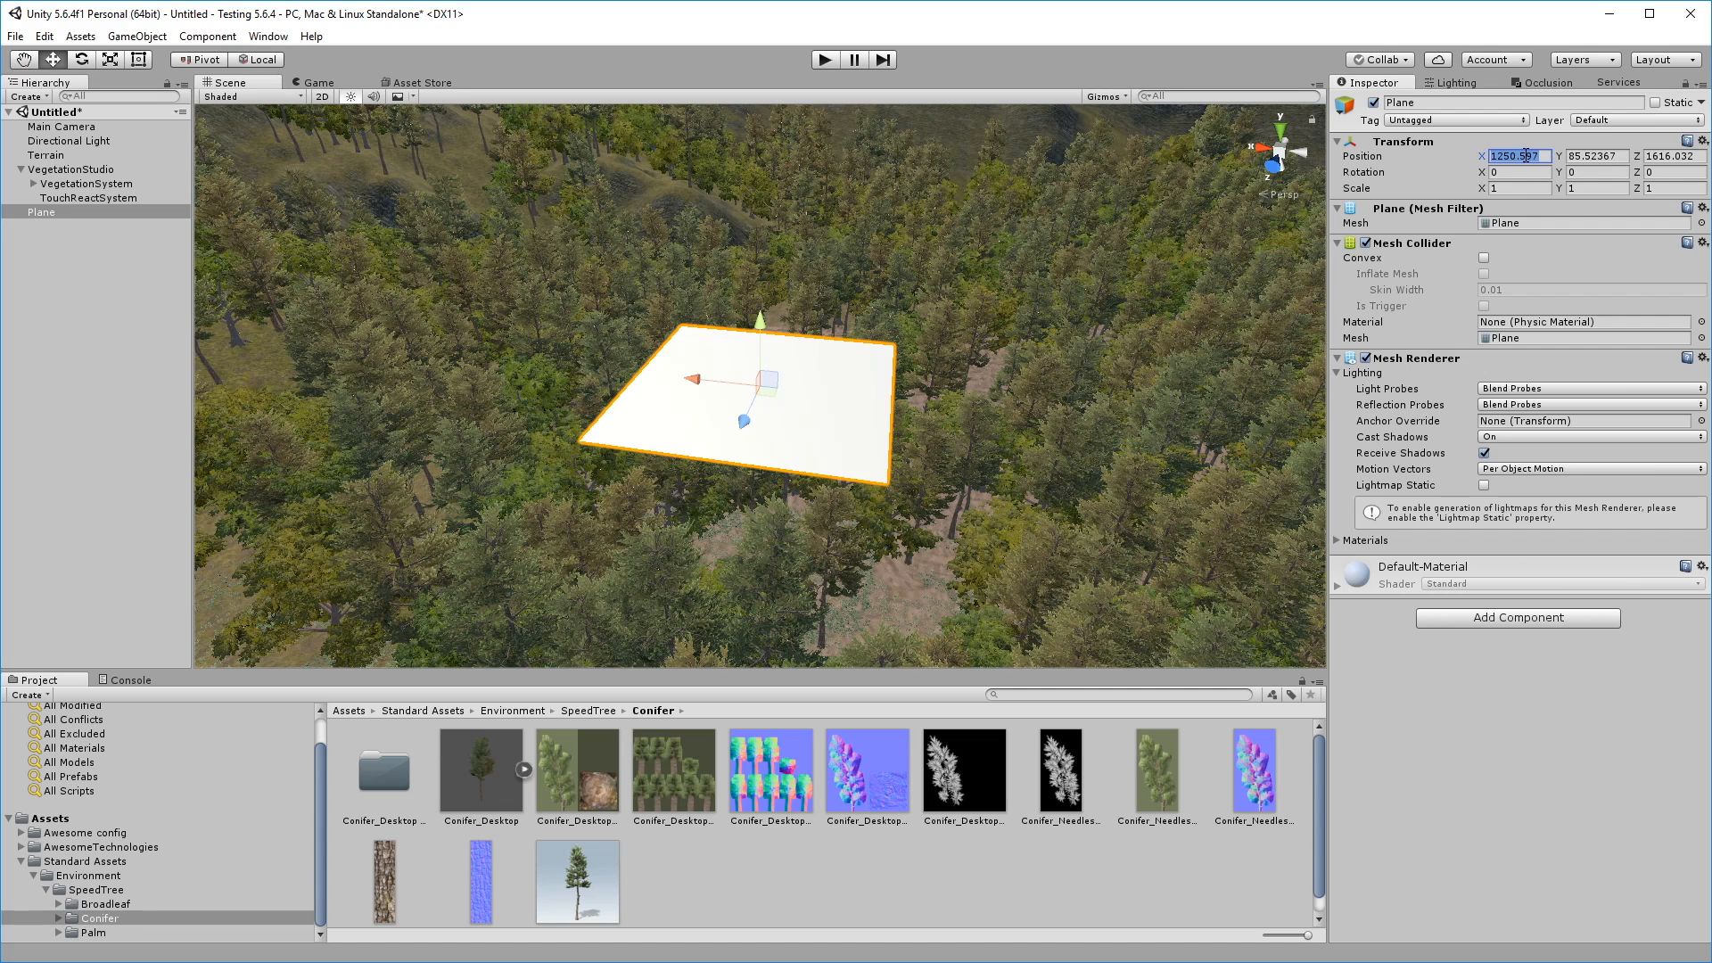
text(0)
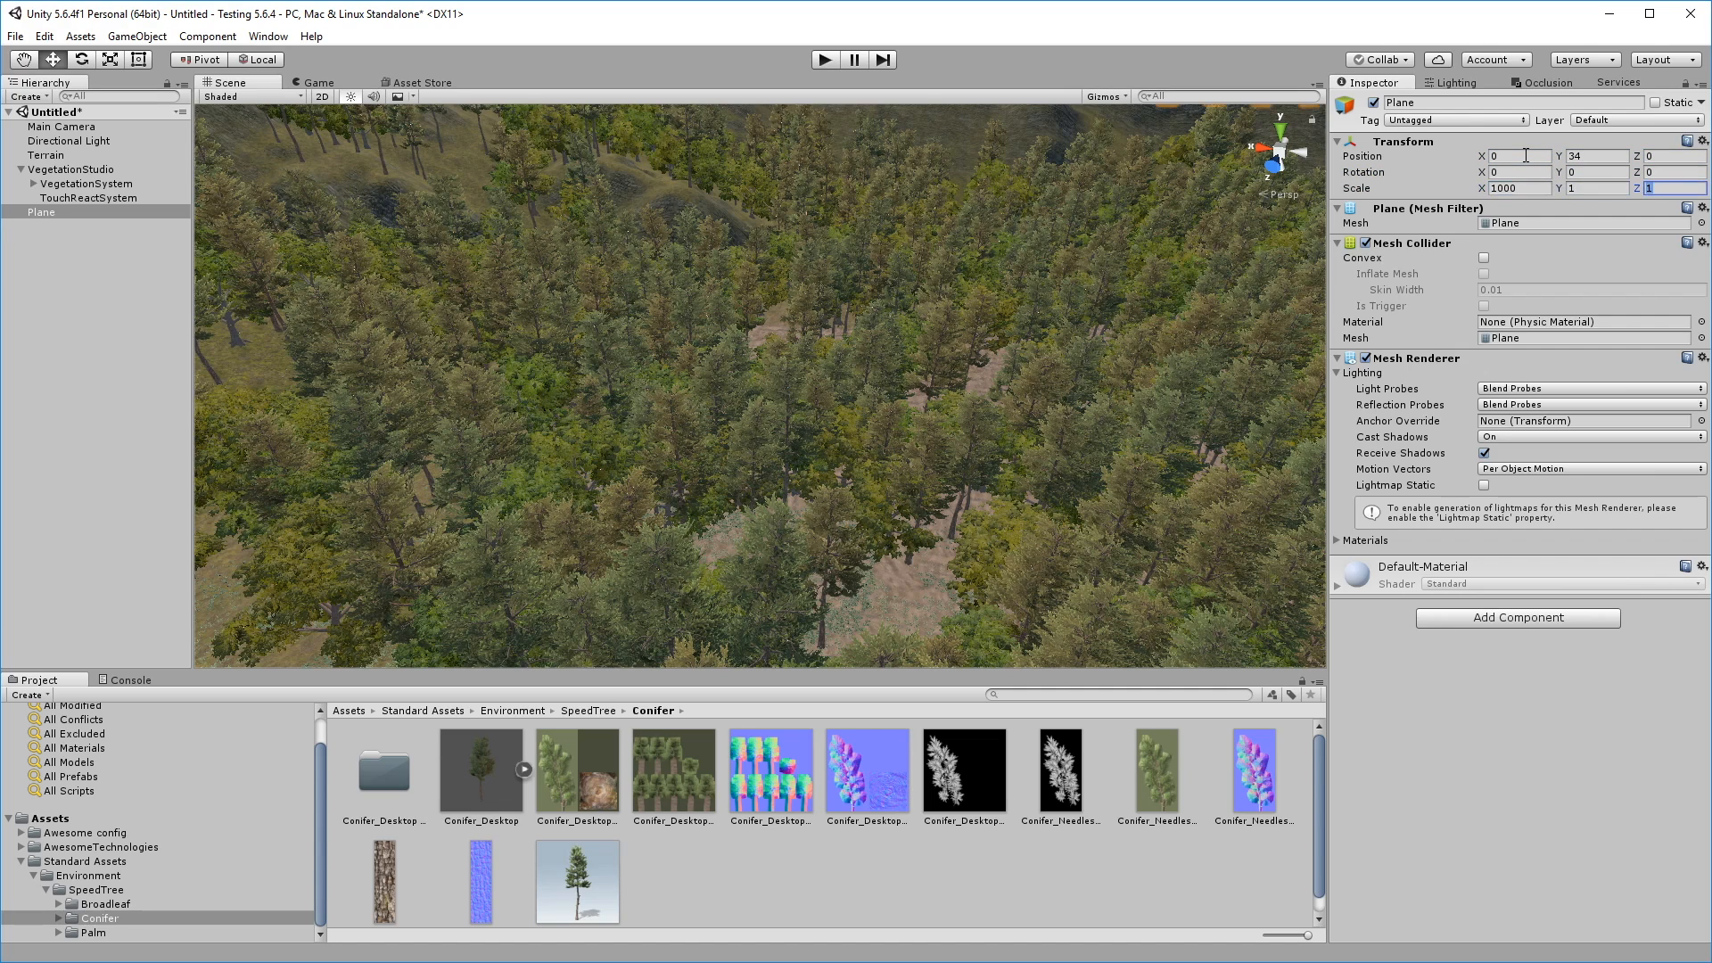
text(1000)
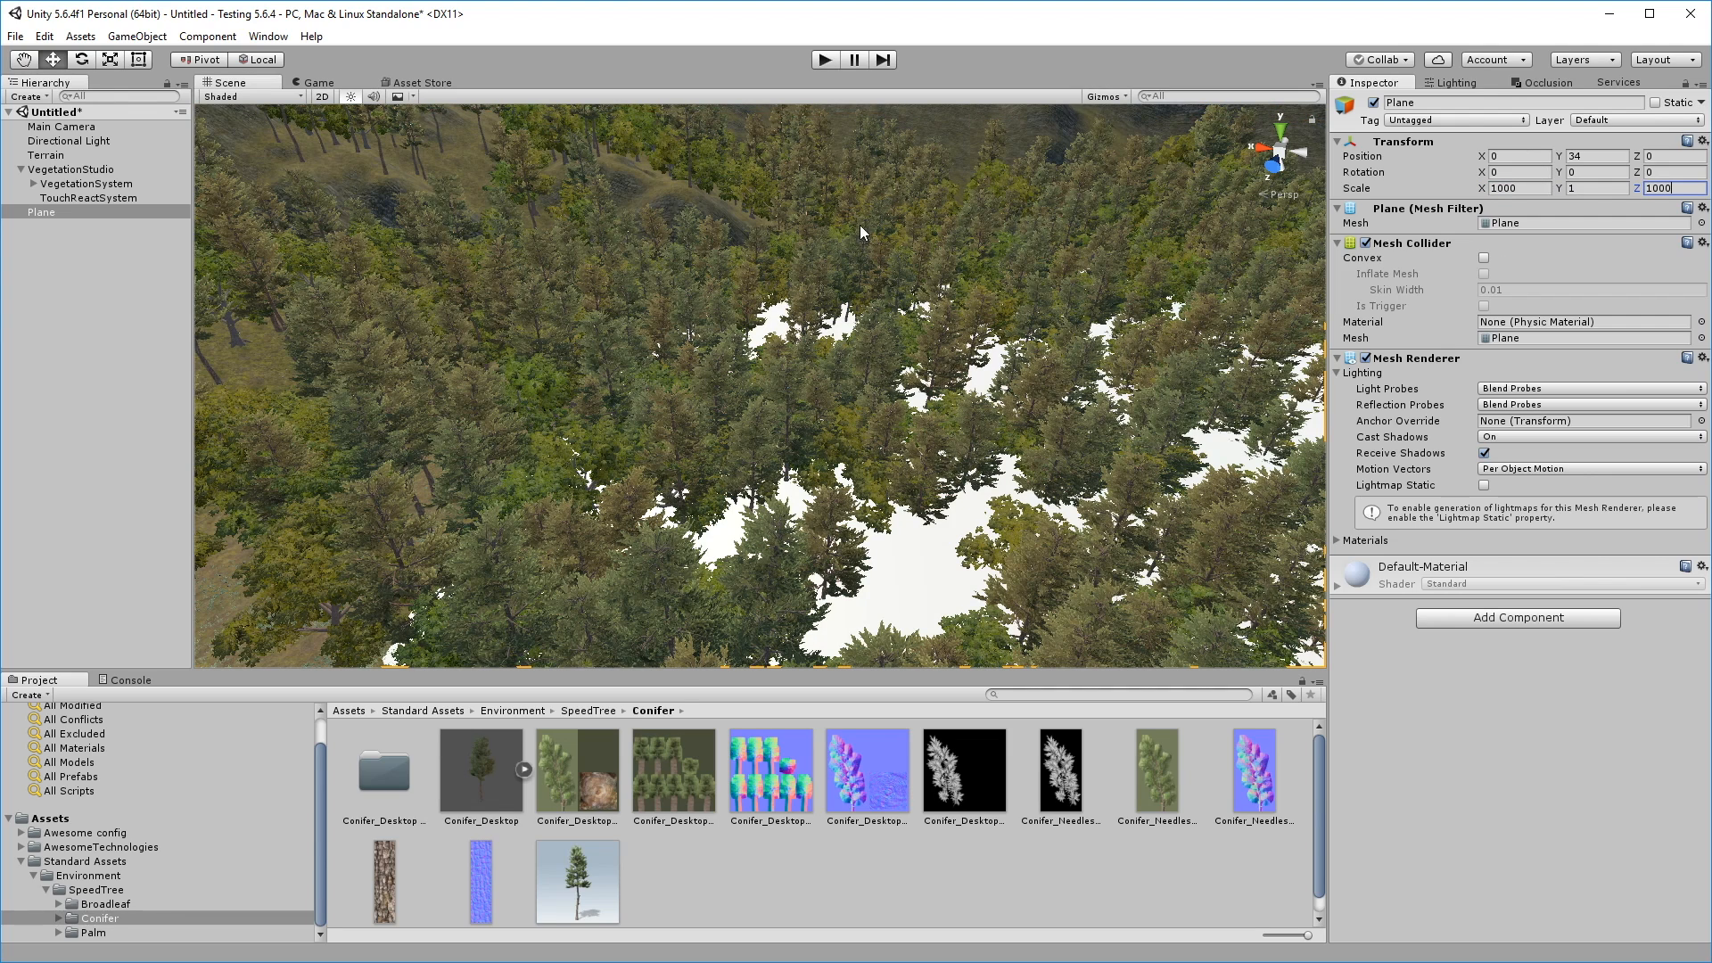
mouse_move(150, 190)
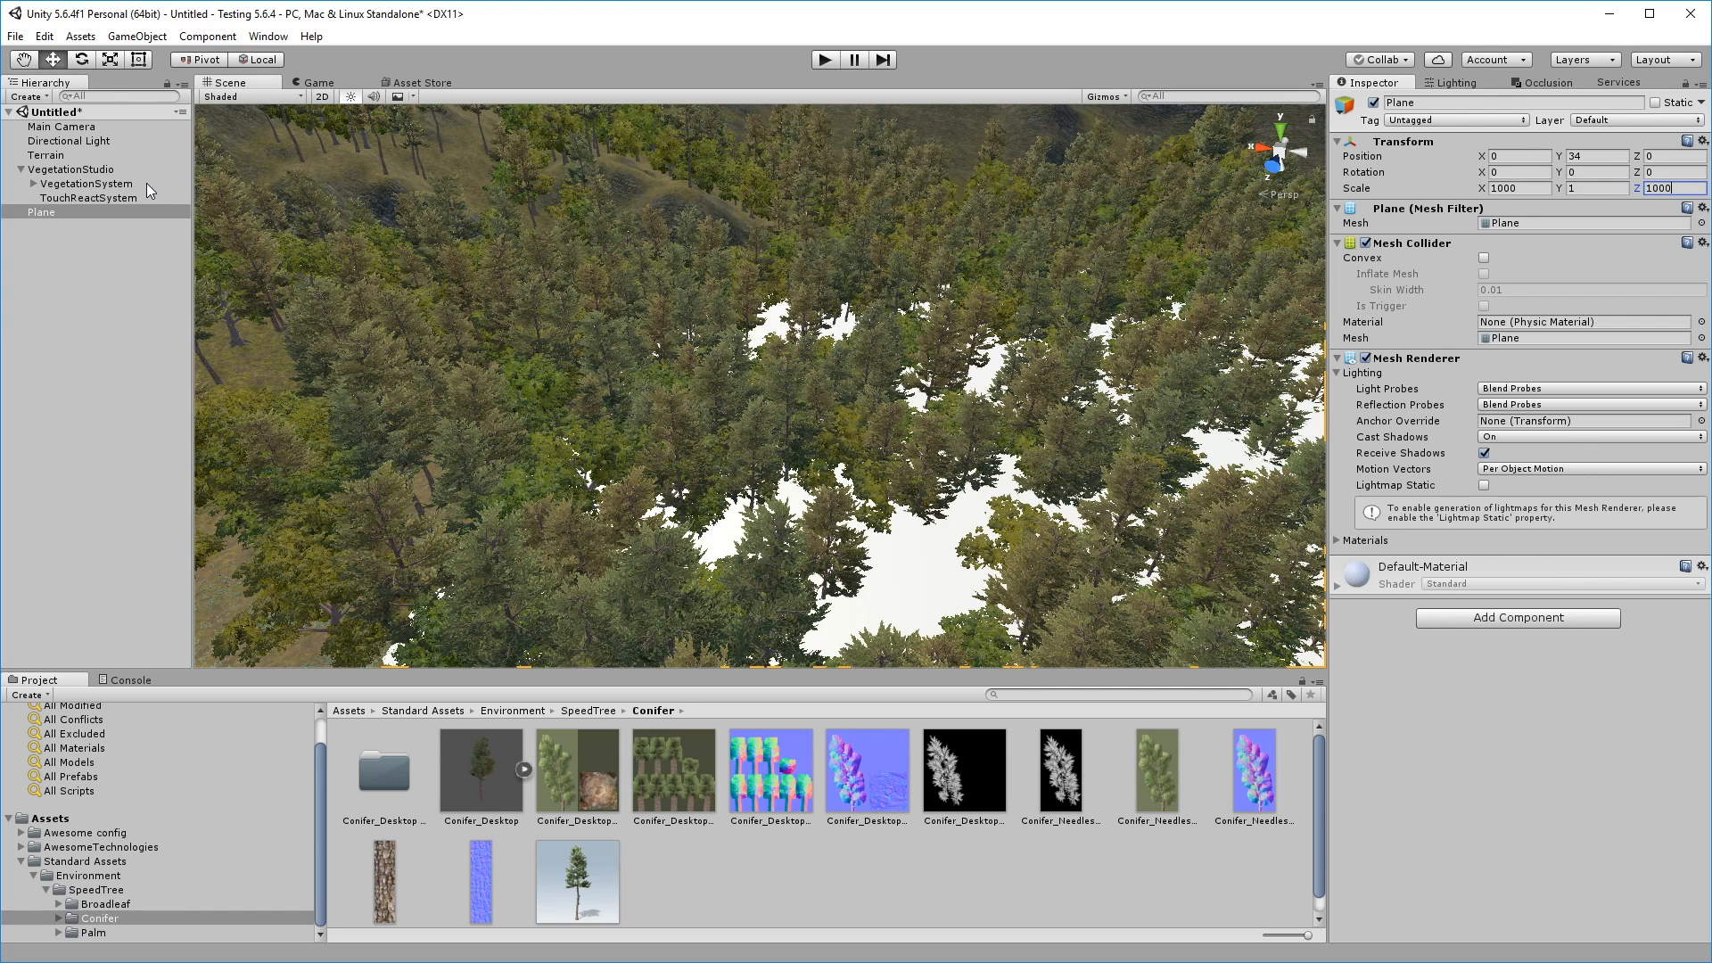
click(85, 184)
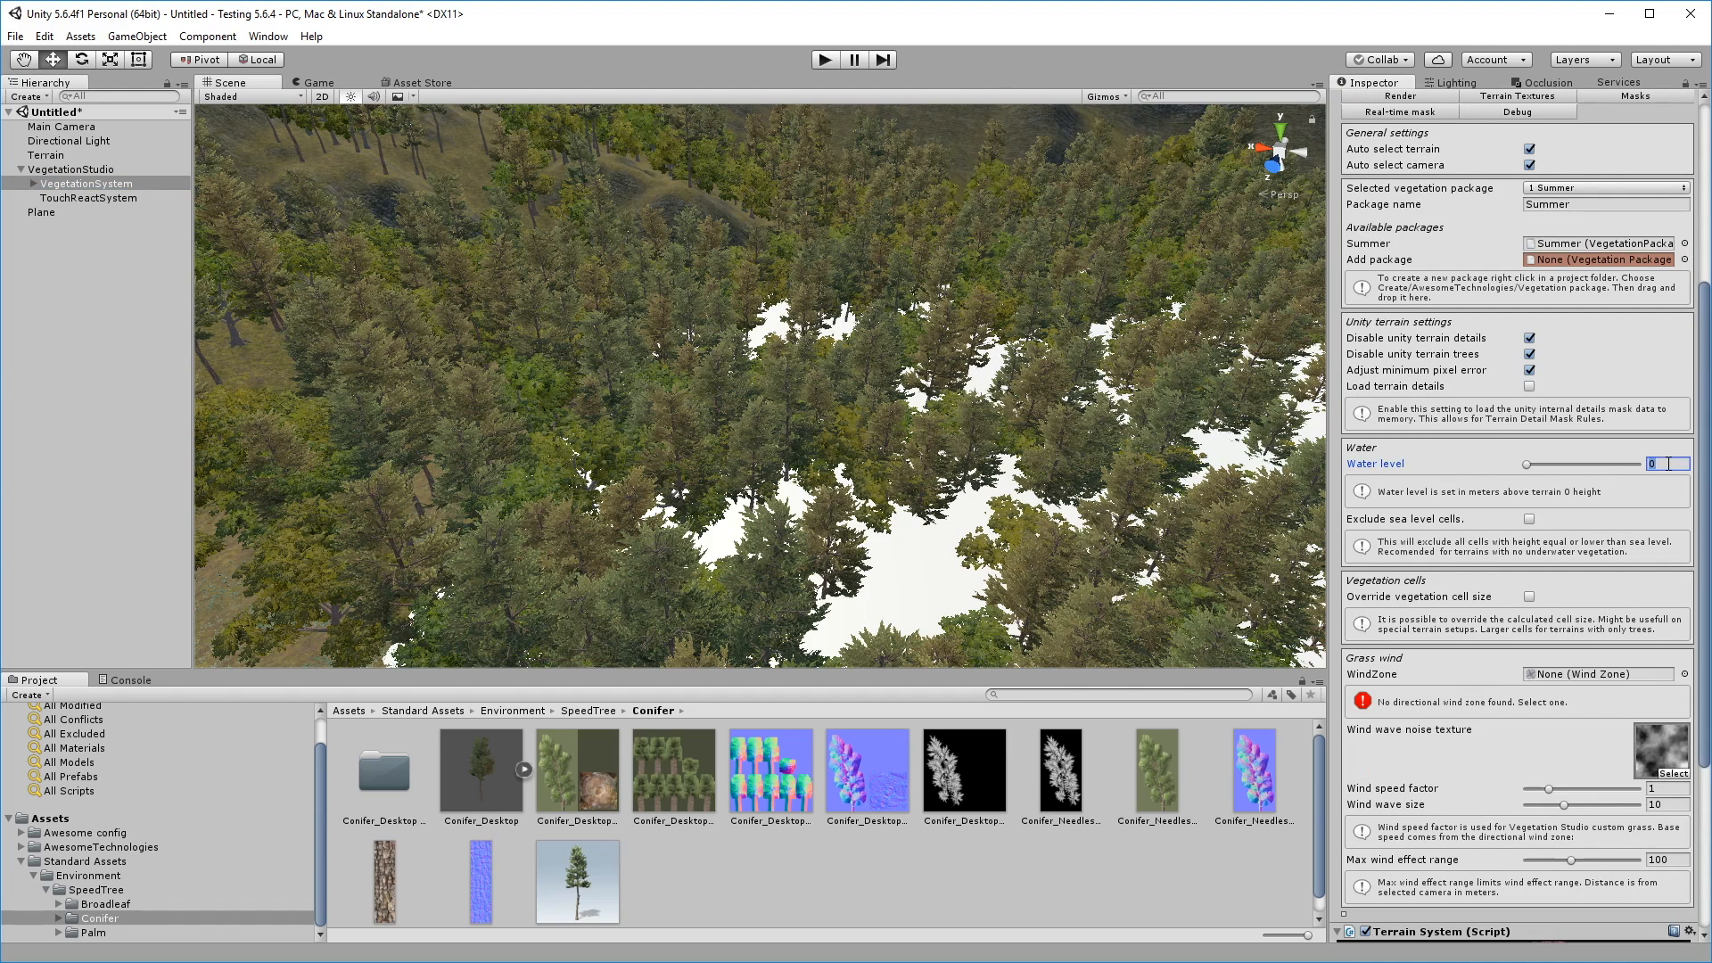
text(34)
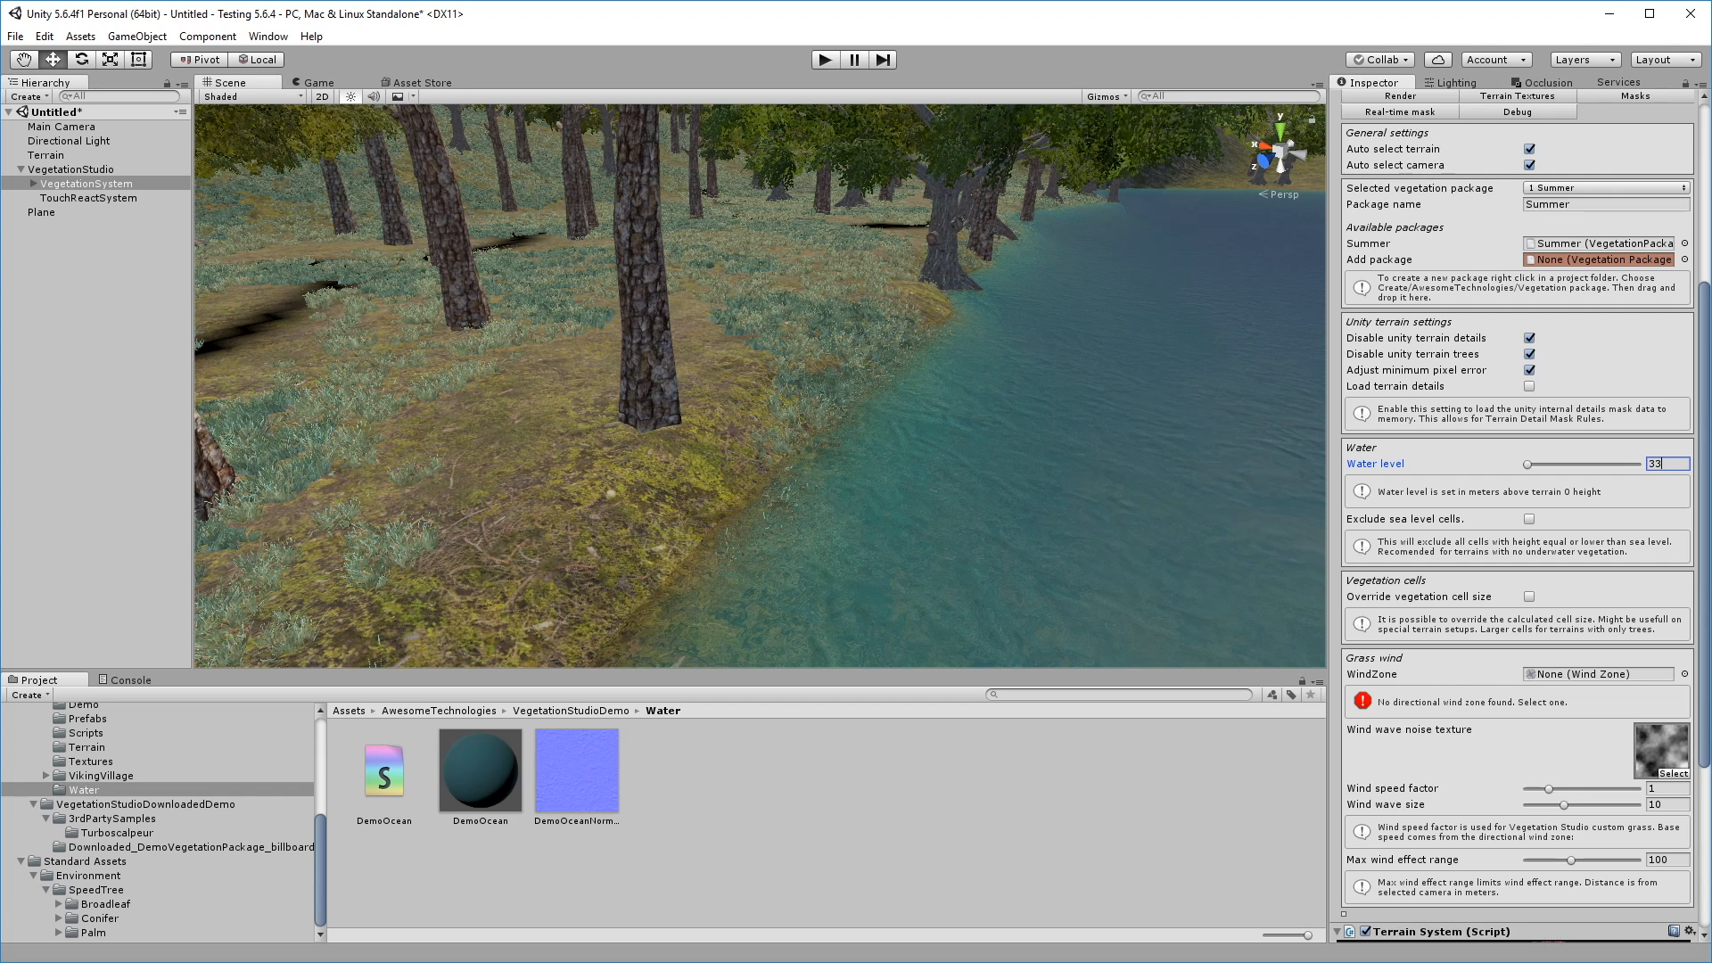
- Add a Wind Zone with main strength and turbulence set to 0.2
click(136, 36)
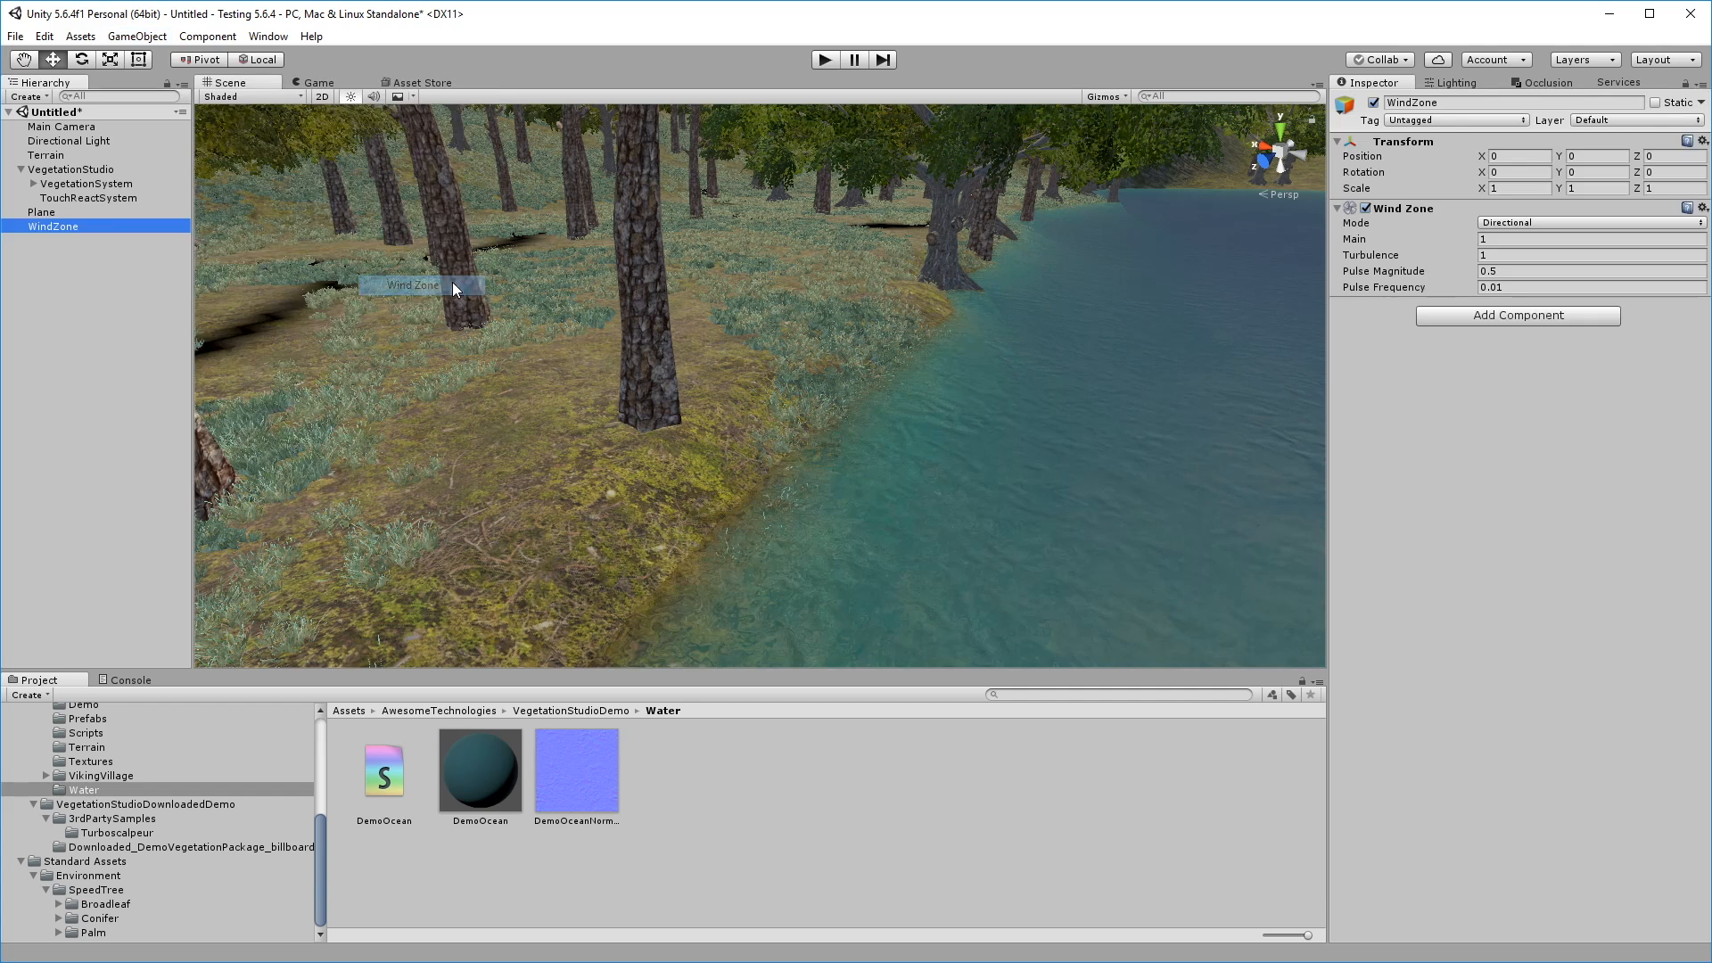
click(1590, 239)
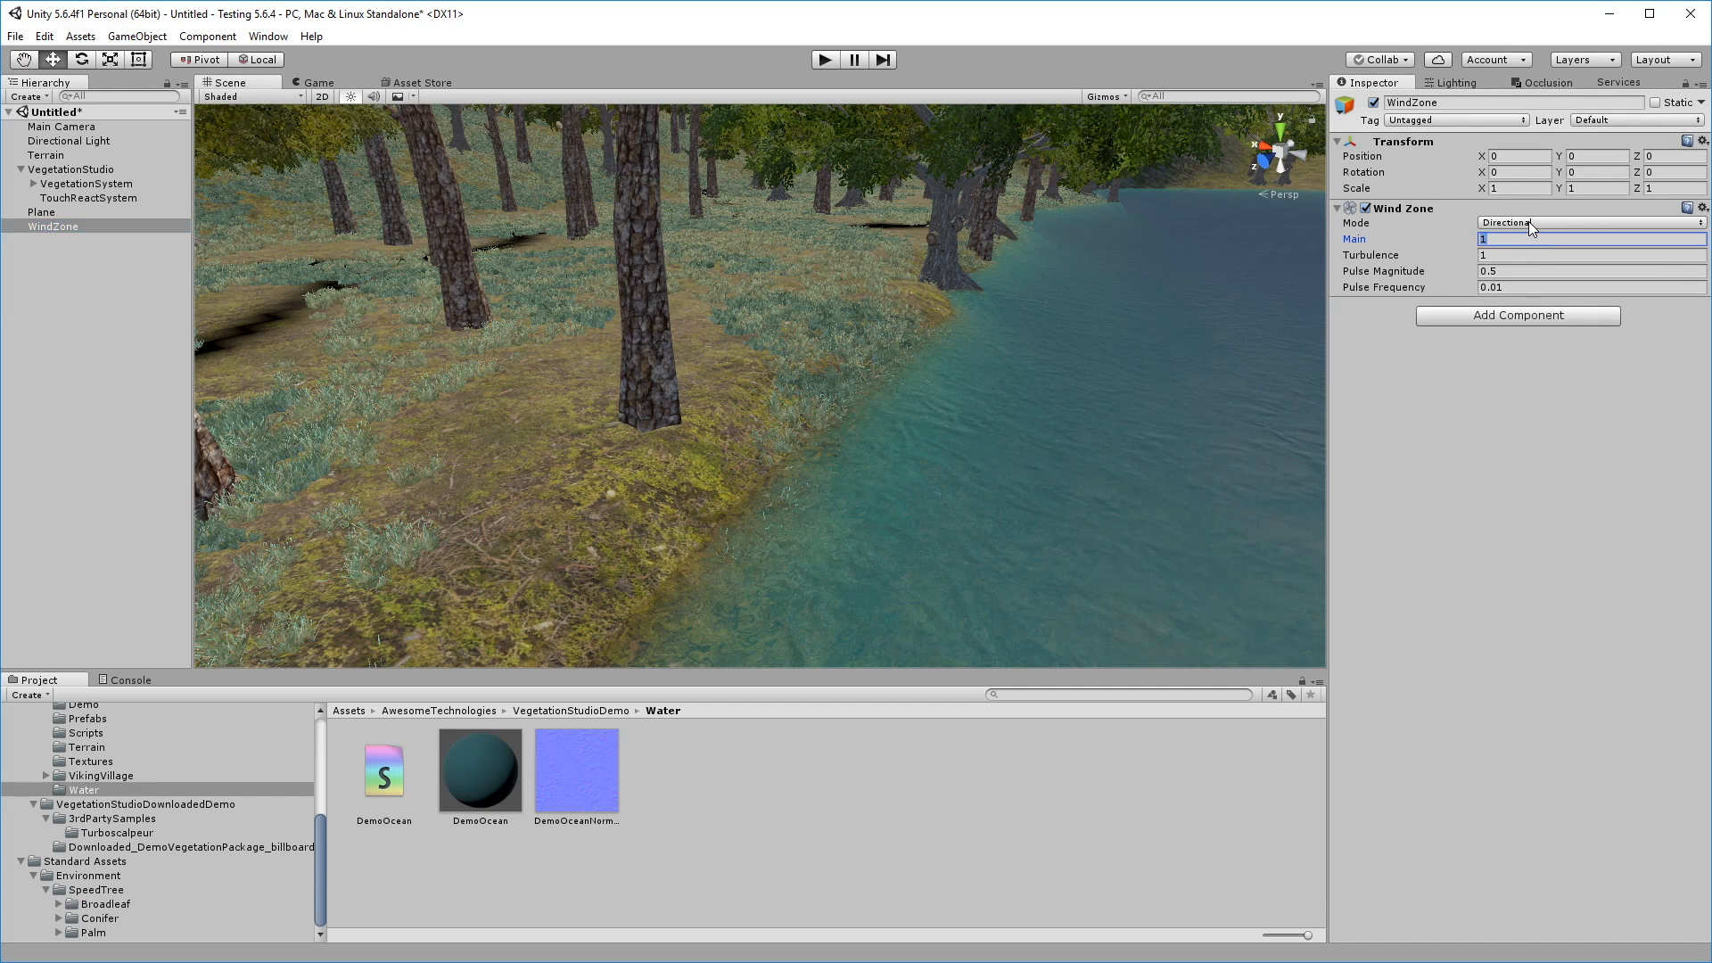
text(0.2)
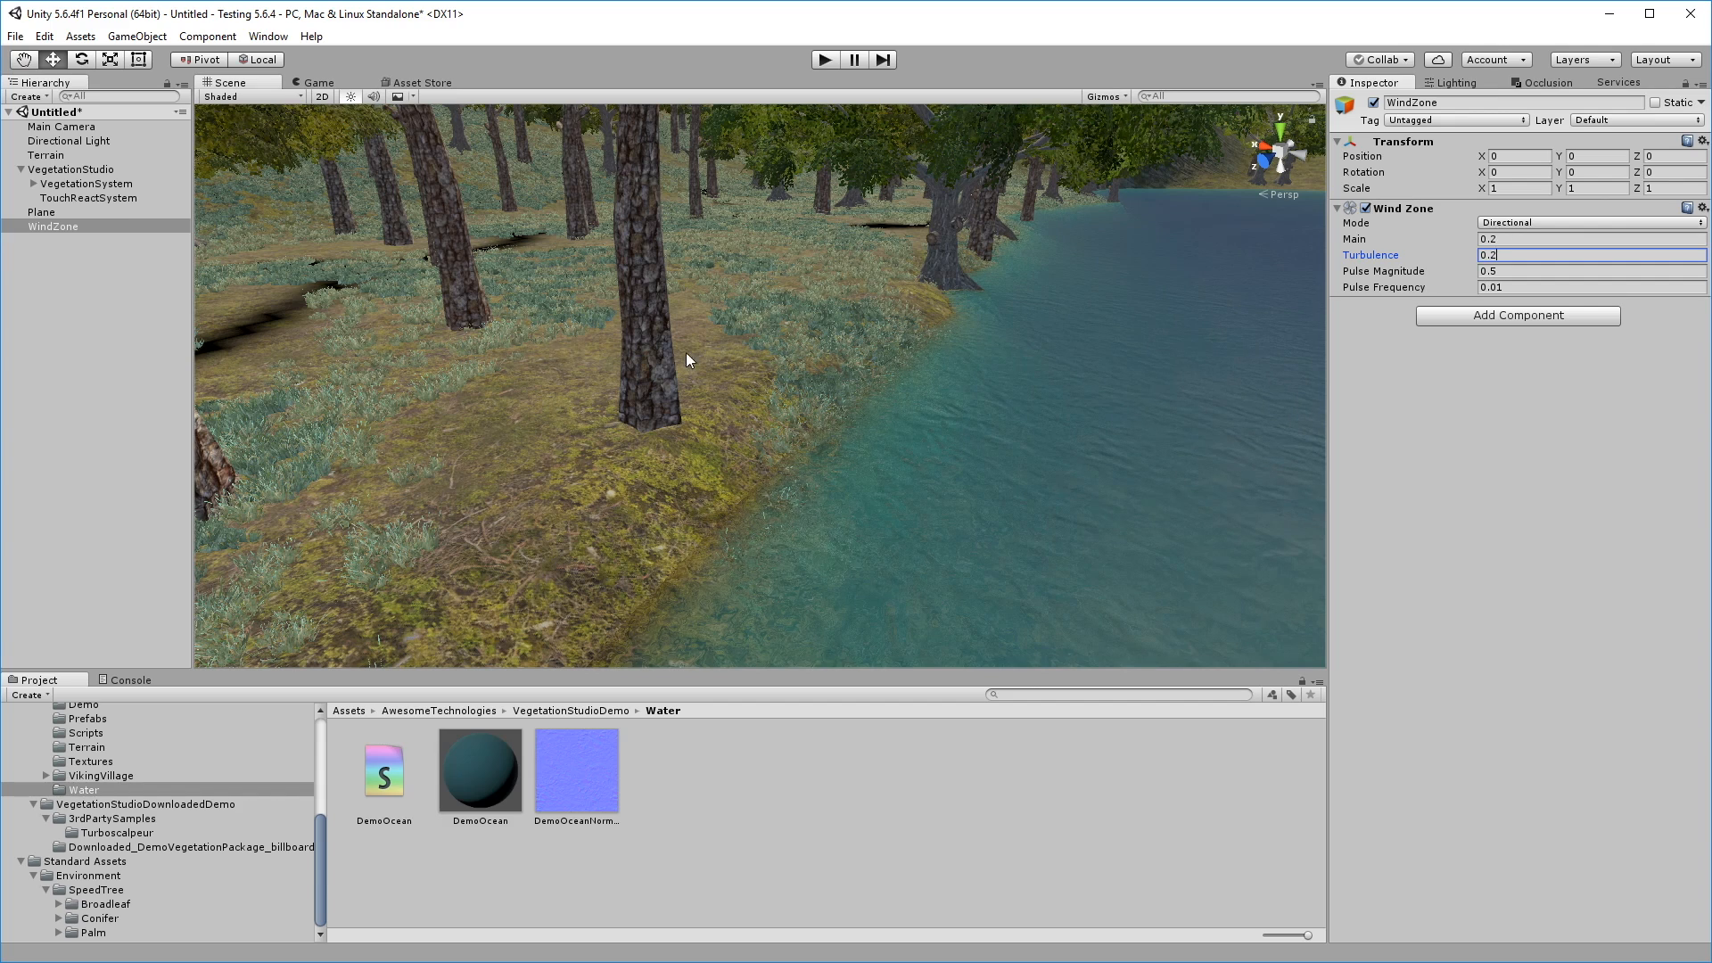
click(62, 126)
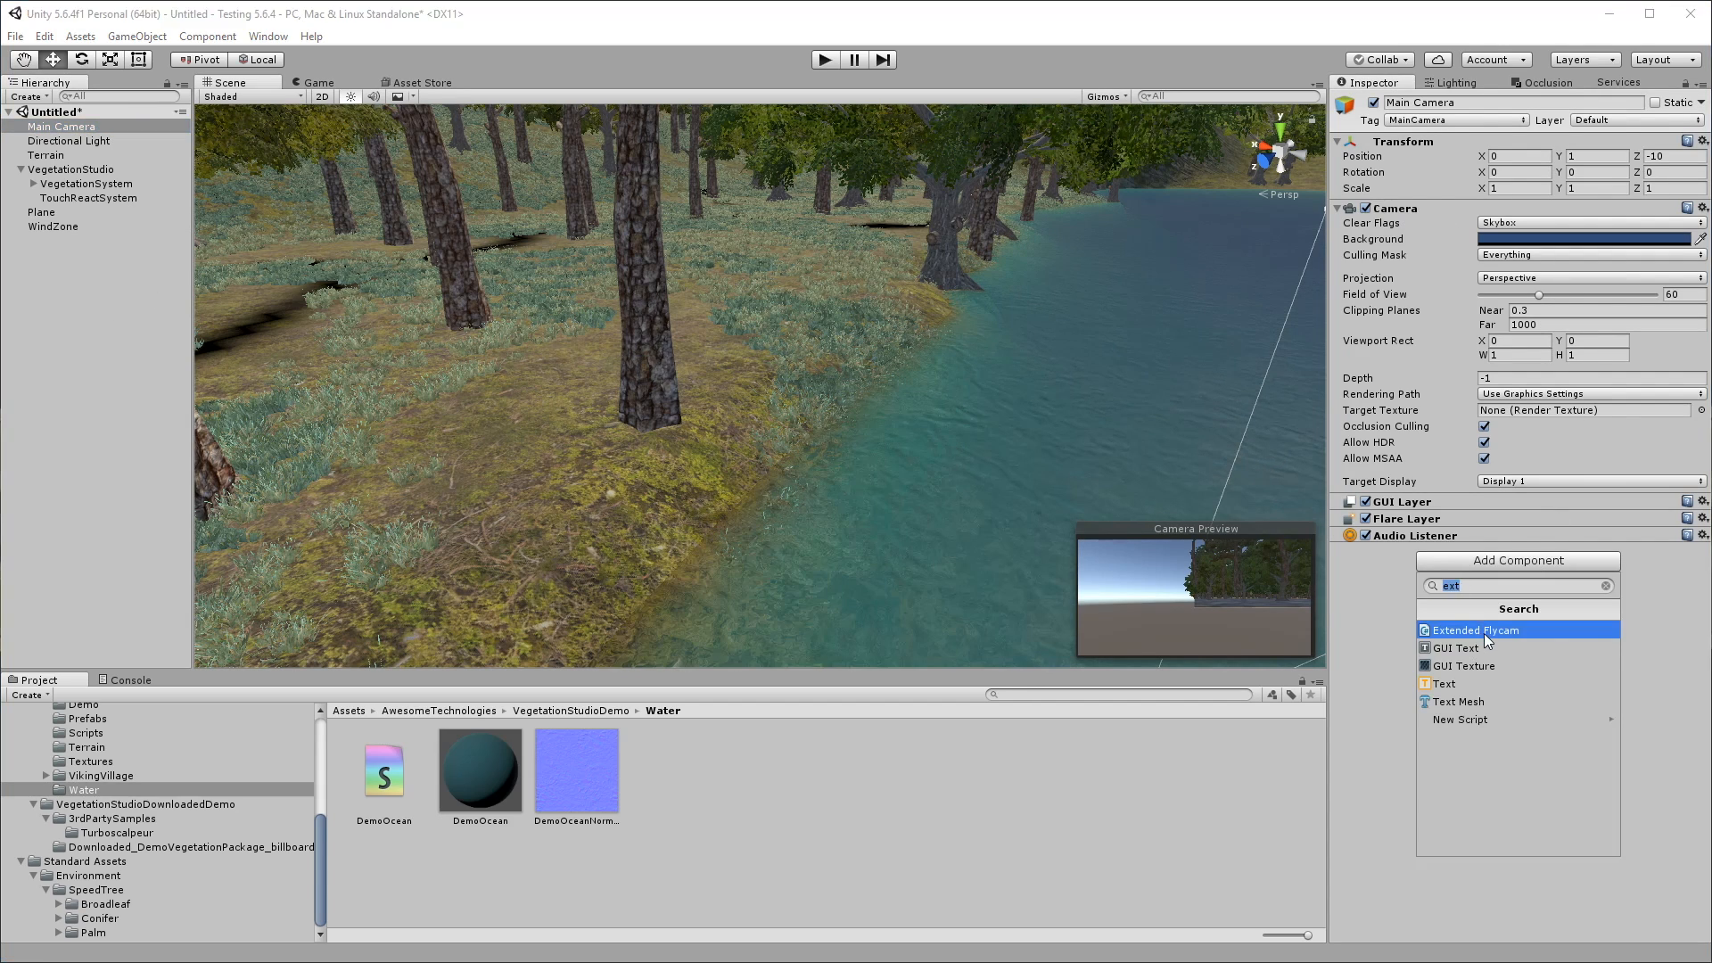
- Give Main Camera the Extended Flycam script and align it with the scene view
click(1474, 630)
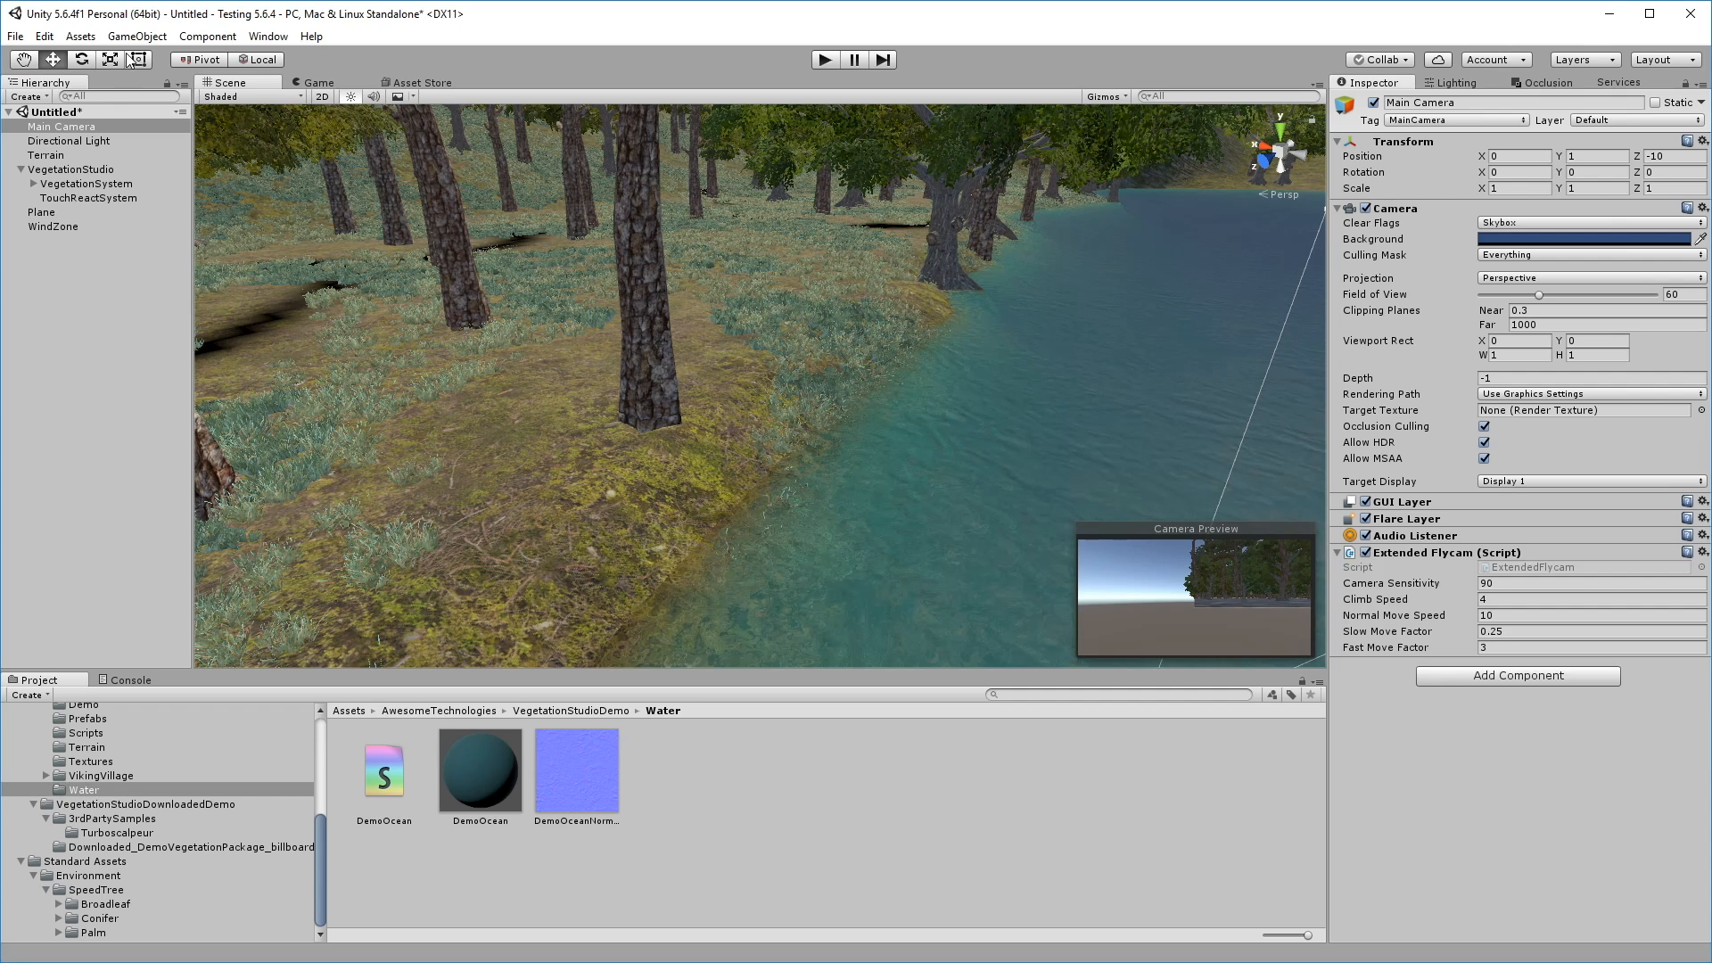
click(136, 36)
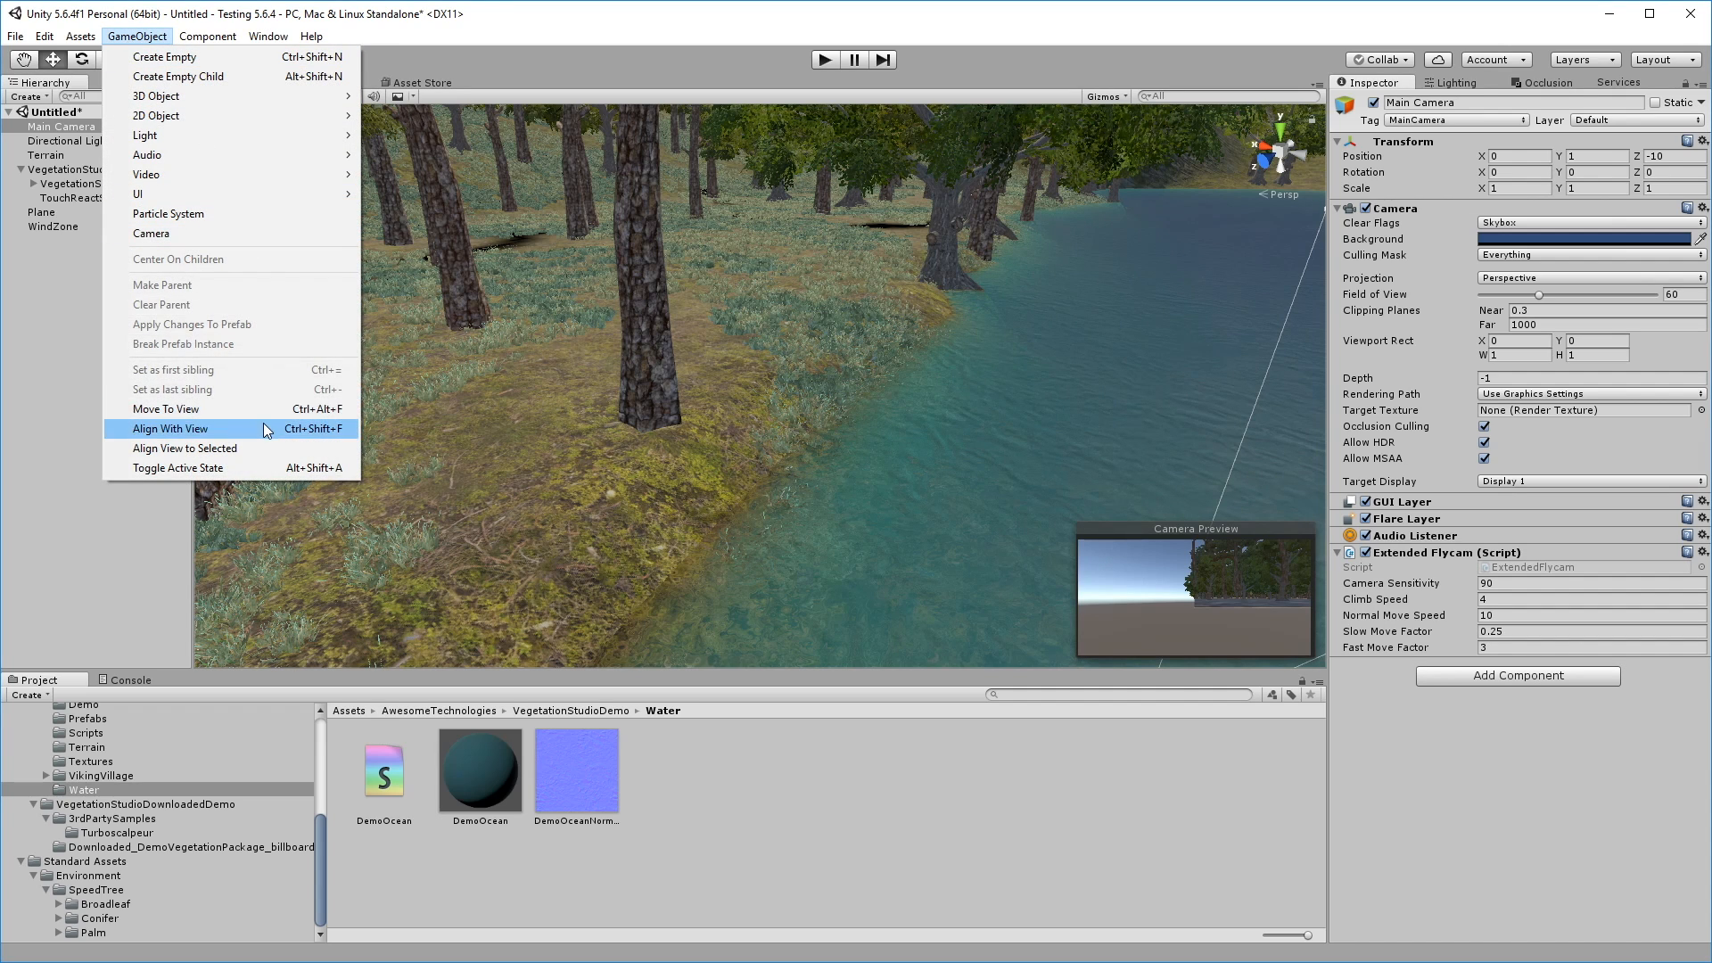
click(171, 428)
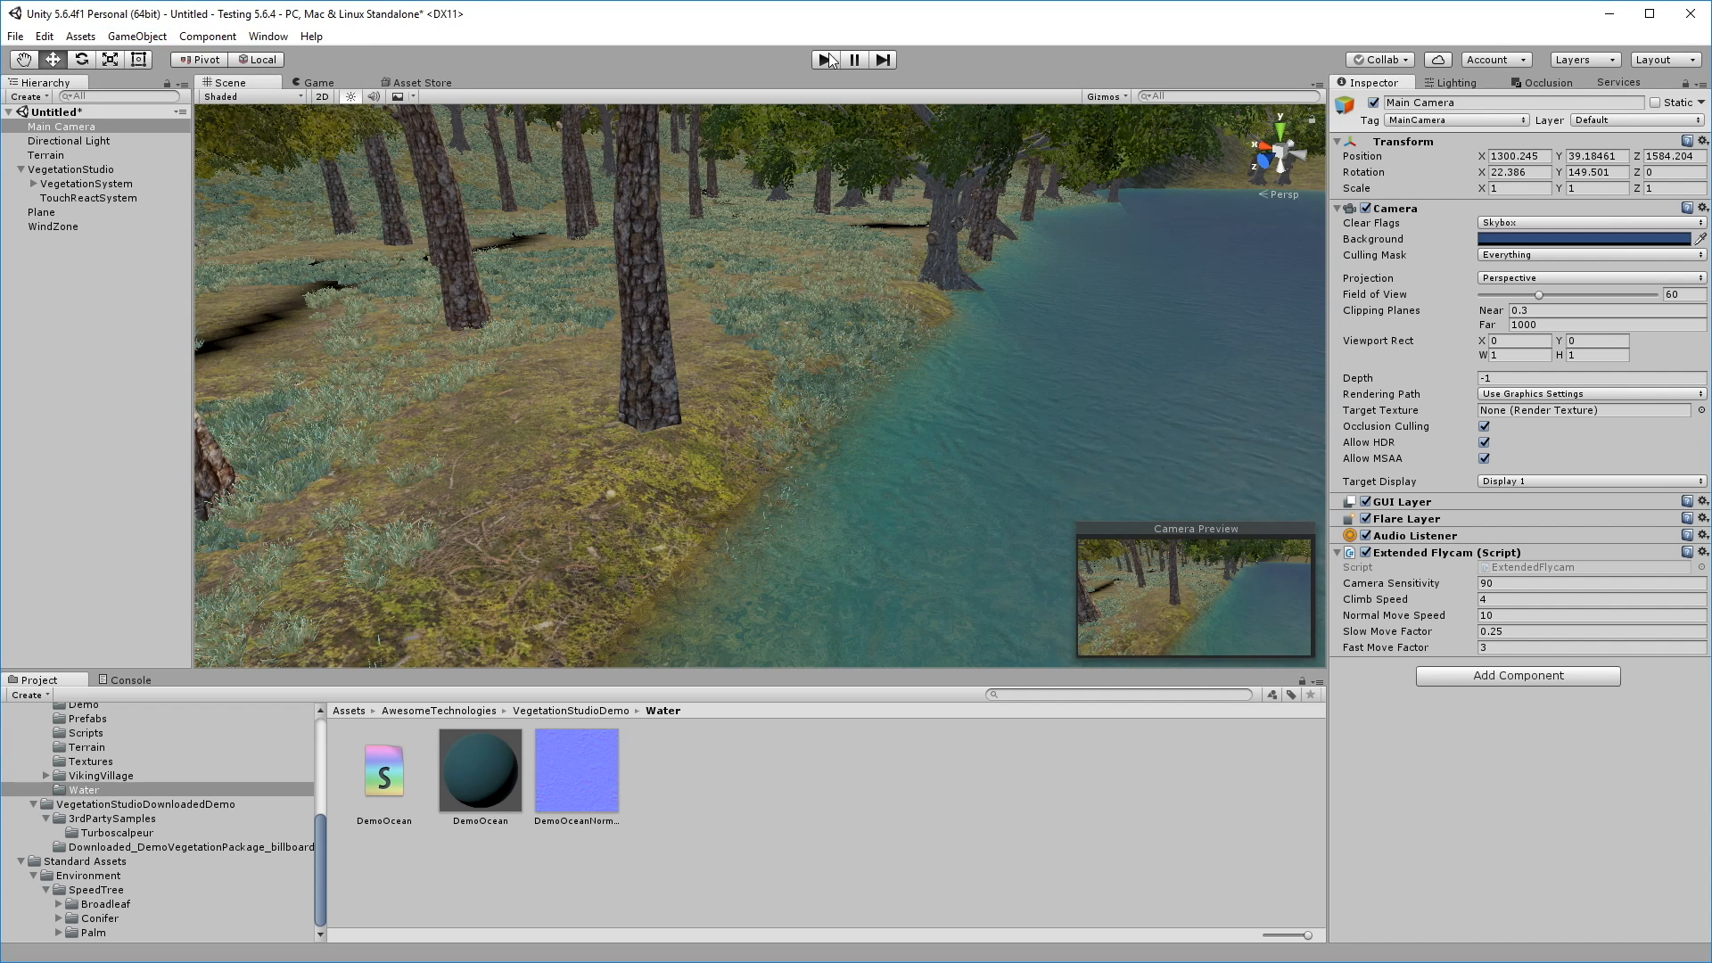